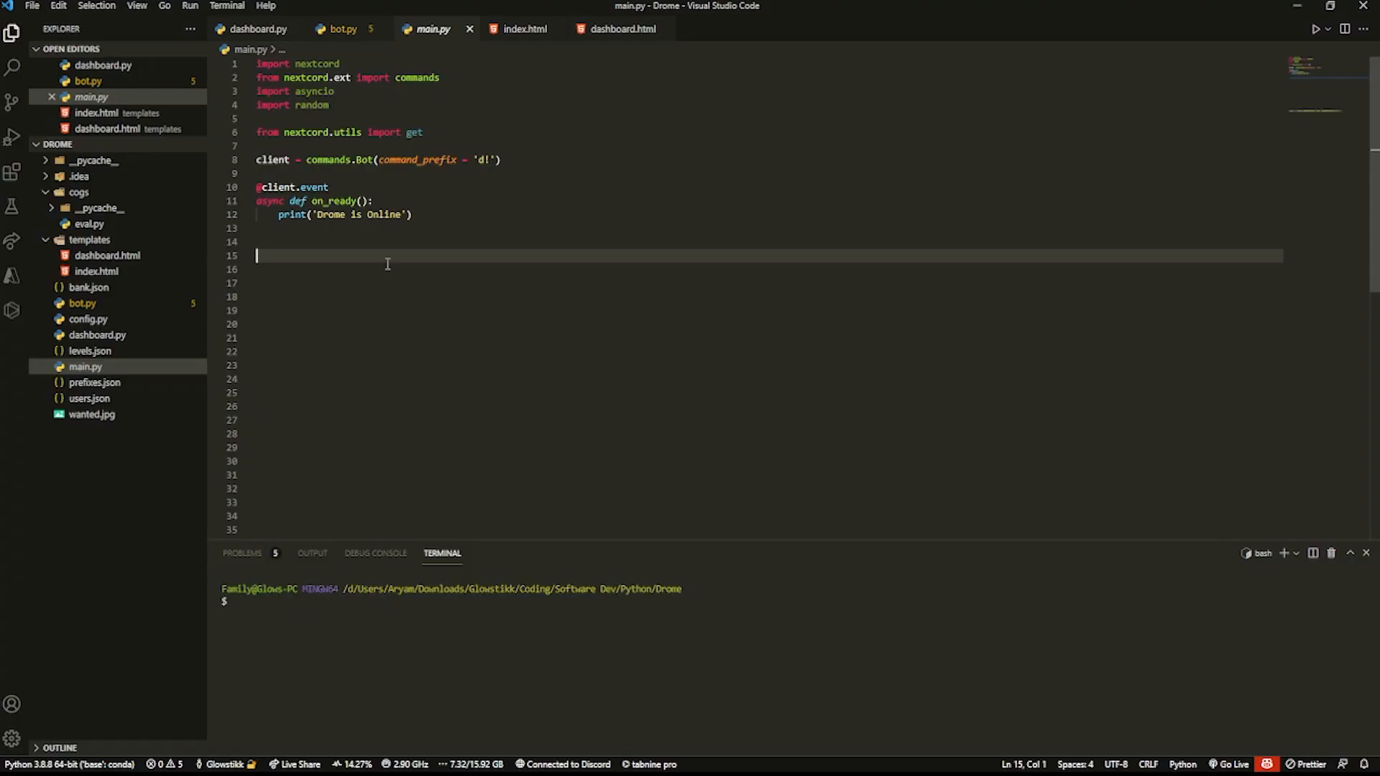
{"action": "left_click", "coordinate": [460, 242]}
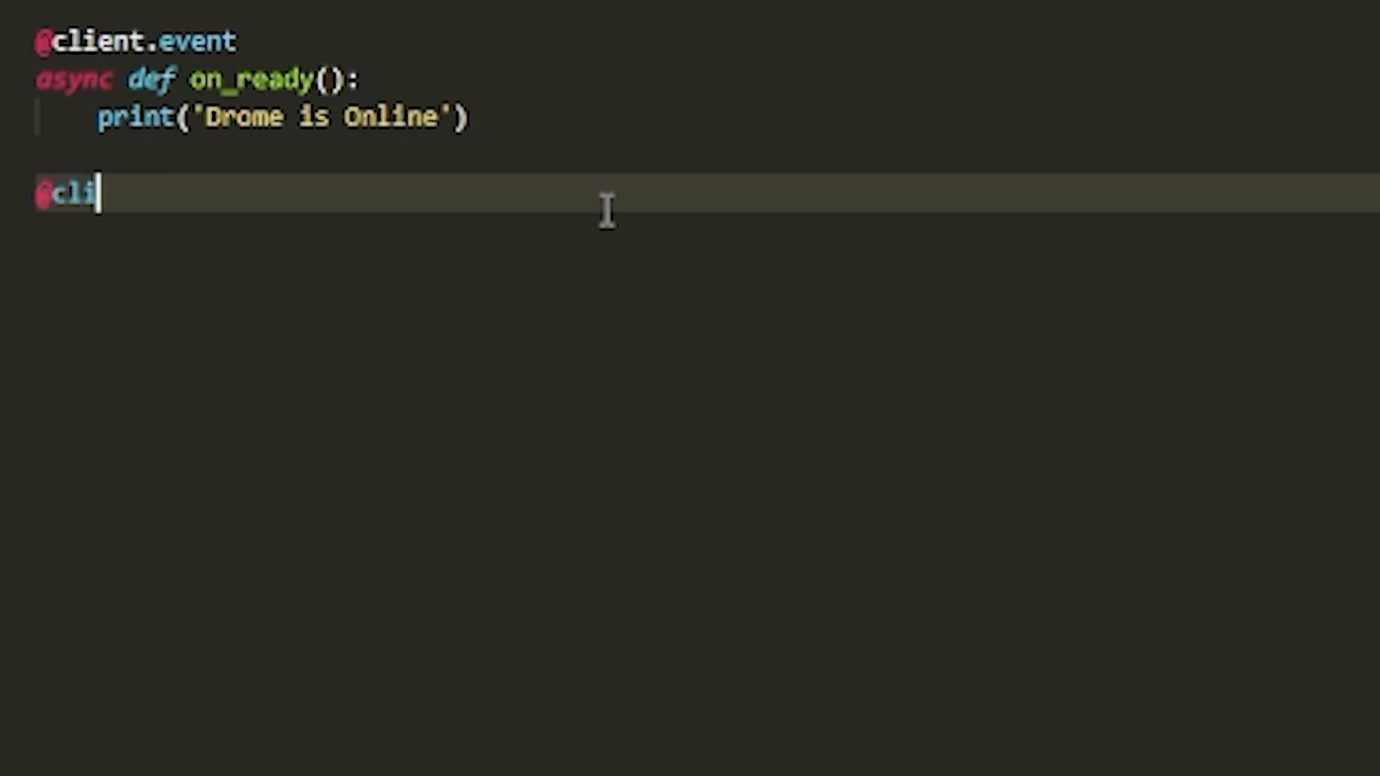
{"action": "type", "text": "ent.ce"}
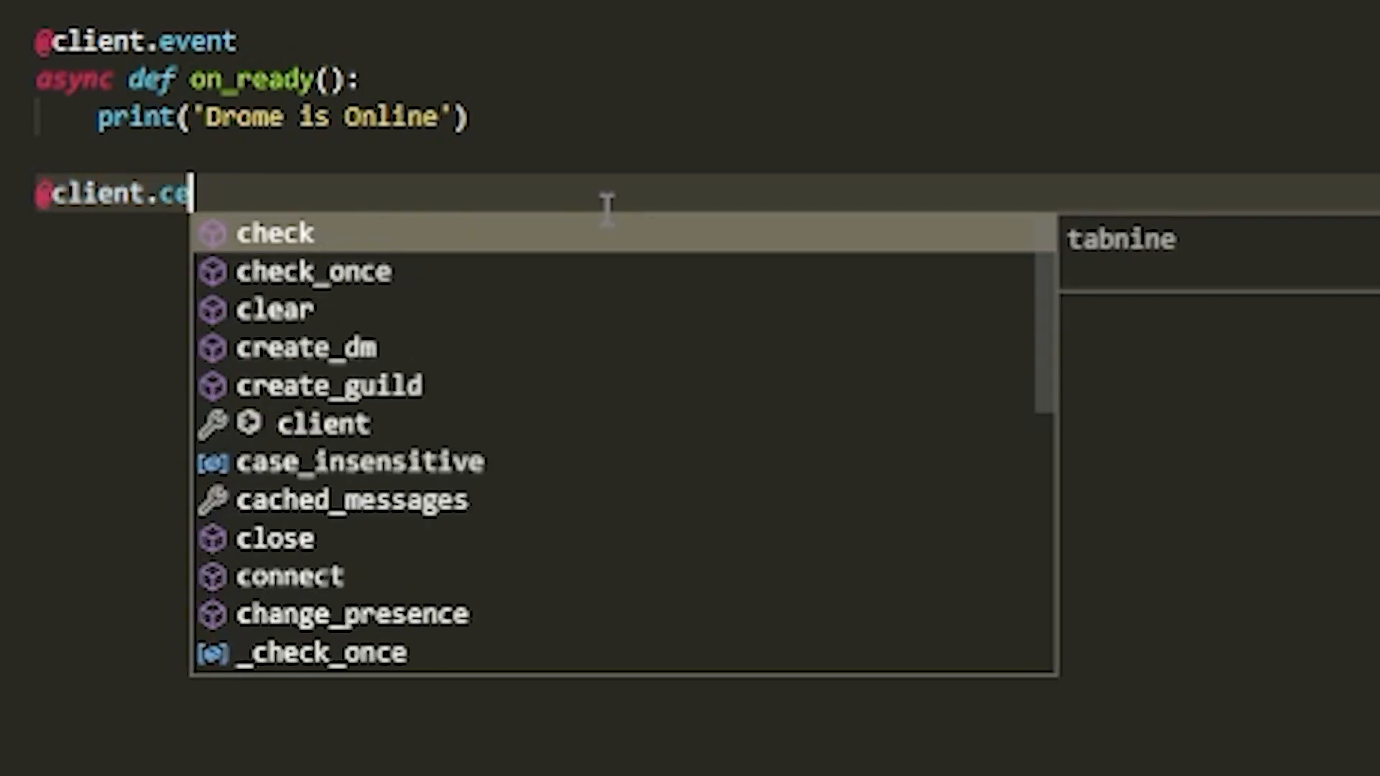
{"action": "type", "text": "vent"}
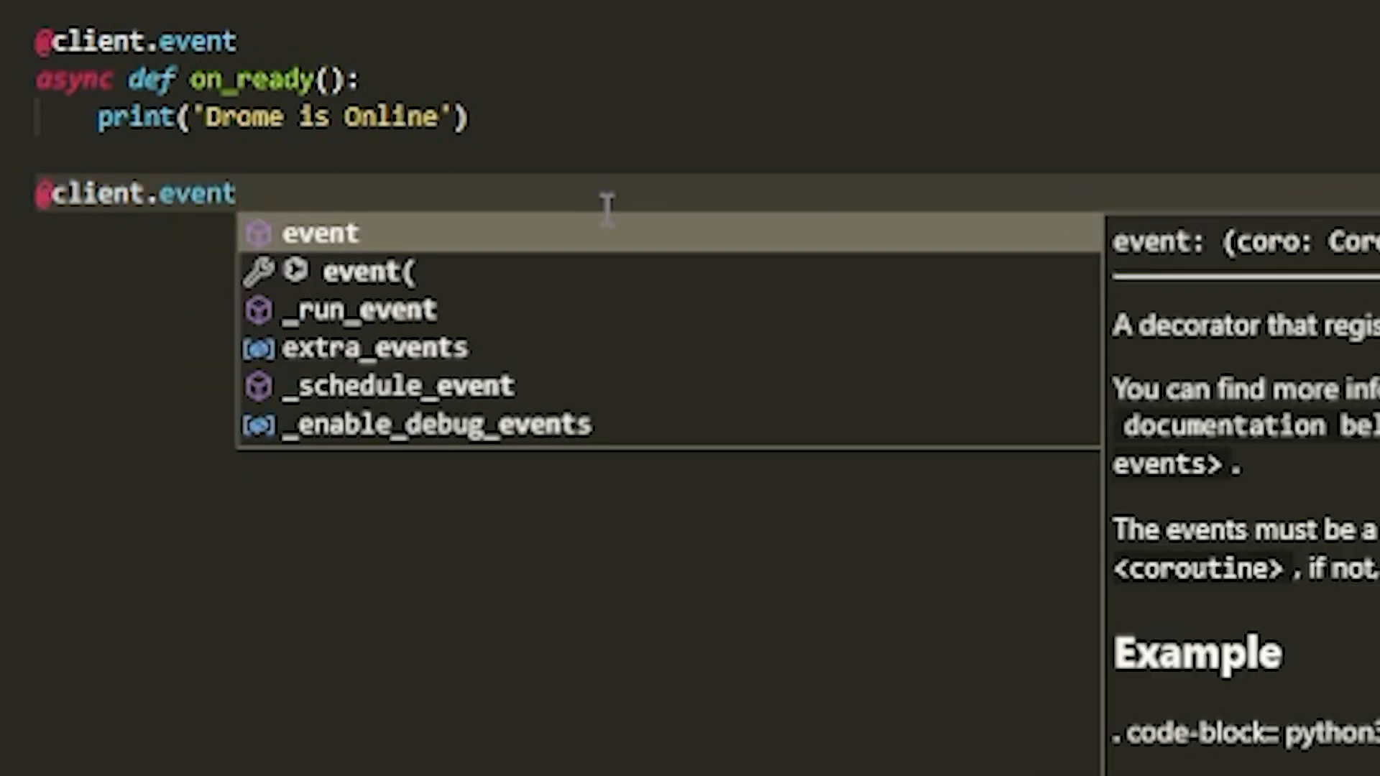
{"action": "key", "text": "escape"}
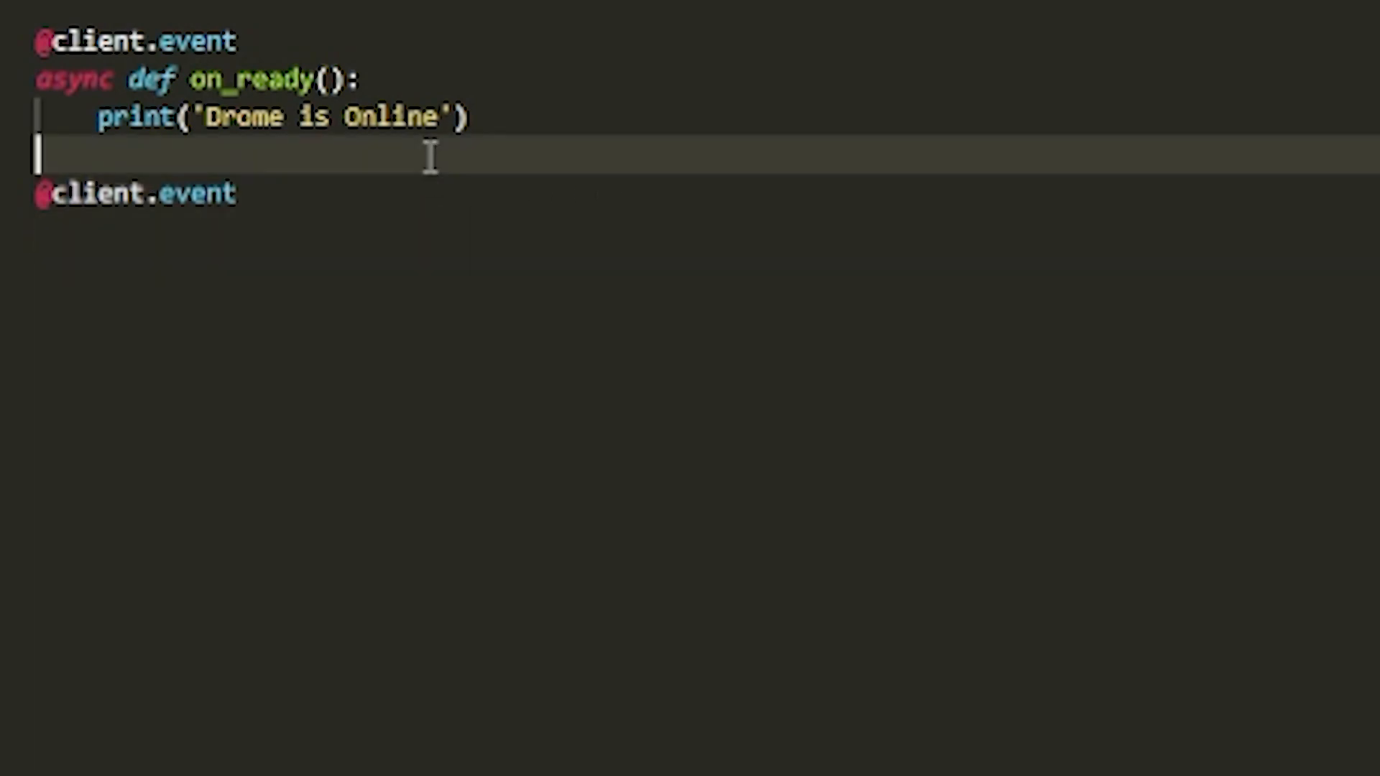
{"action": "key", "text": "enter"}
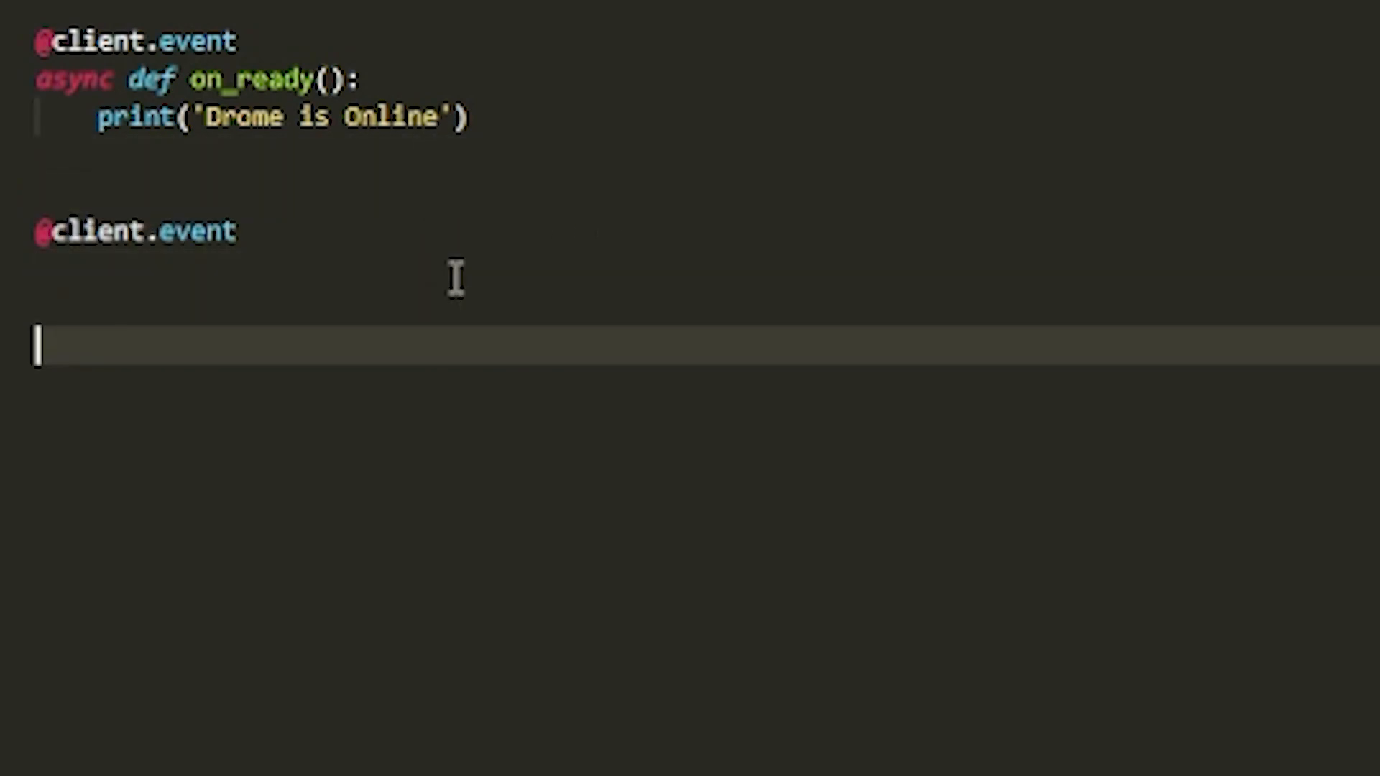
{"action": "type", "text": "commands"}
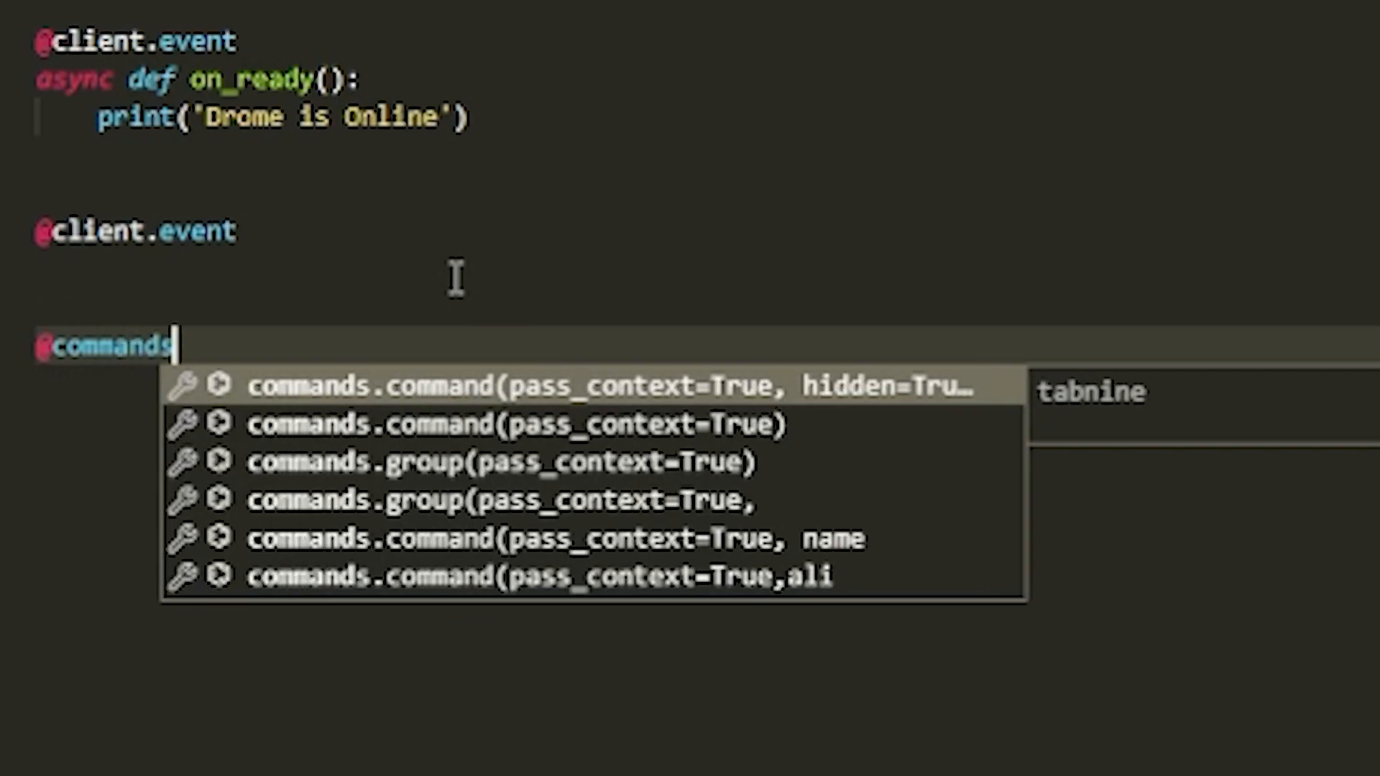
{"action": "type", "text": ".Cog."}
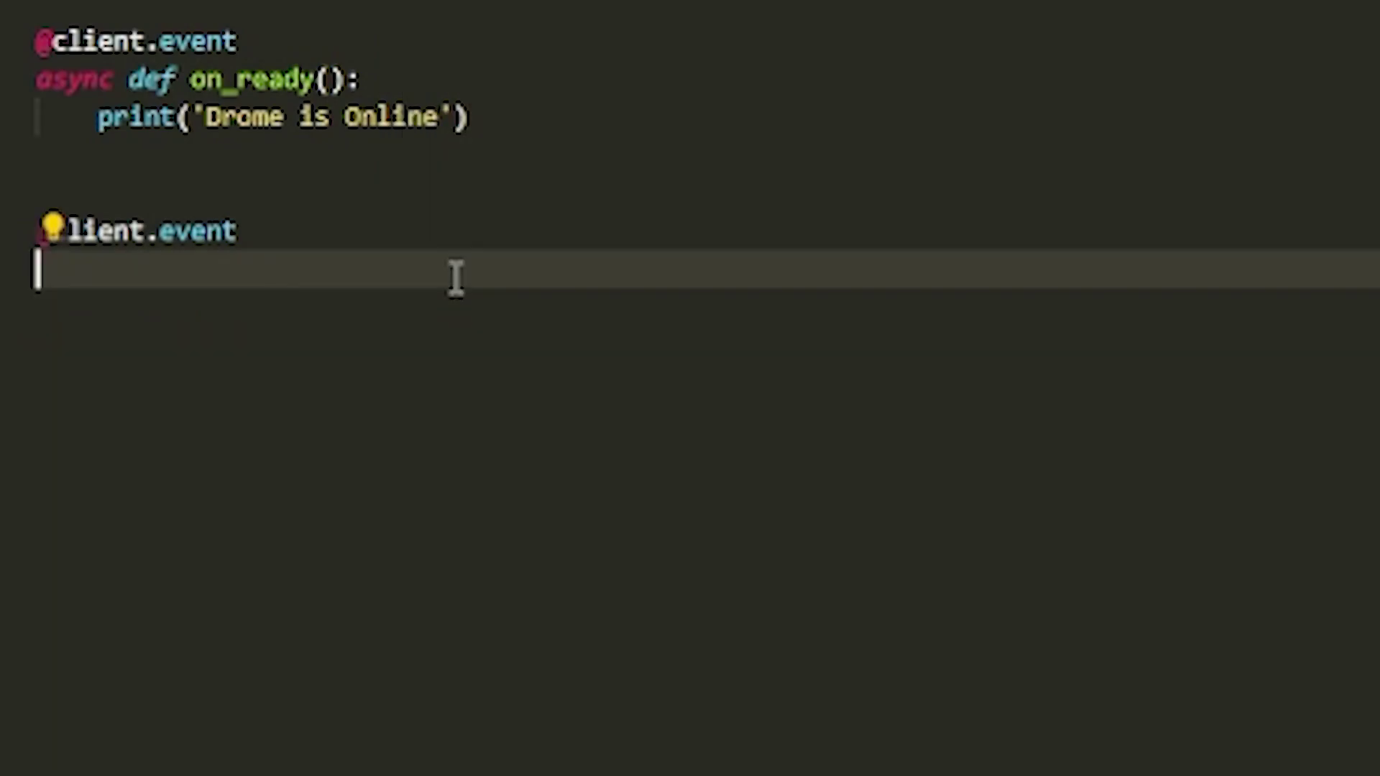
Step: Declare async def on_message_delete(message): and begin an embed = nextcord.Embed assignment
{"action": "type", "text": "async"}
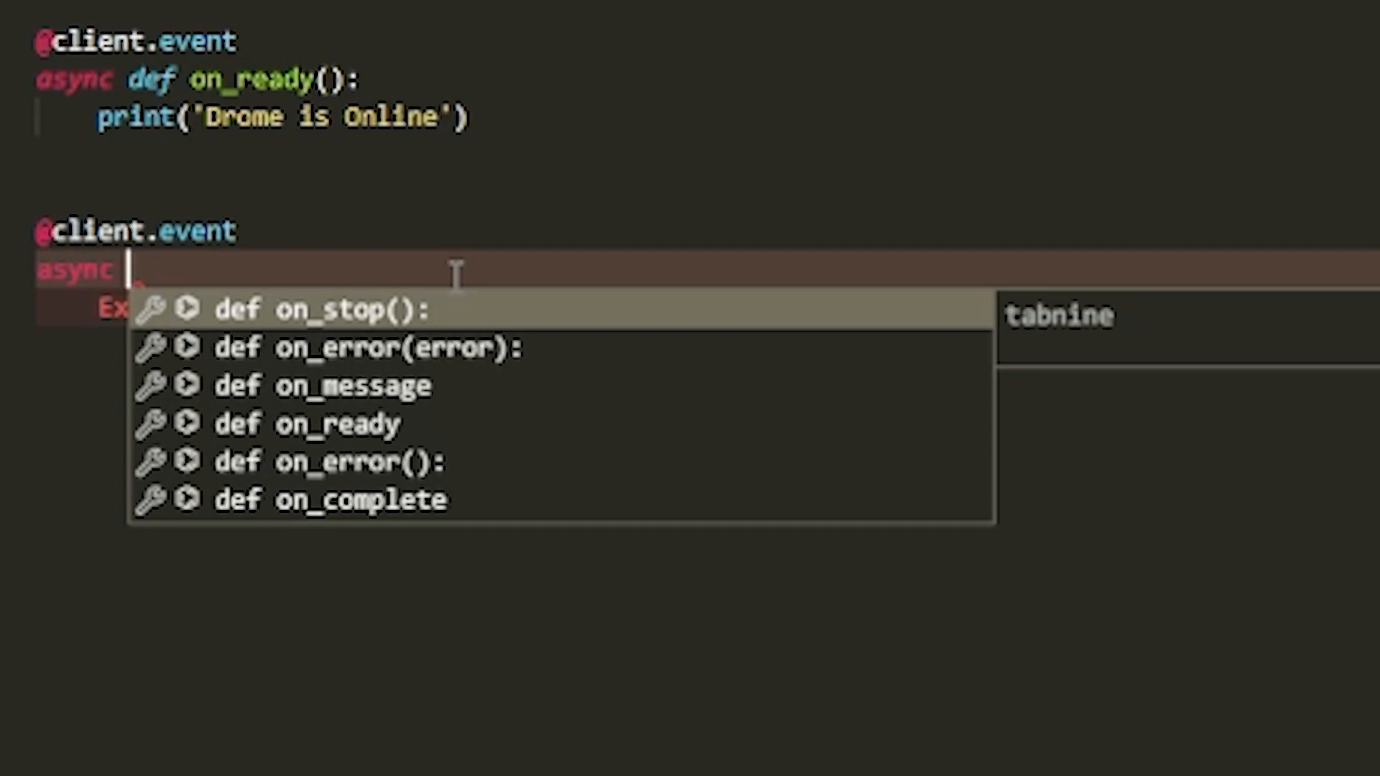
{"action": "type", "text": "def on_message"}
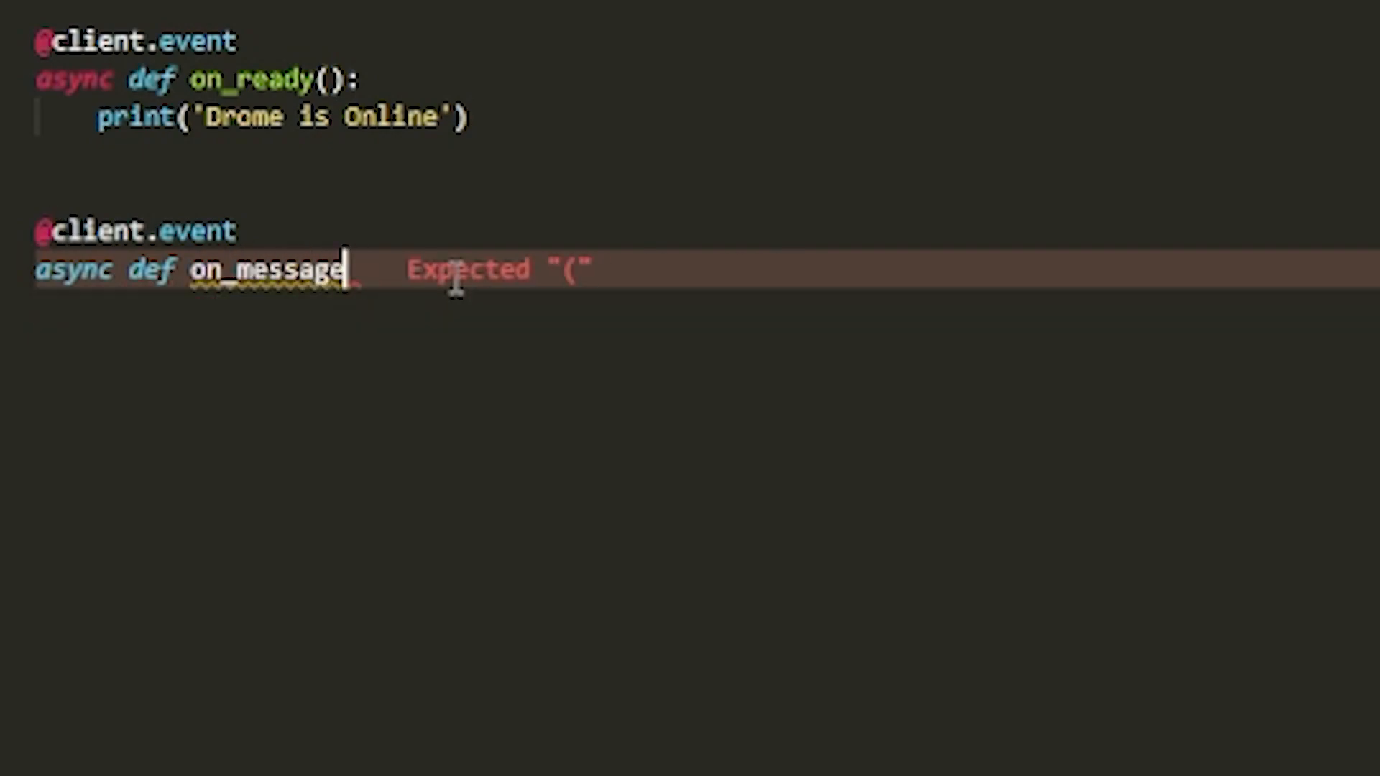
{"action": "type", "text": "_delete()"}
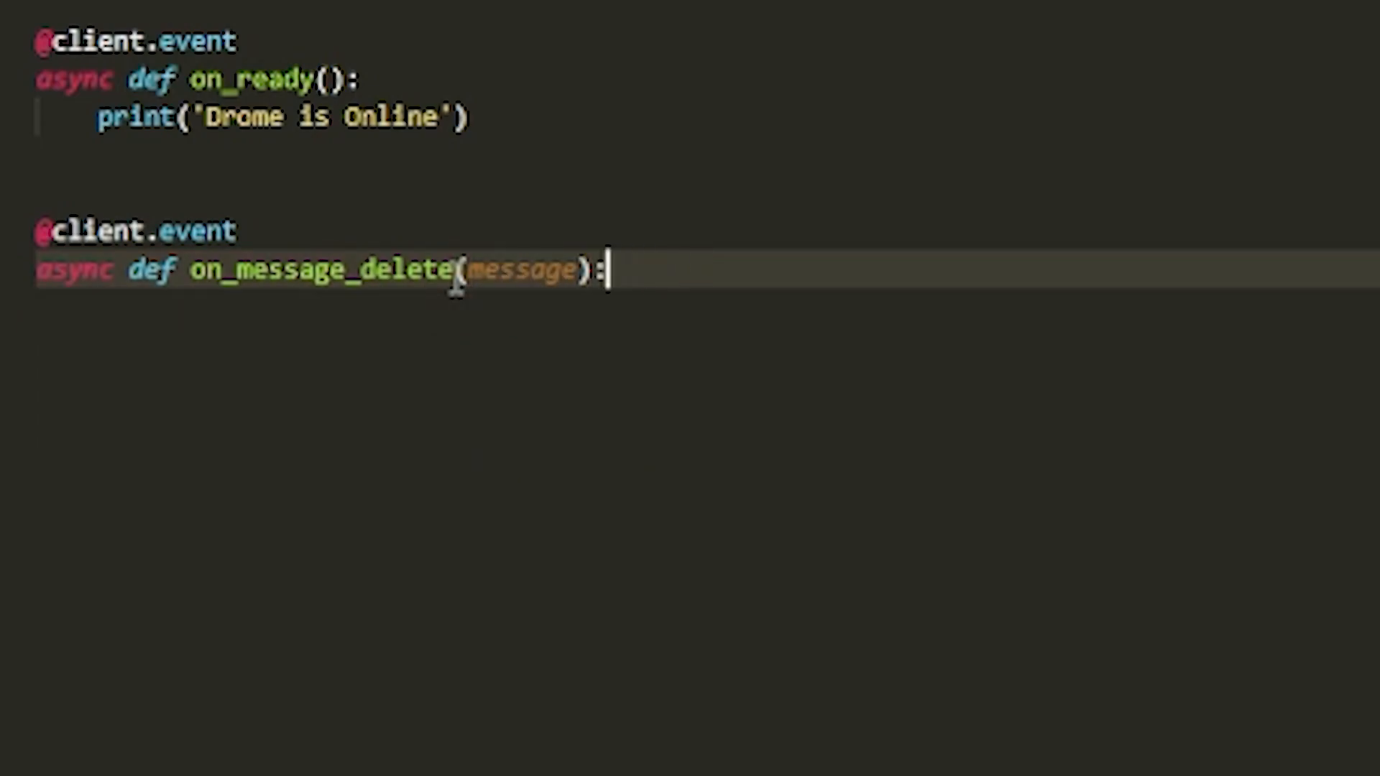
{"action": "type", "text": "embed = nextcid"}
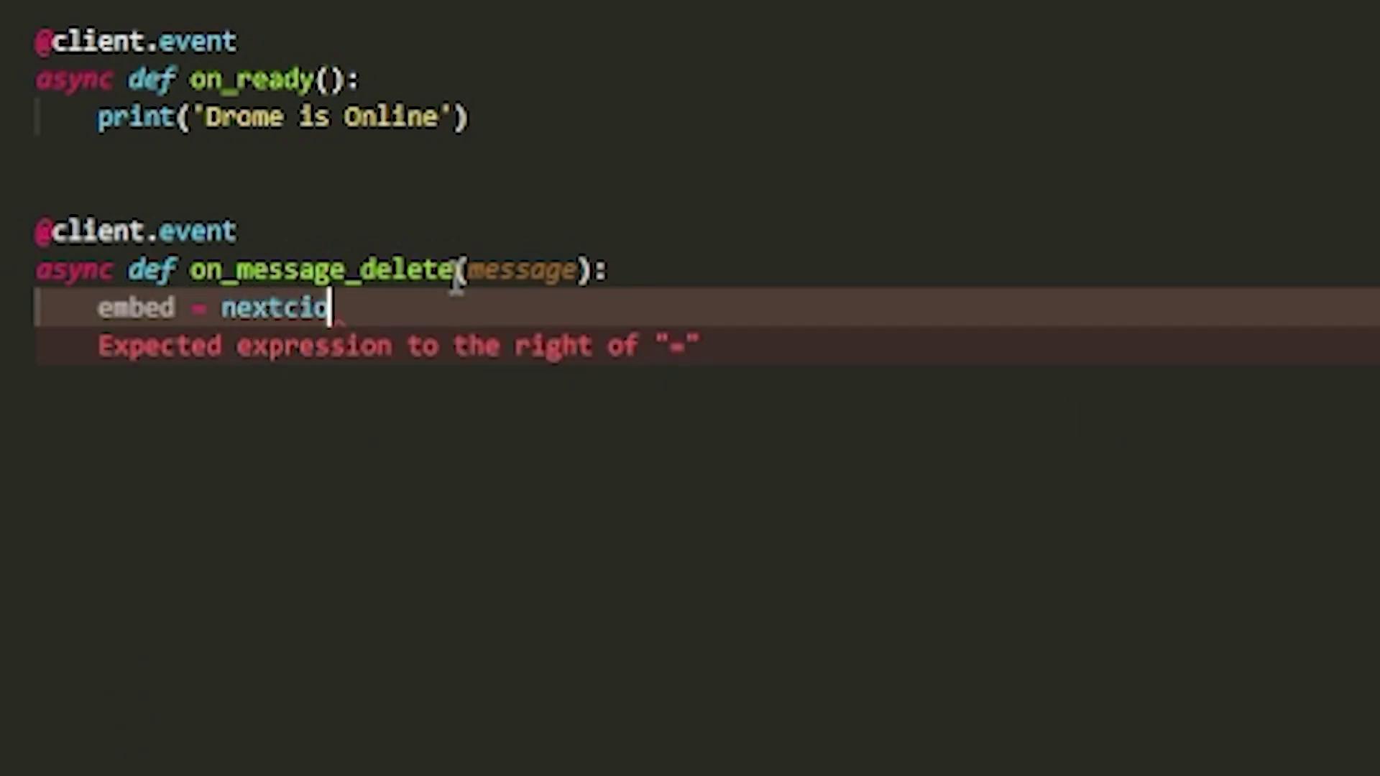
{"action": "type", "text": "prd."}
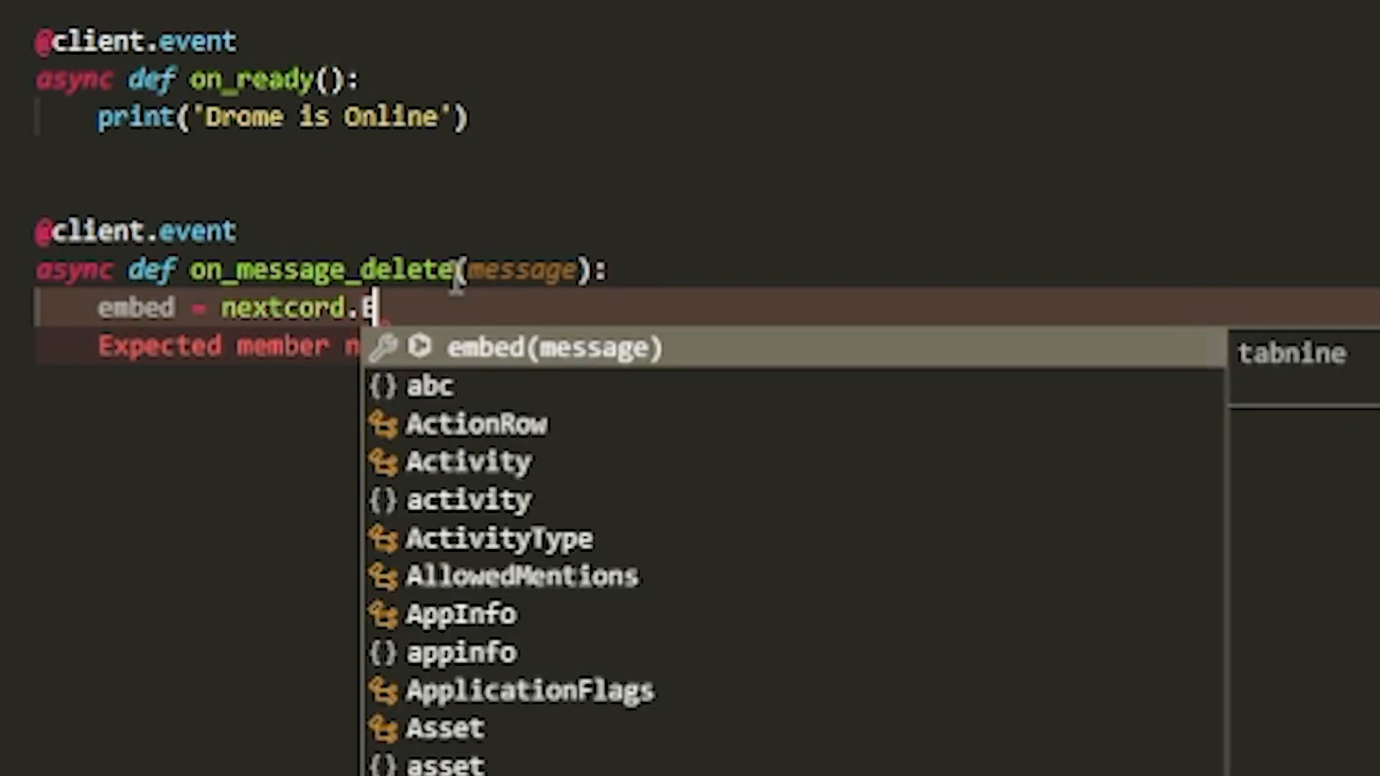
Step: Title the embed with author name, 'has deleted a message', author id; describe it with message.content
{"action": "type", "text": "mbed(title=\"{"}
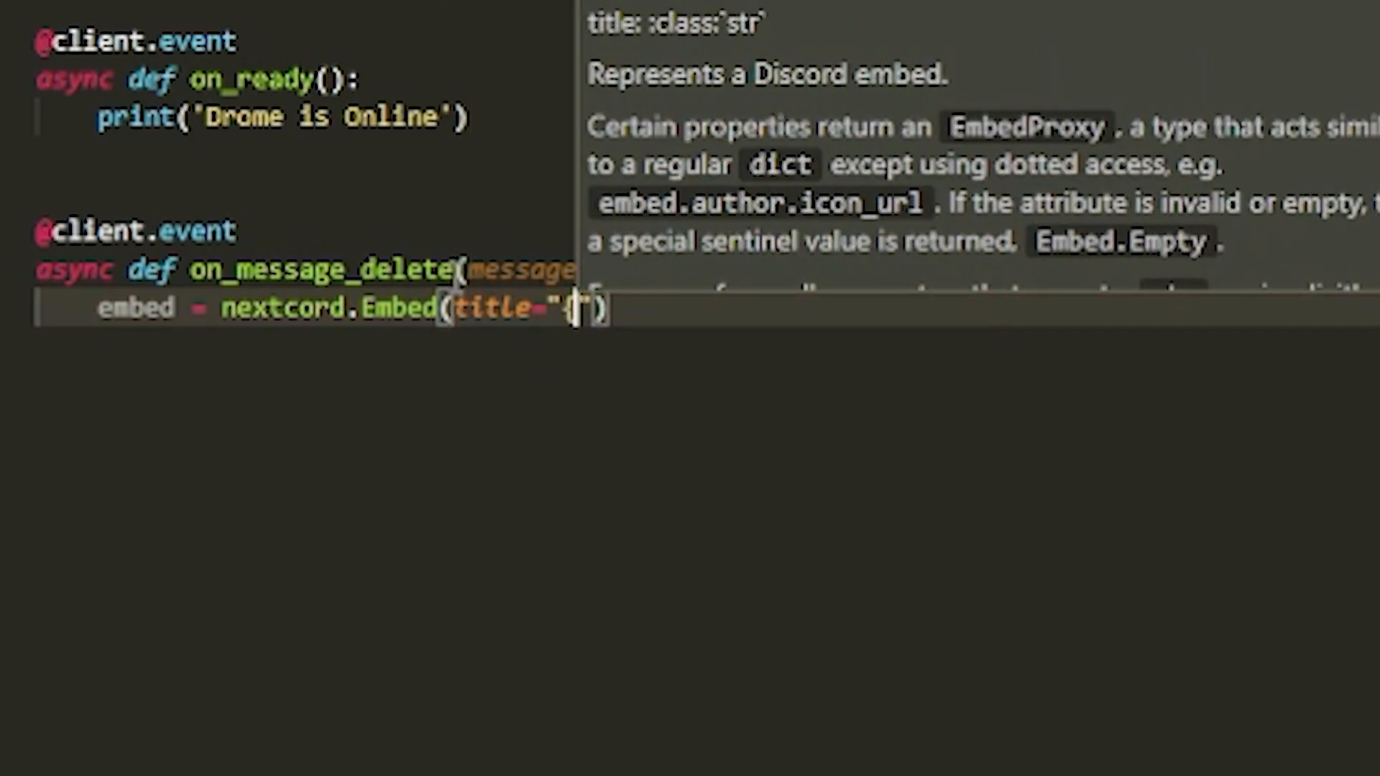
{"action": "type", "text": "f"}
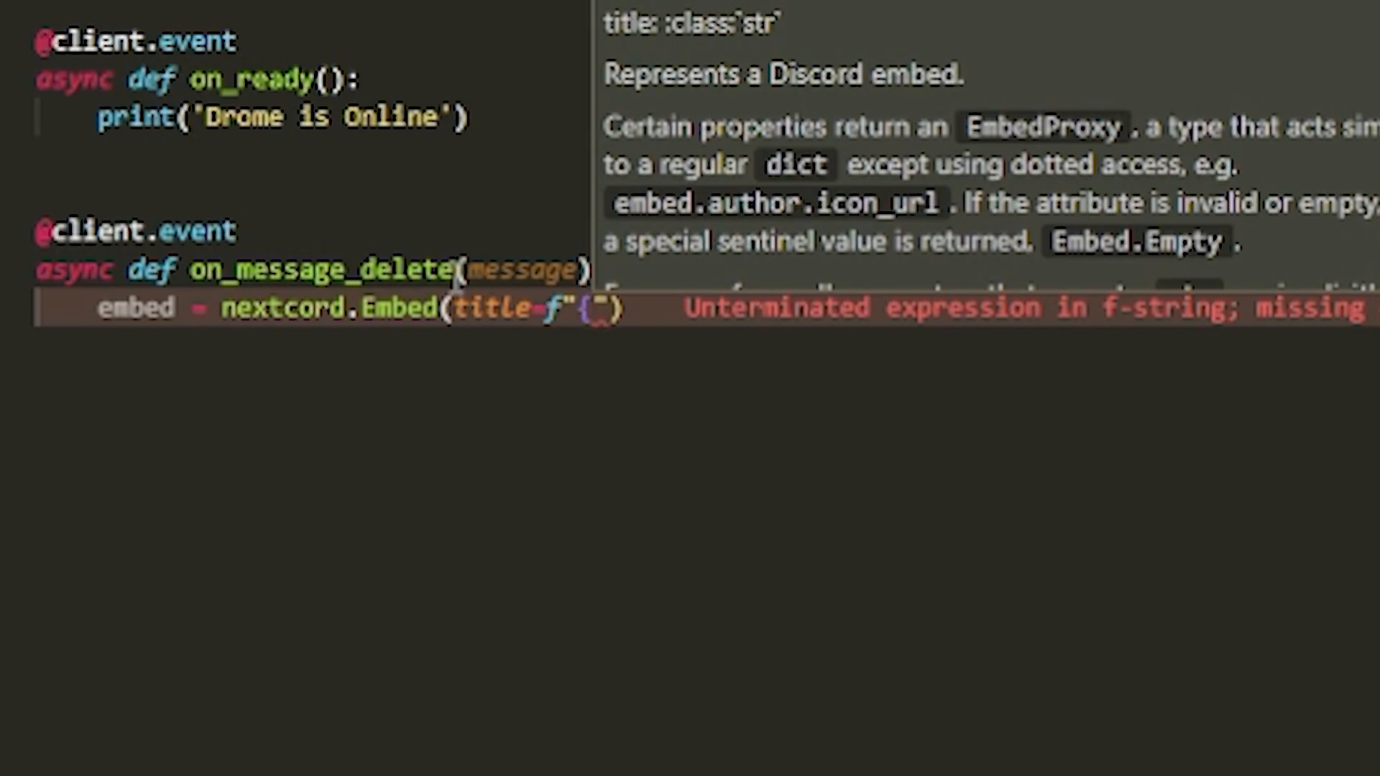
{"action": "type", "text": "message,"}
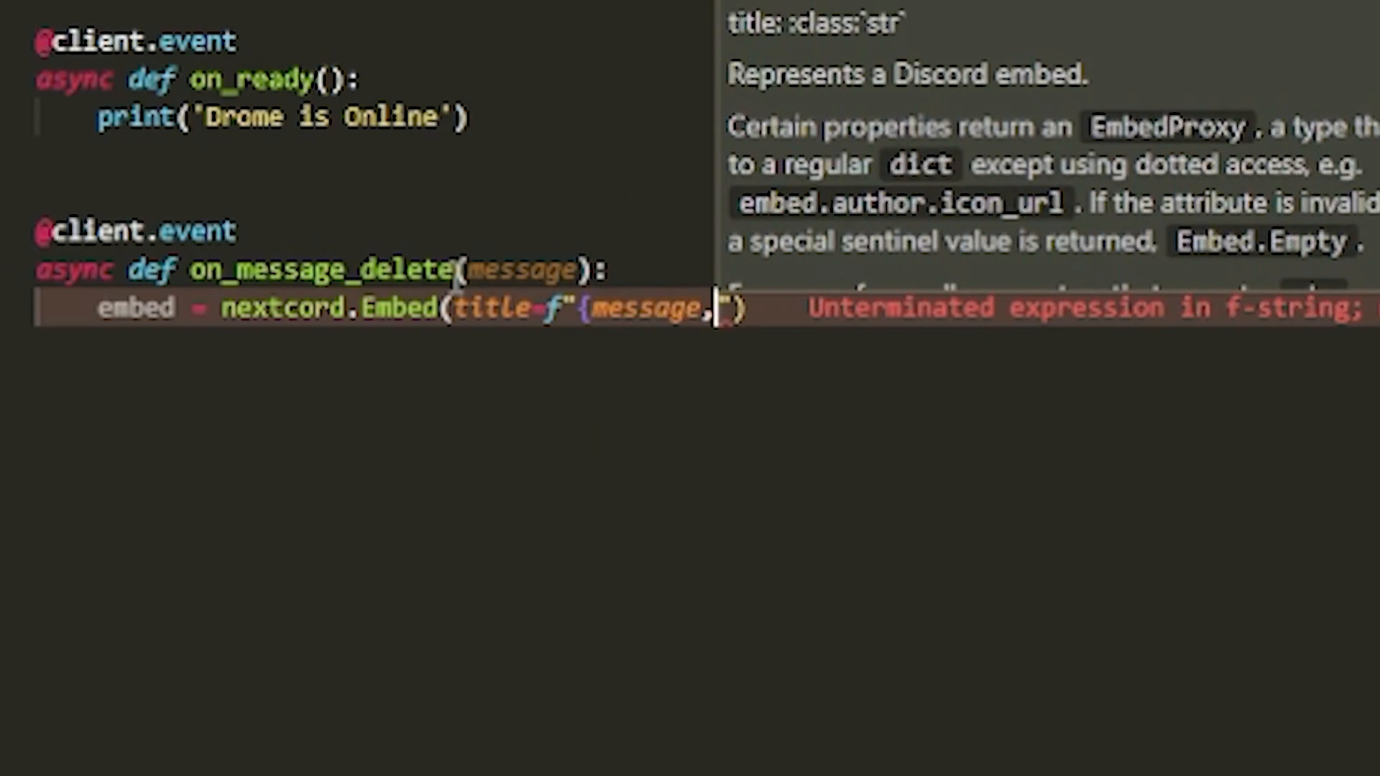
{"action": "type", "text": ".au"}
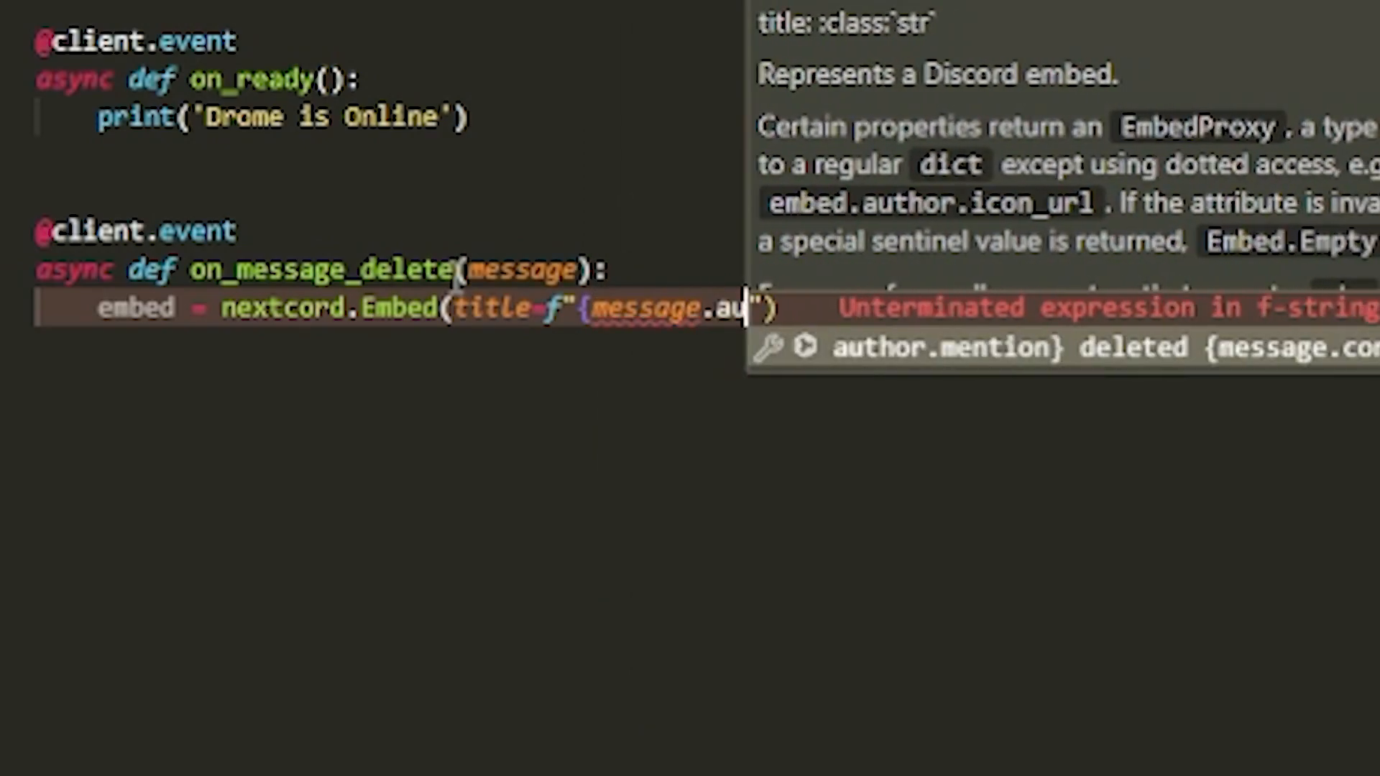
{"action": "type", "text": "thor.name"}
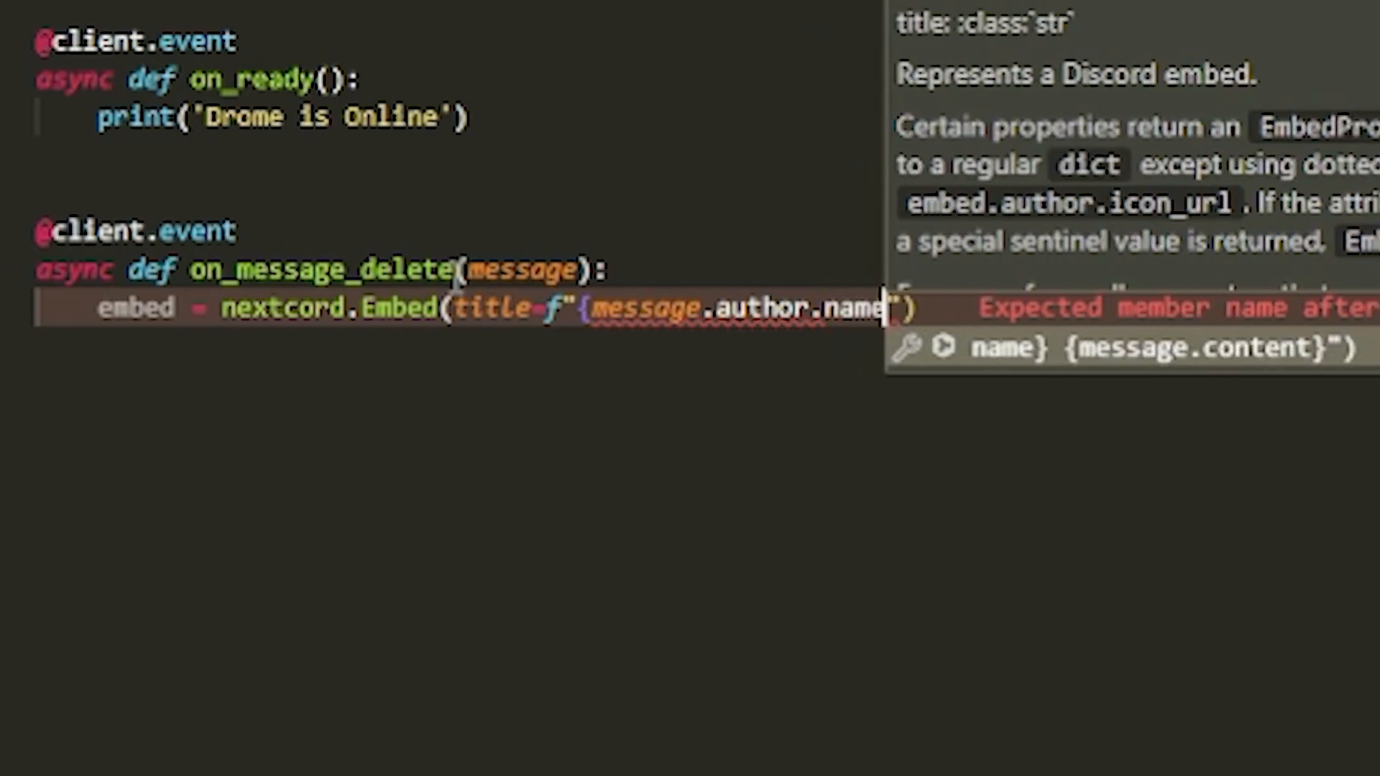
{"action": "type", "text": "has deleted a message | {\""}
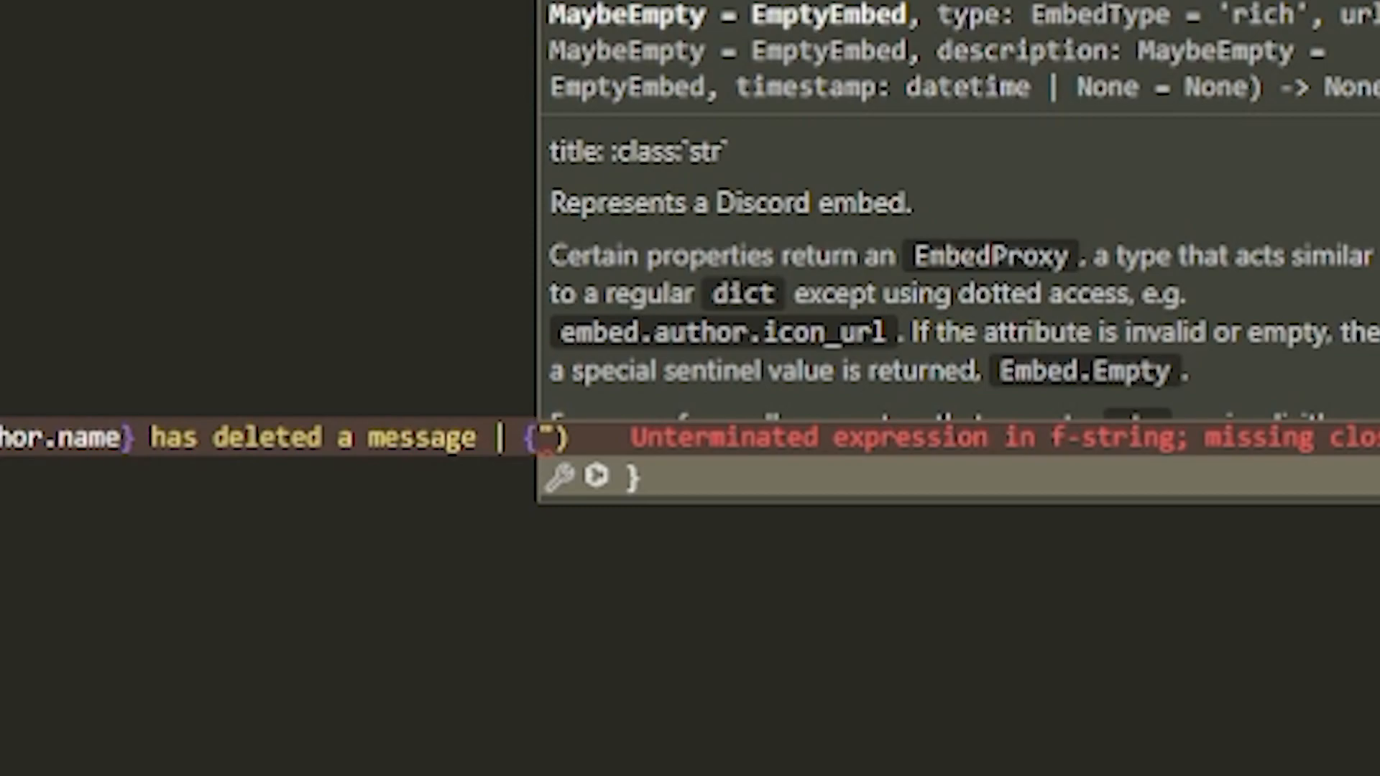
{"action": "type", "text": "message."}
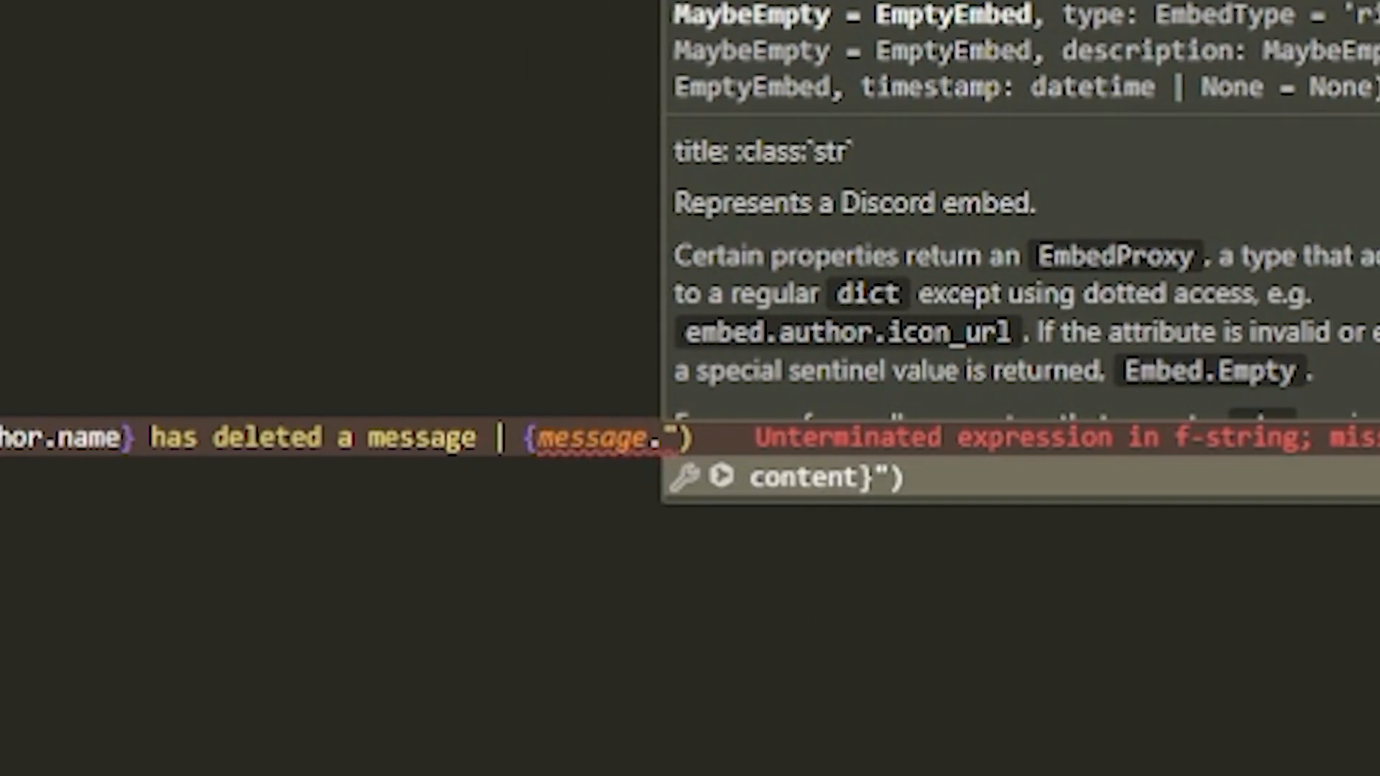
{"action": "type", "text": "author."}
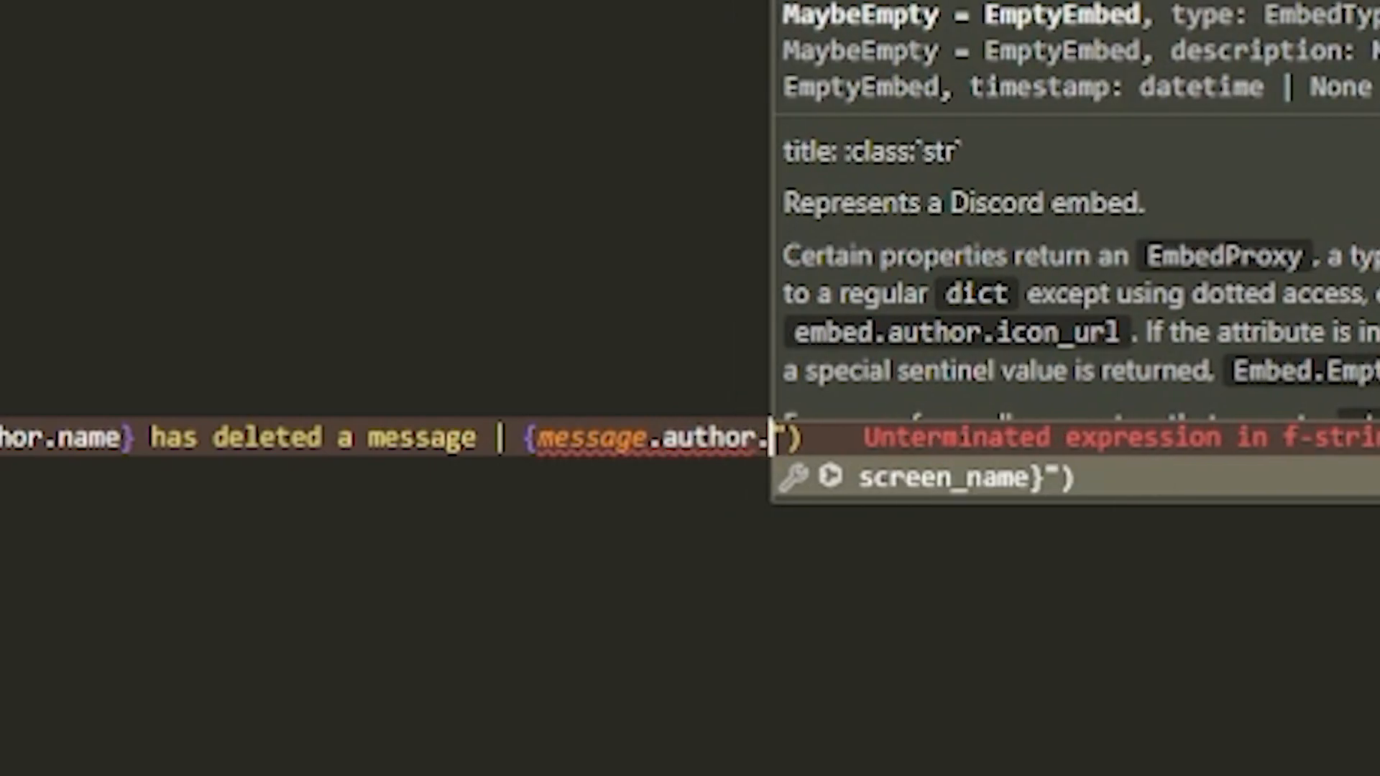
{"action": "type", "text": "id}"}
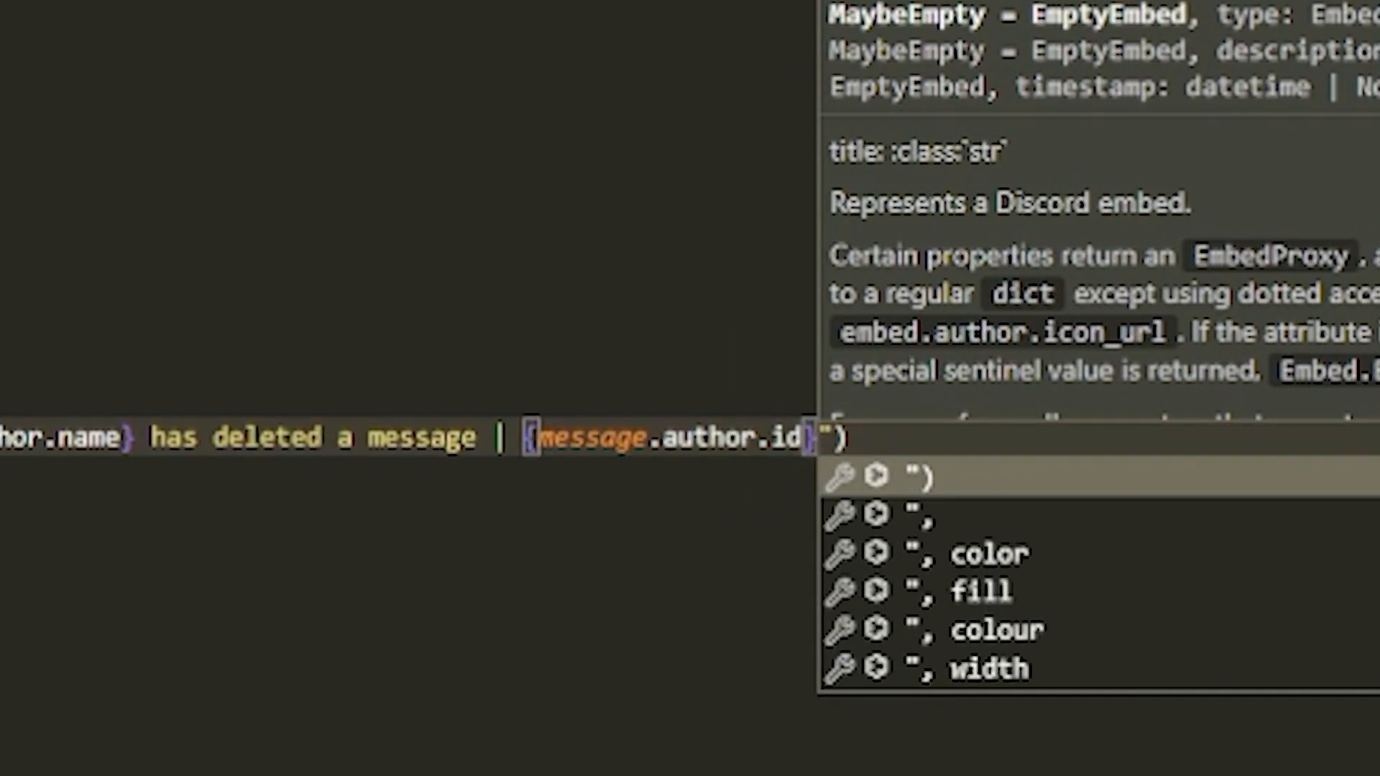
{"action": "key", "text": "Escape"}
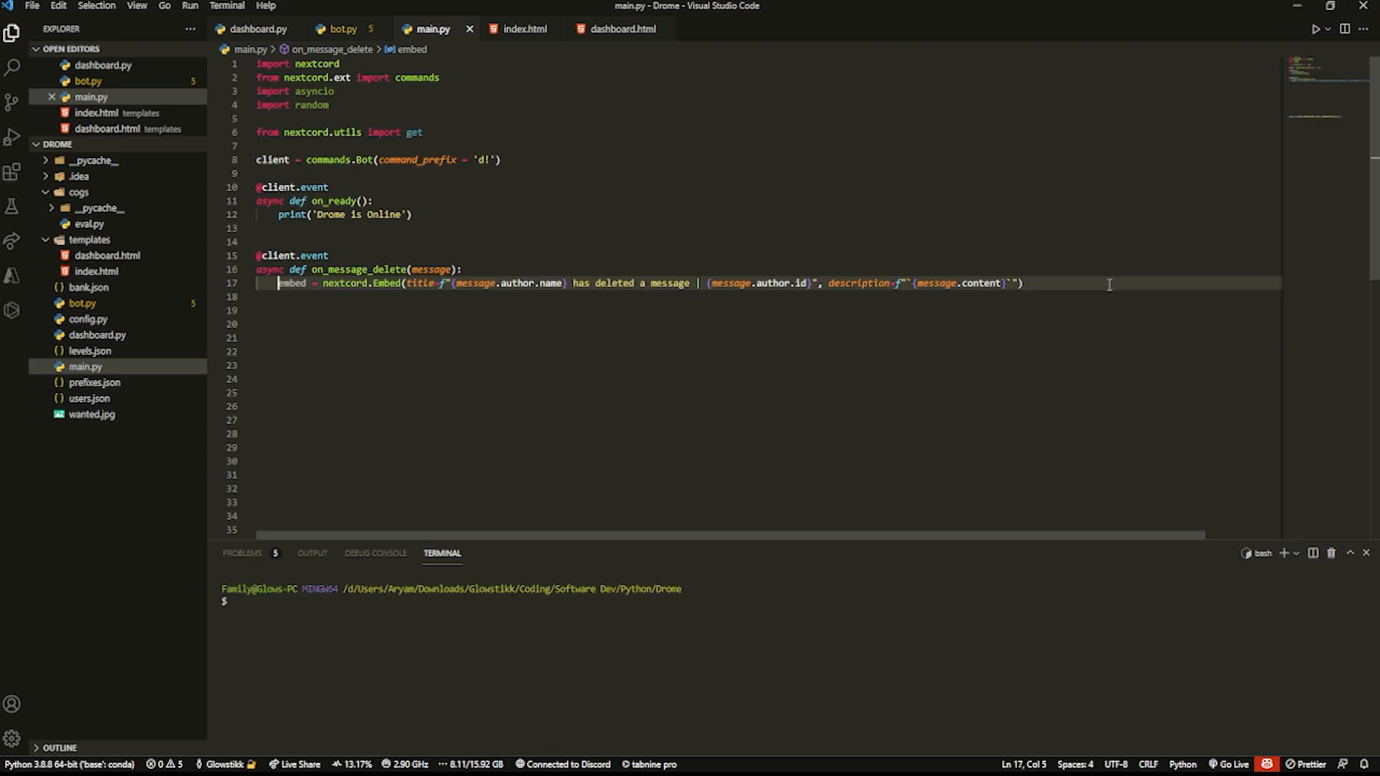
Step: Add channel = client.get_channel() and await channel.send(embed) below the delete embed
{"action": "type", "text": "channel = self."}
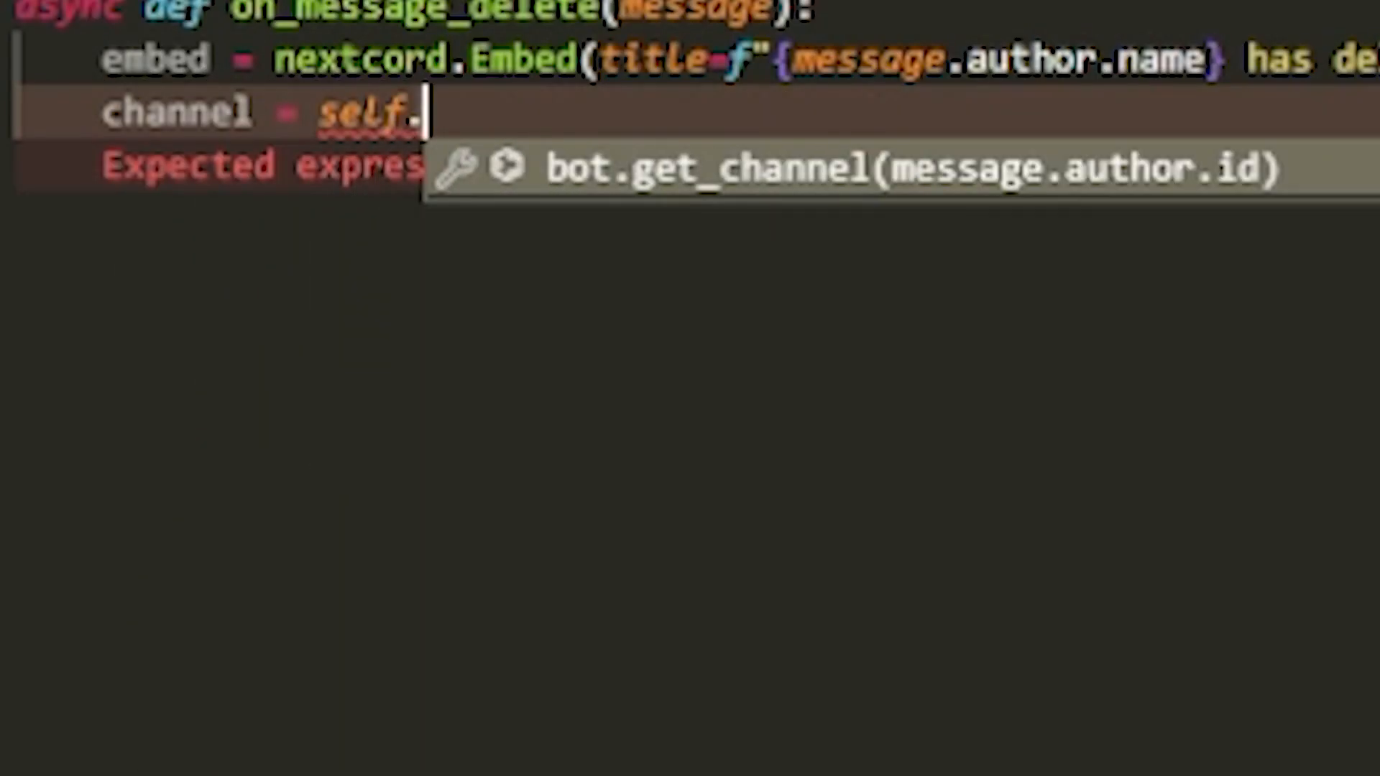
{"action": "key", "text": "Backspace"}
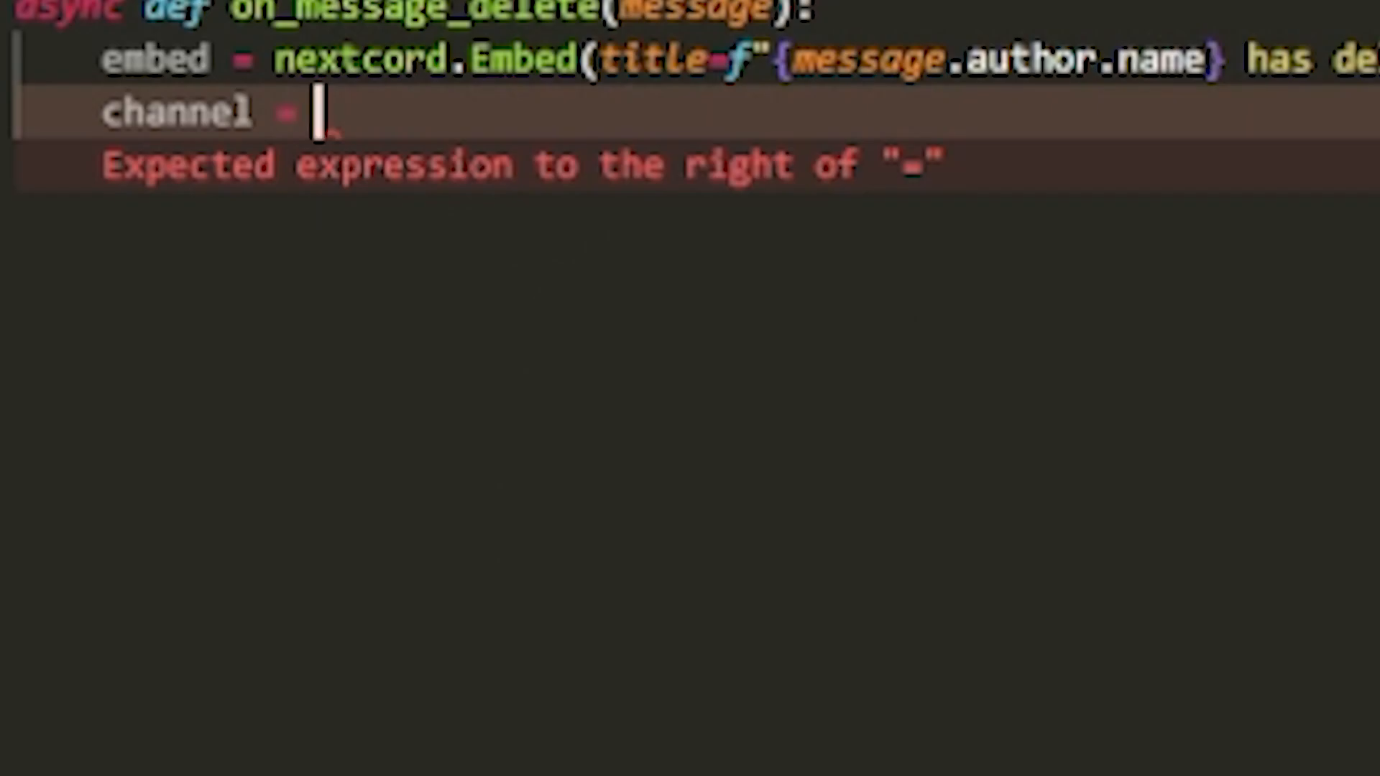
{"action": "type", "text": "client.get_channel("}
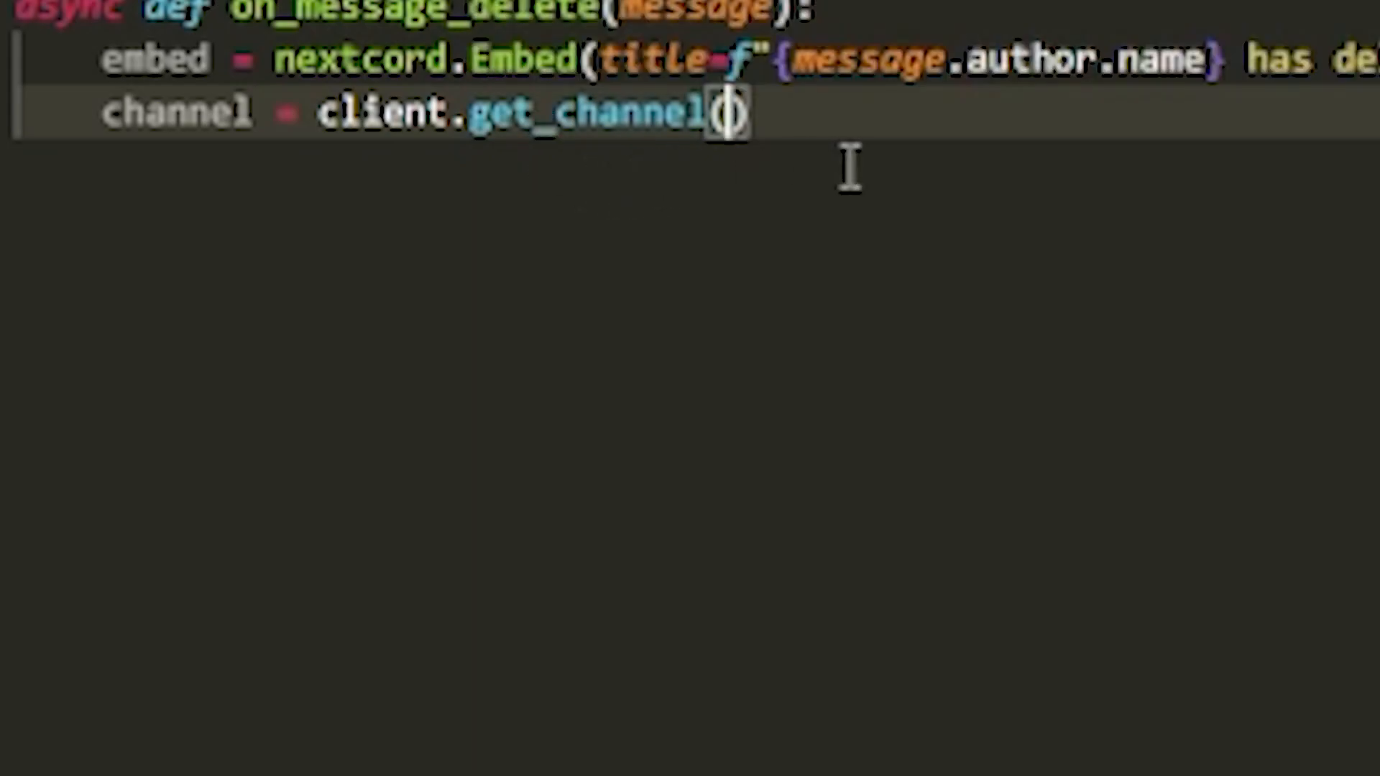
{"action": "mouse_move", "coordinate": [800, 115]}
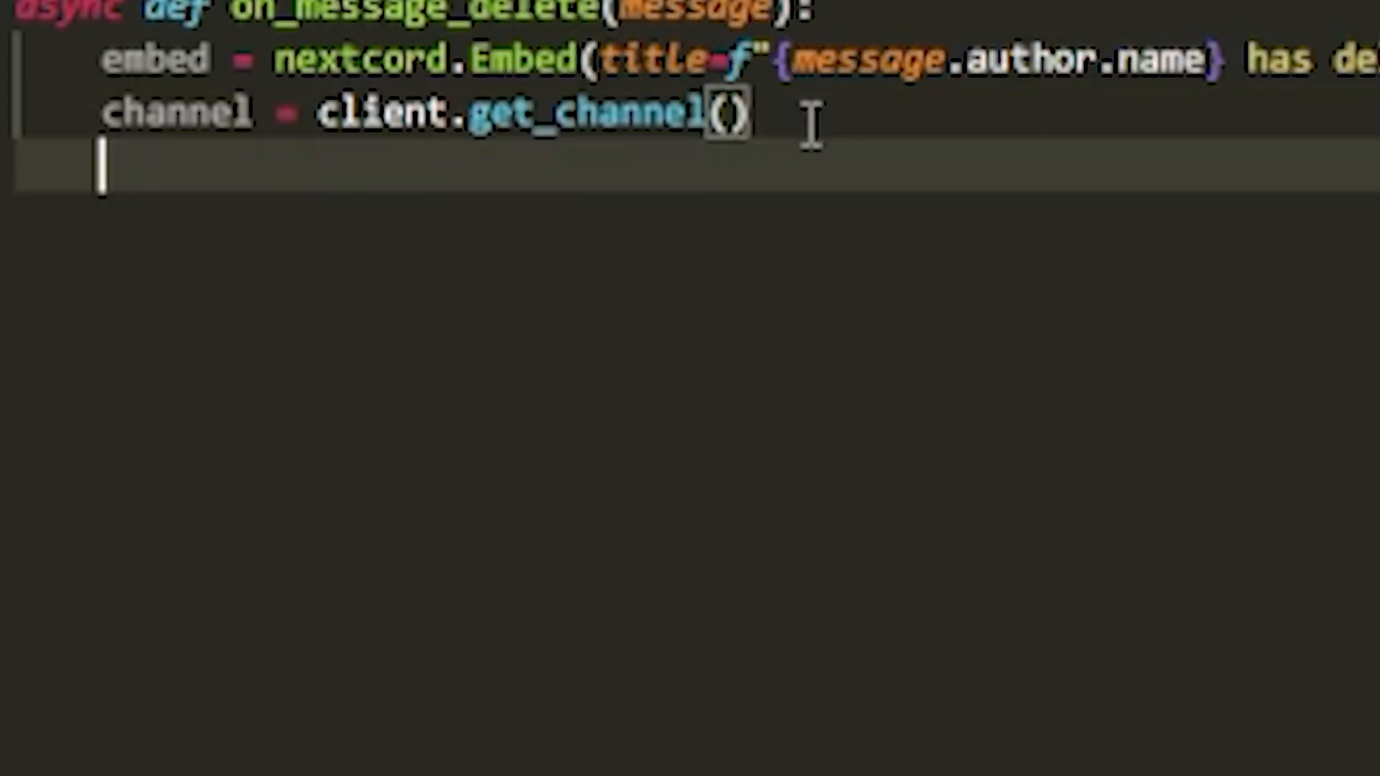
{"action": "type", "text": "await channel.send(embed)"}
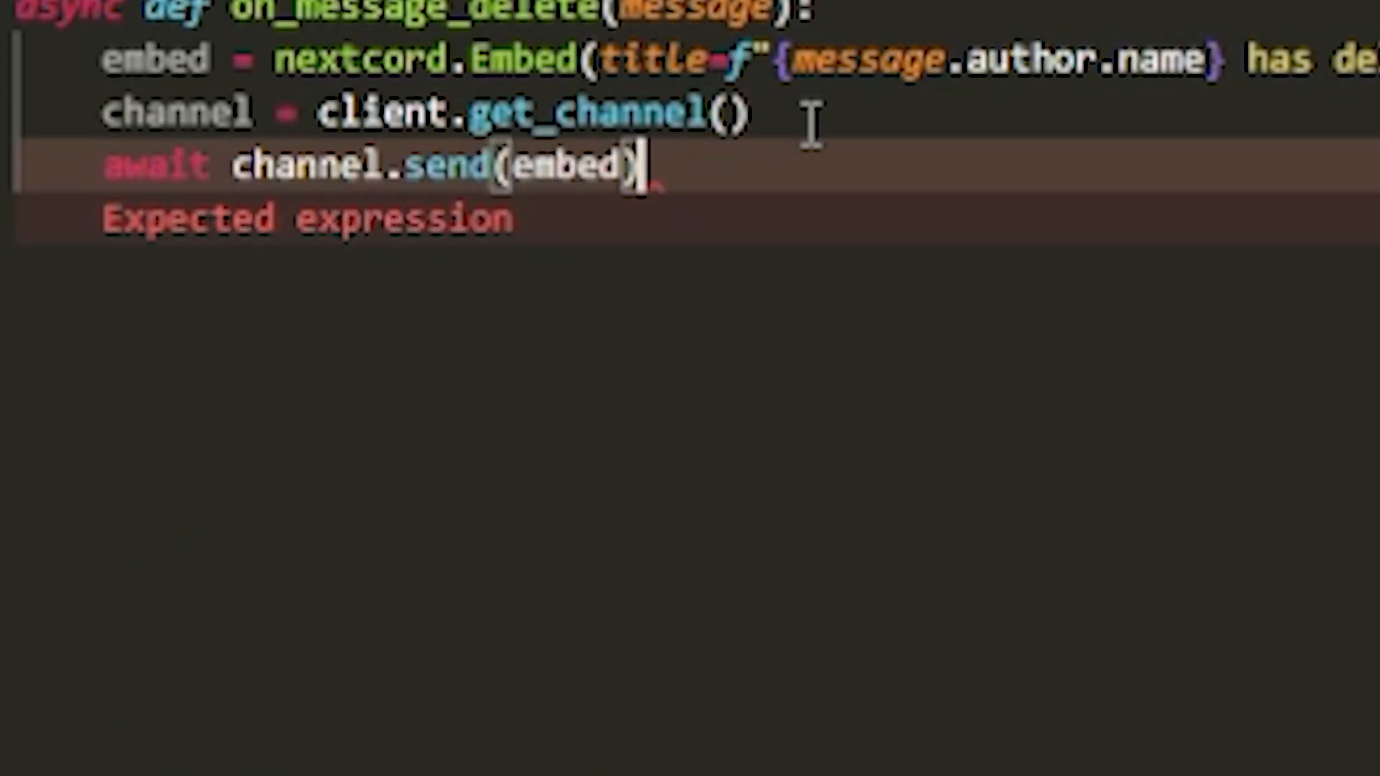
{"action": "mouse_move", "coordinate": [704, 165]}
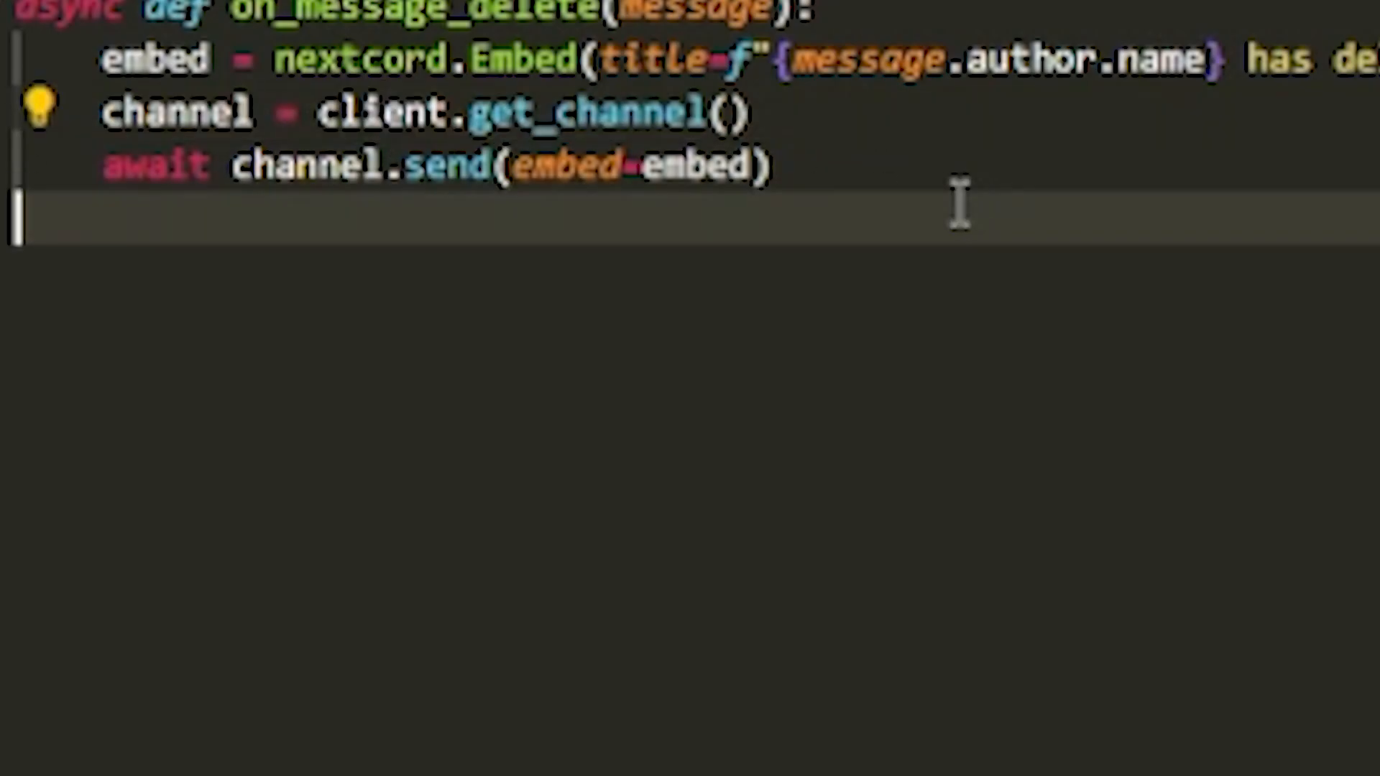
{"action": "type", "text": "c"}
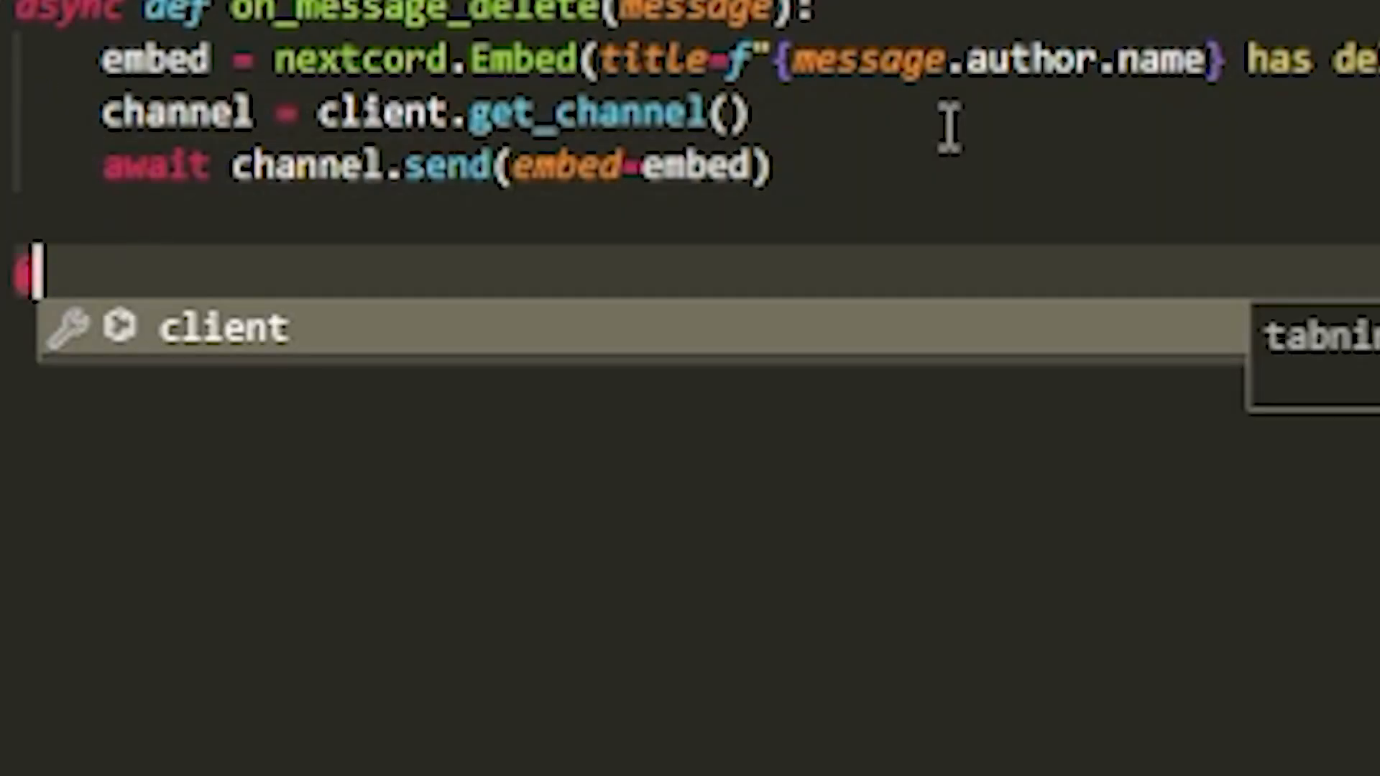
{"action": "type", "text": "client.event"}
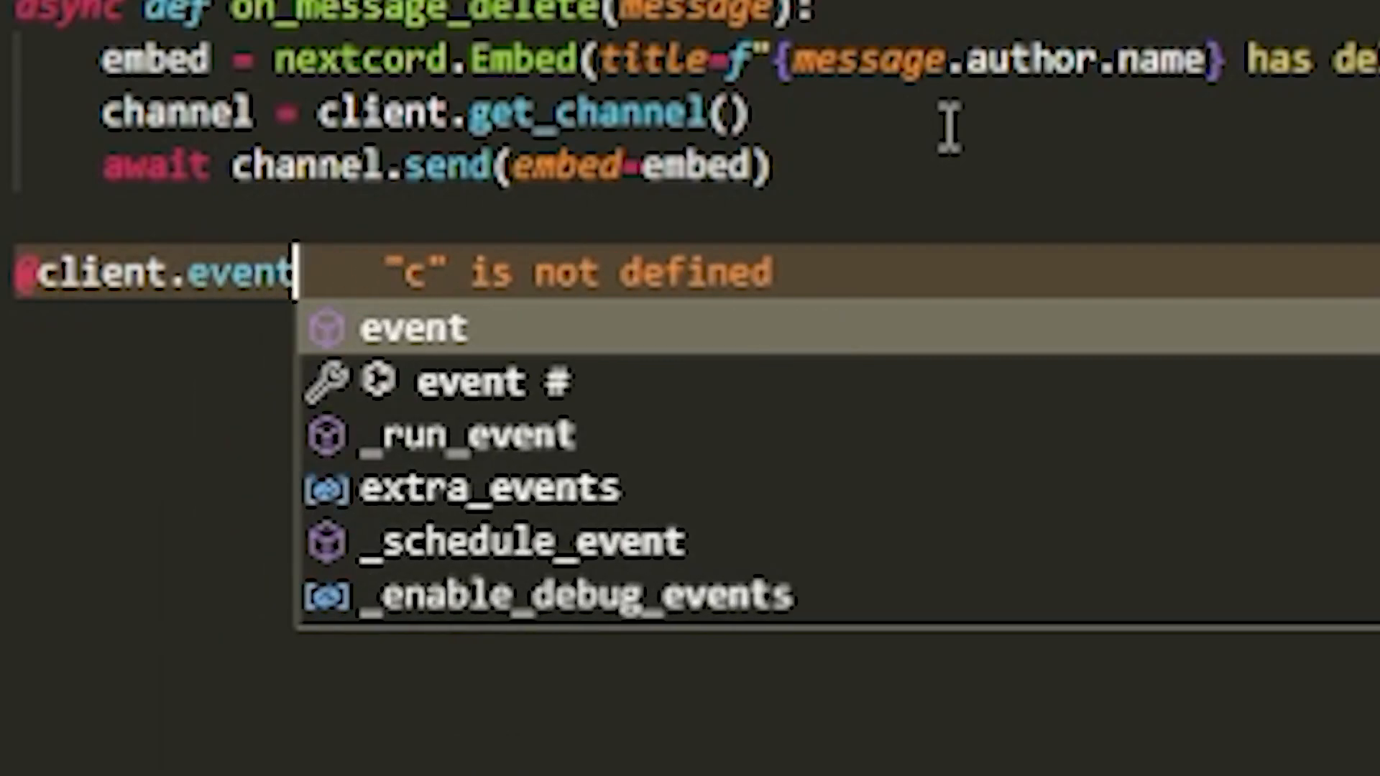
{"action": "type", "text": "ays"}
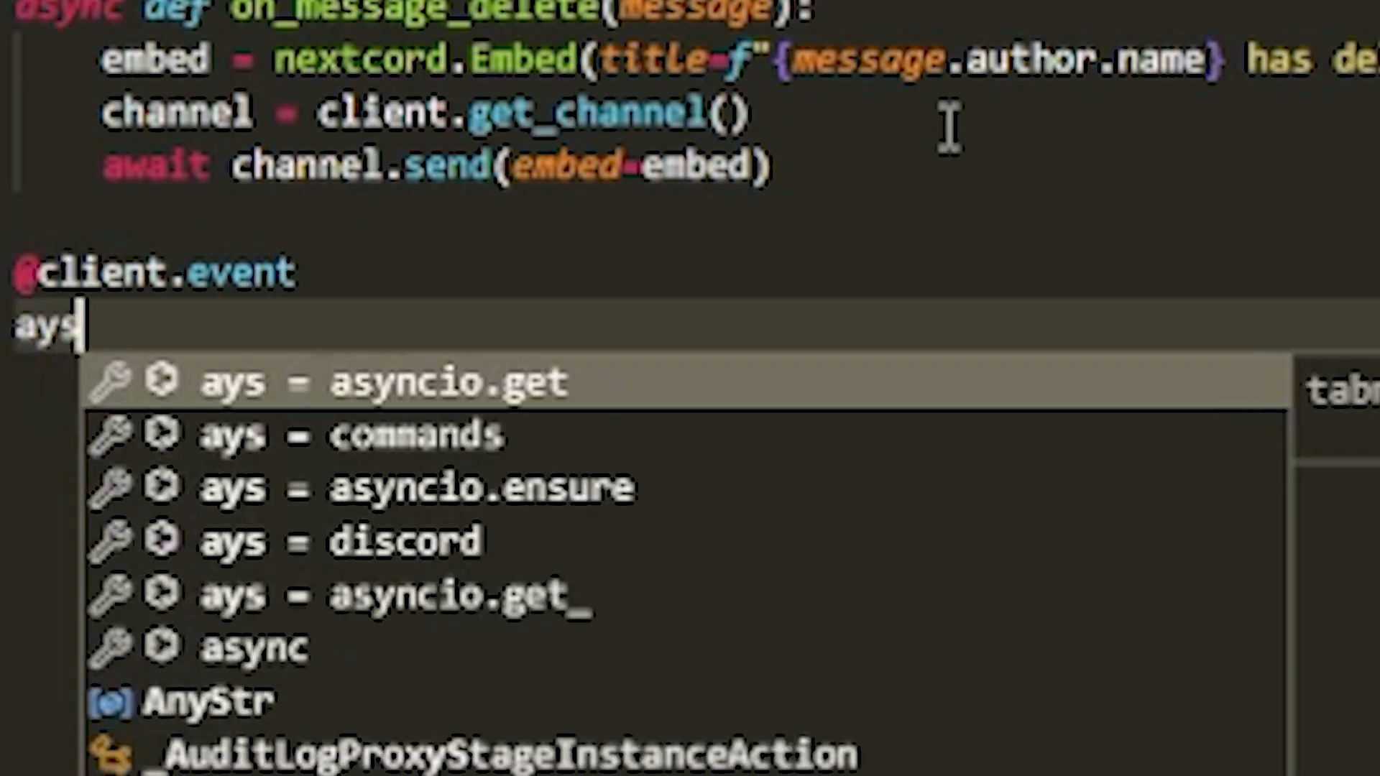
{"action": "type", "text": "nc def"}
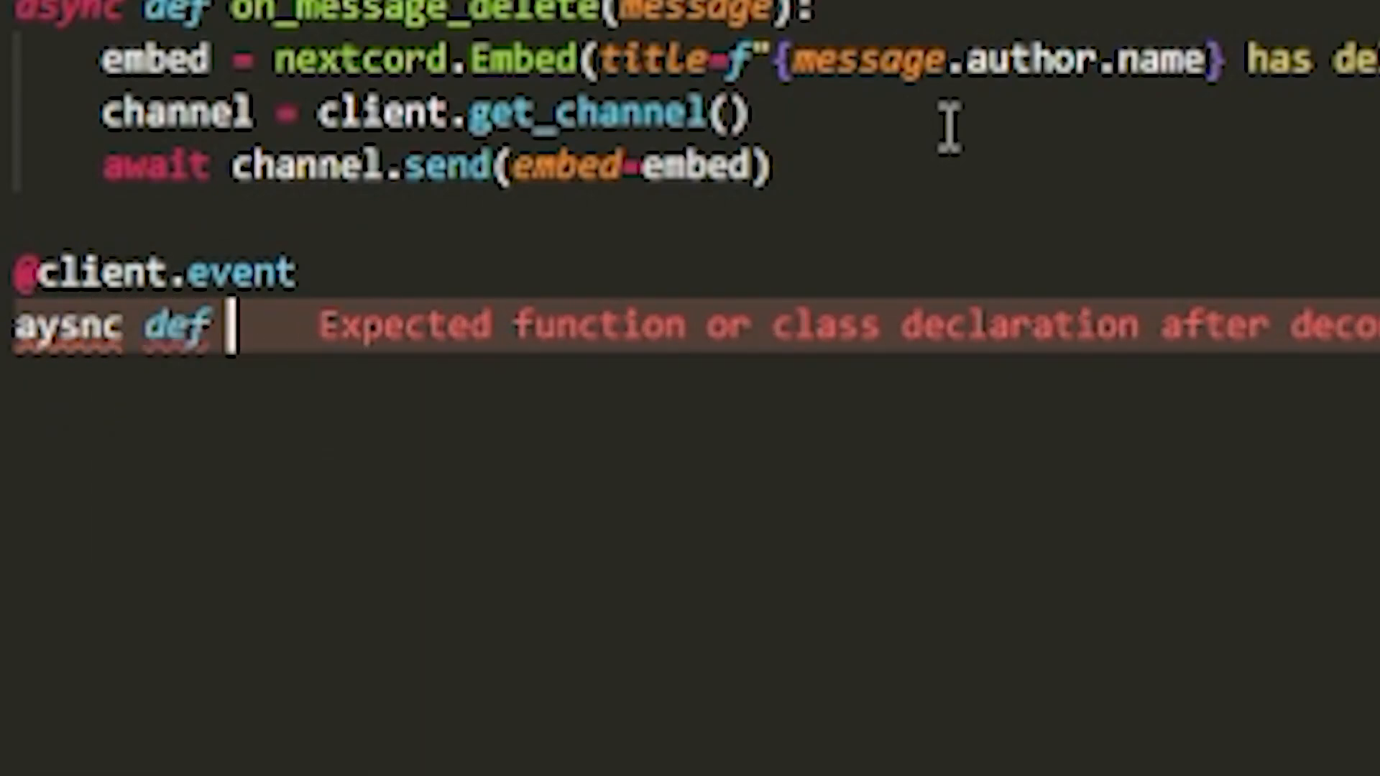
{"action": "type", "text": "on_message_edit("}
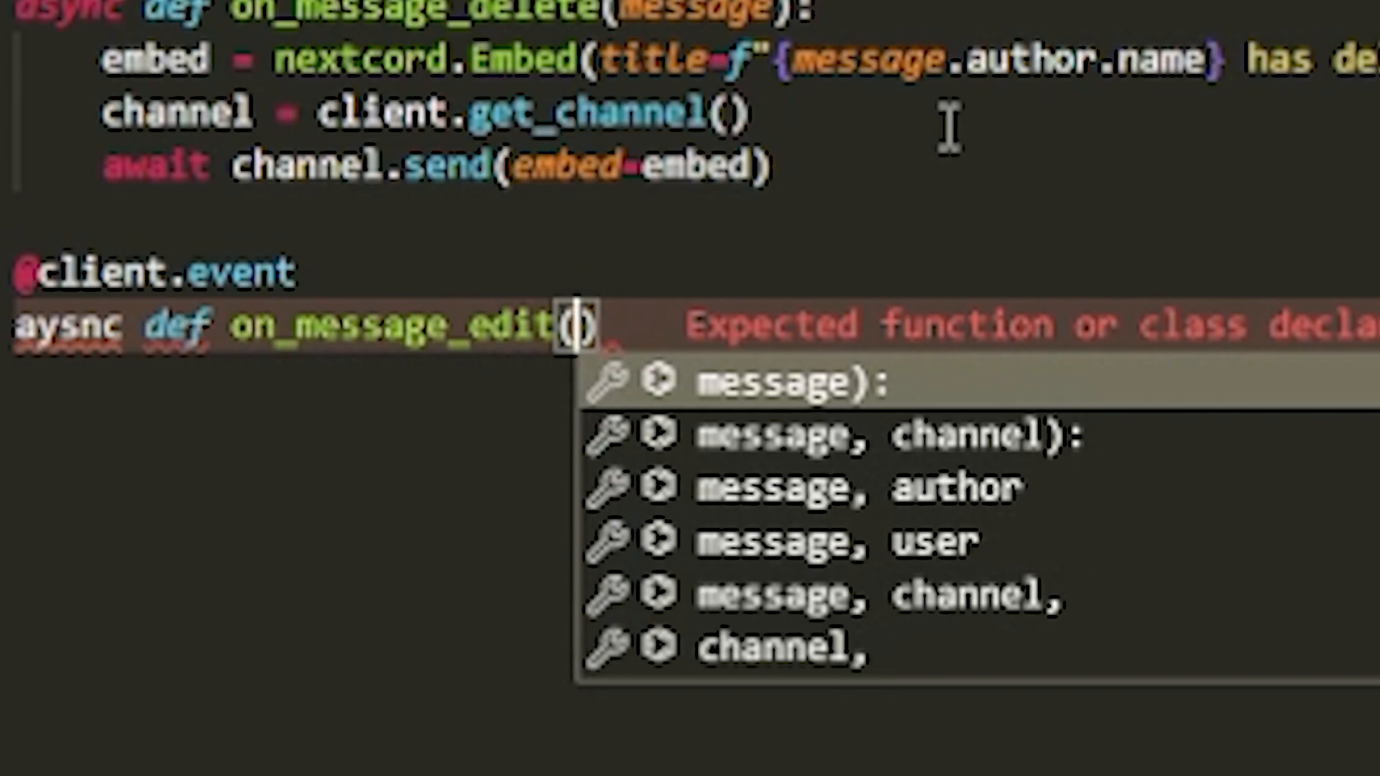
{"action": "type", "text": "message_before,"}
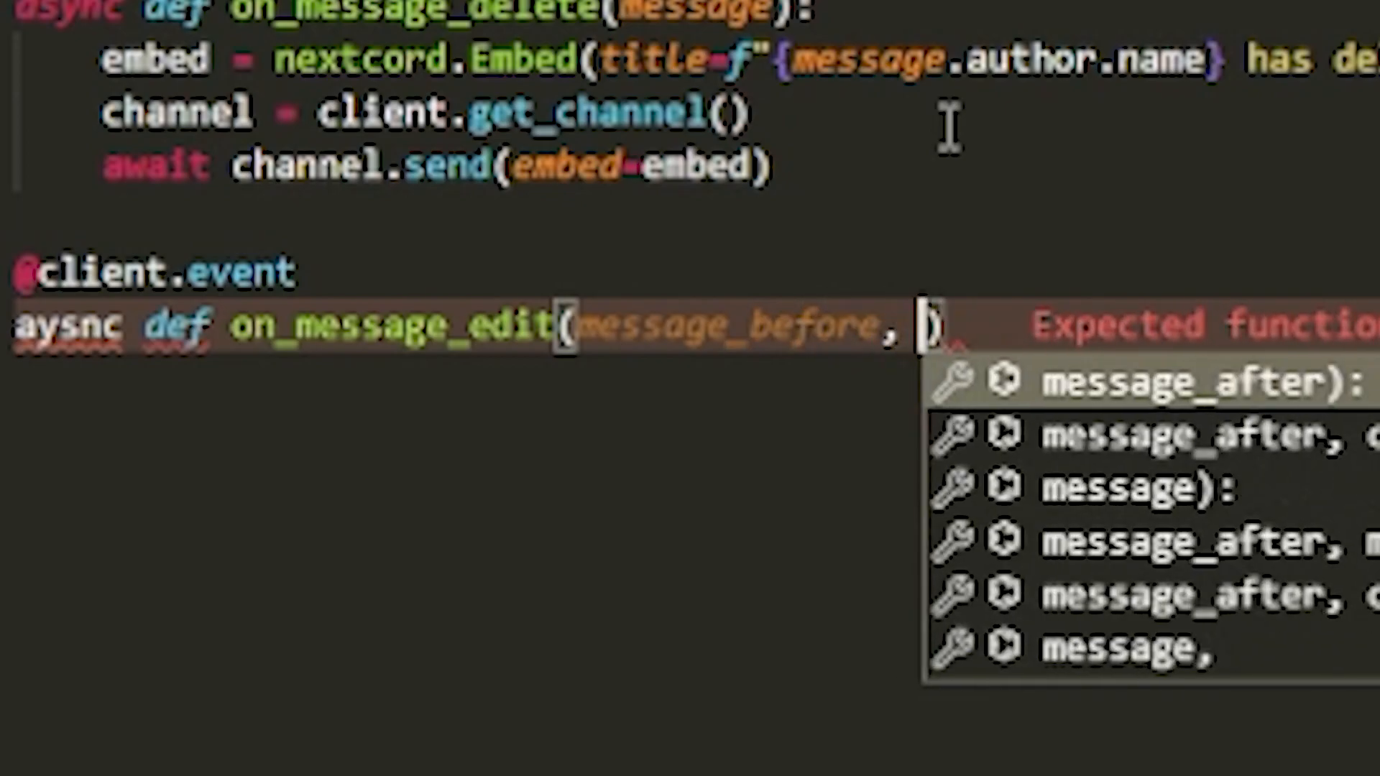
{"action": "left_click", "coordinate": [1187, 383]}
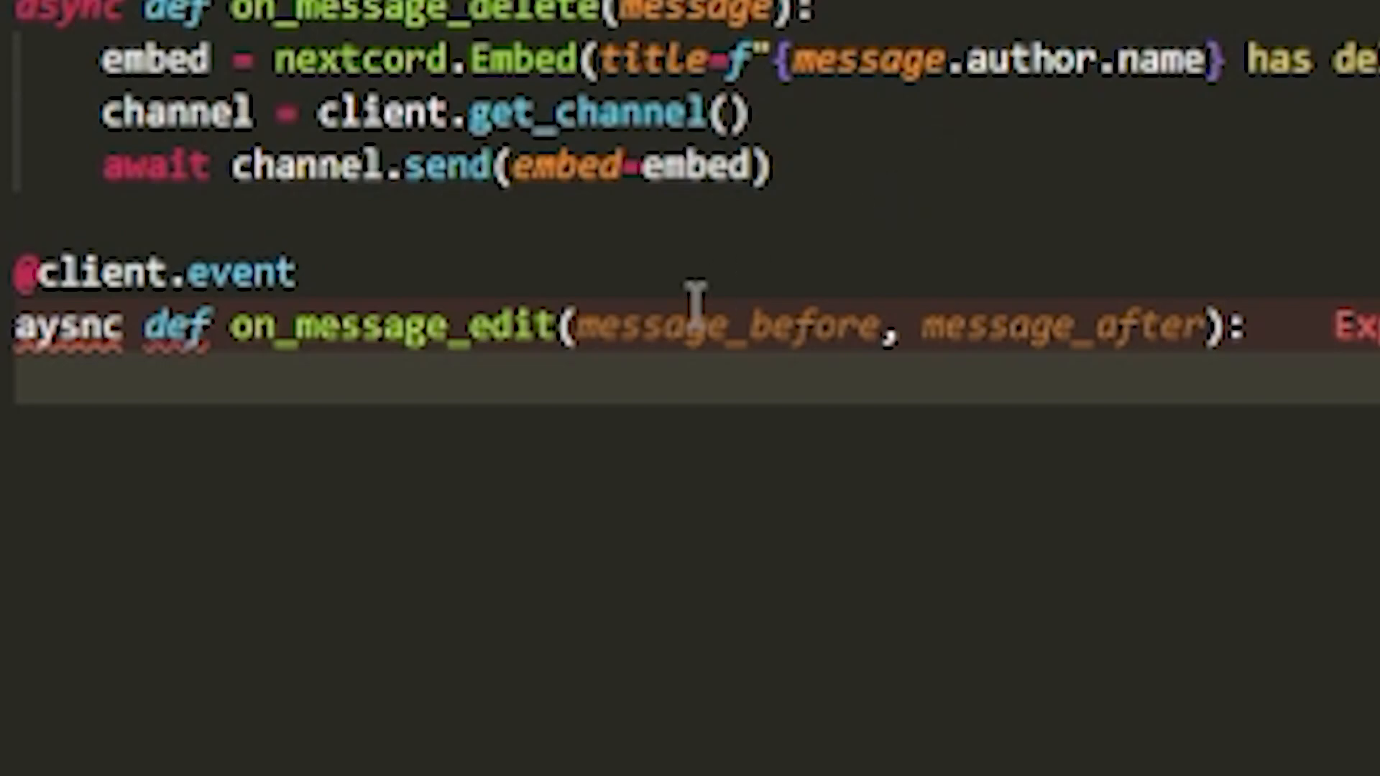
{"action": "left_click", "coordinate": [233, 326]}
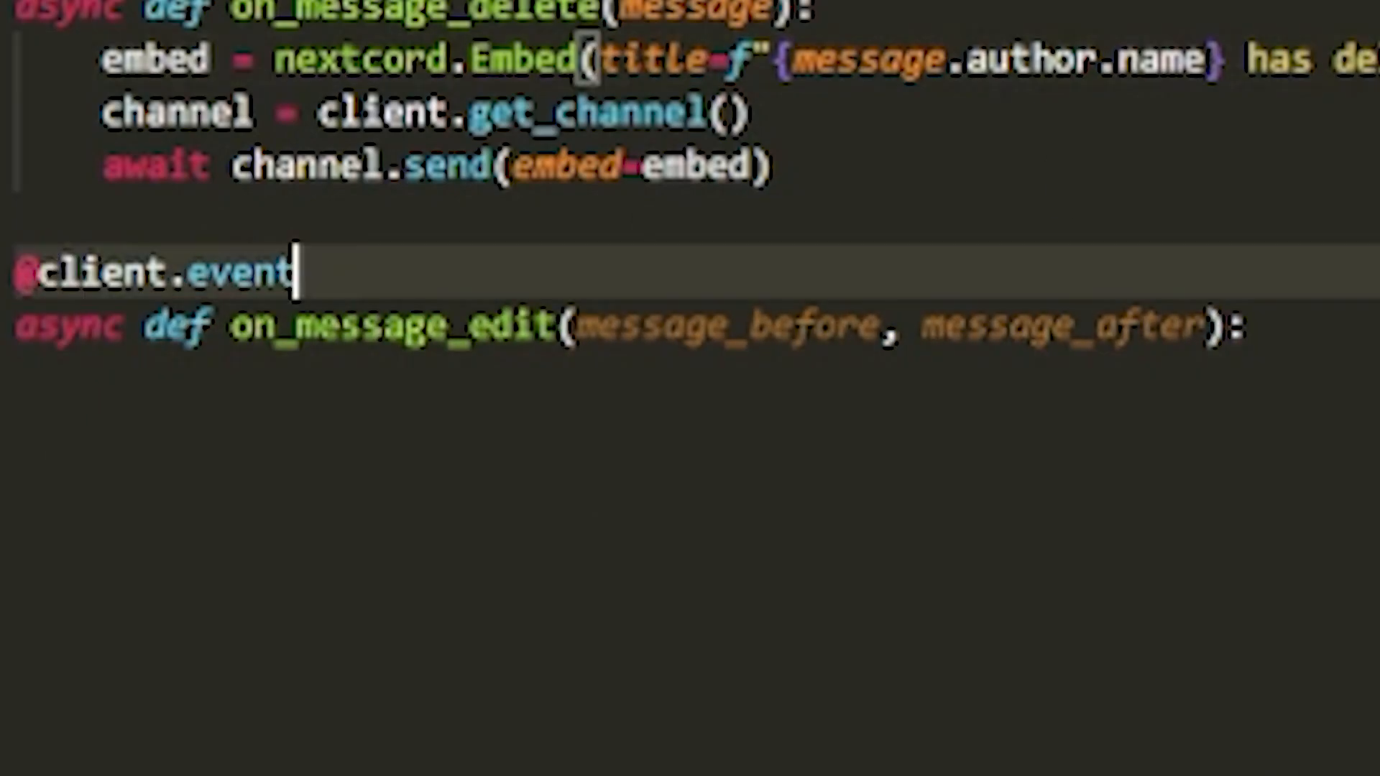
{"action": "key", "text": "Return"}
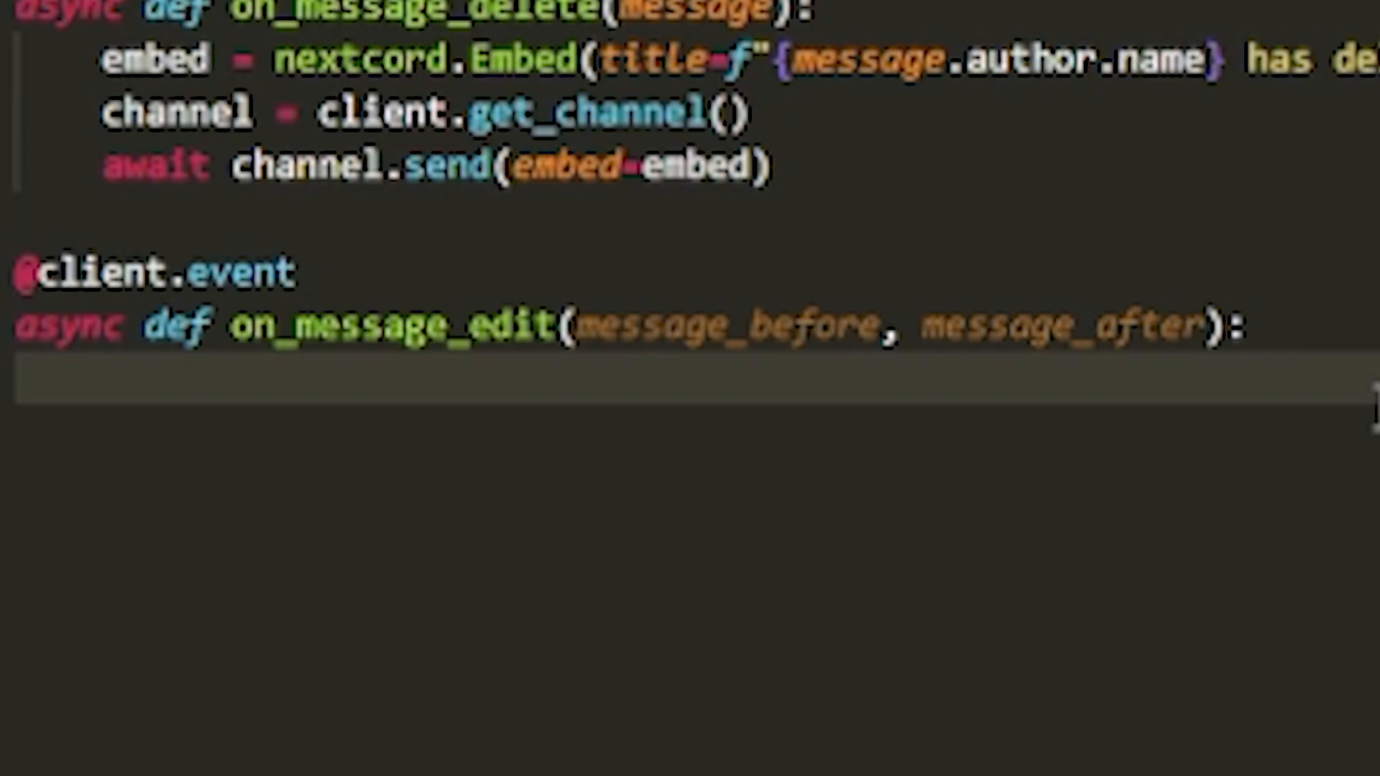
Step: Add an embed titled with message_before's author name, 'has edited a message', and author id
{"action": "type", "text": "embed"}
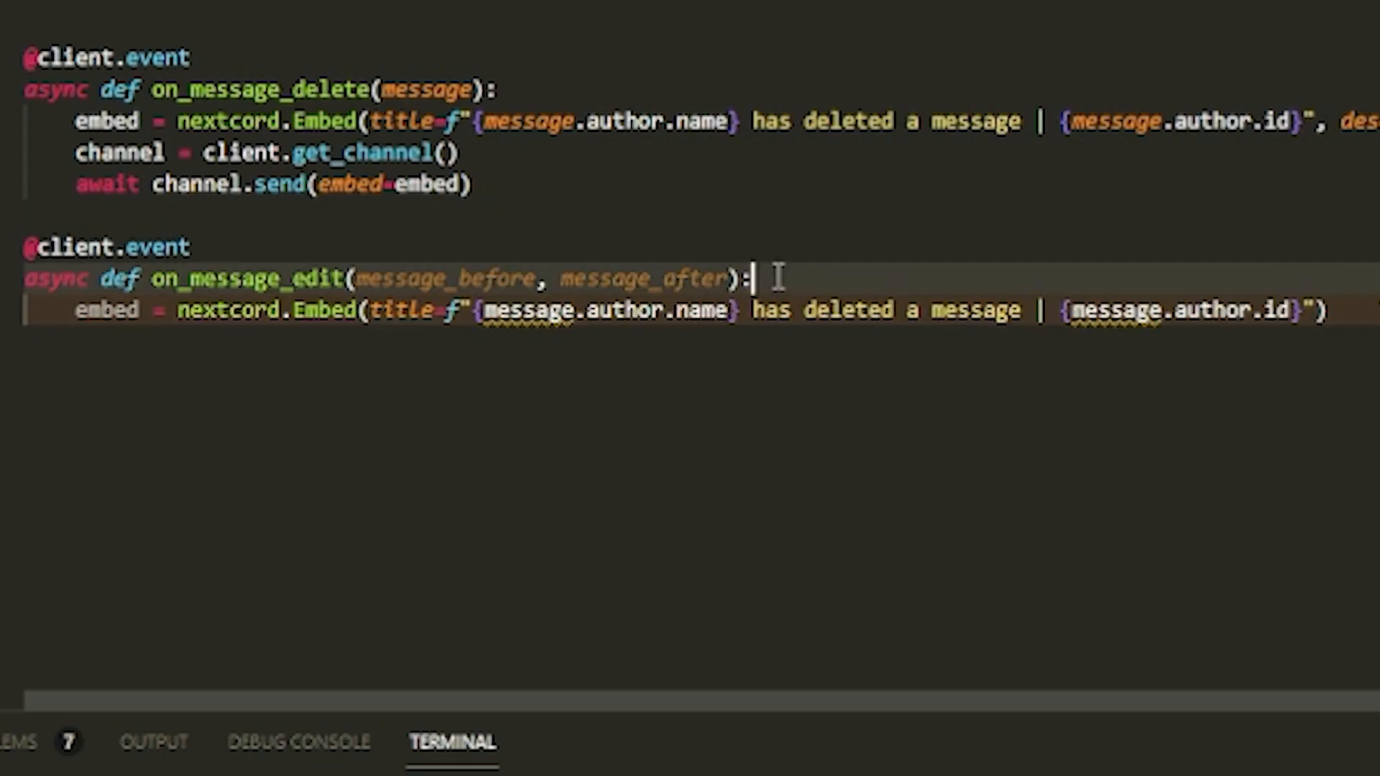
{"action": "mouse_move", "coordinate": [790, 317]}
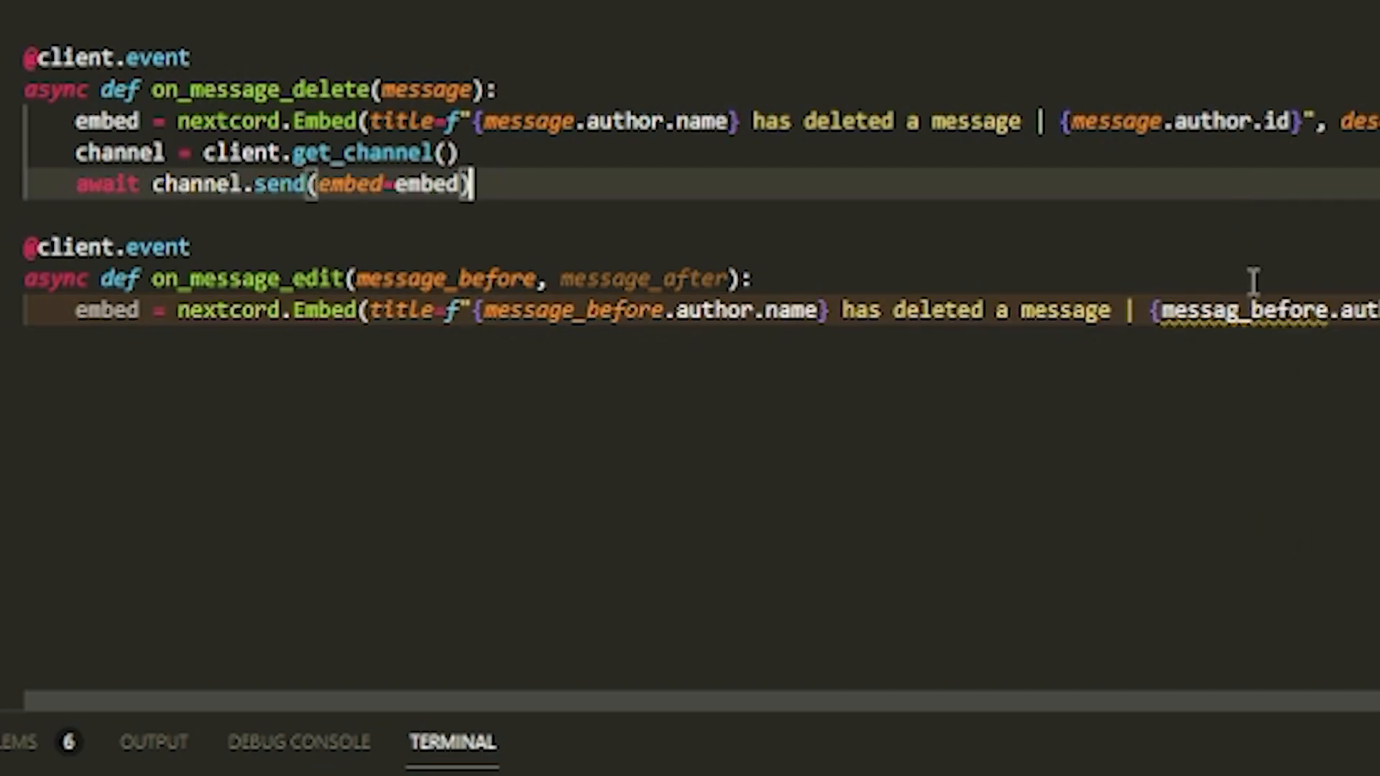
{"action": "type", "text": "author.id"}
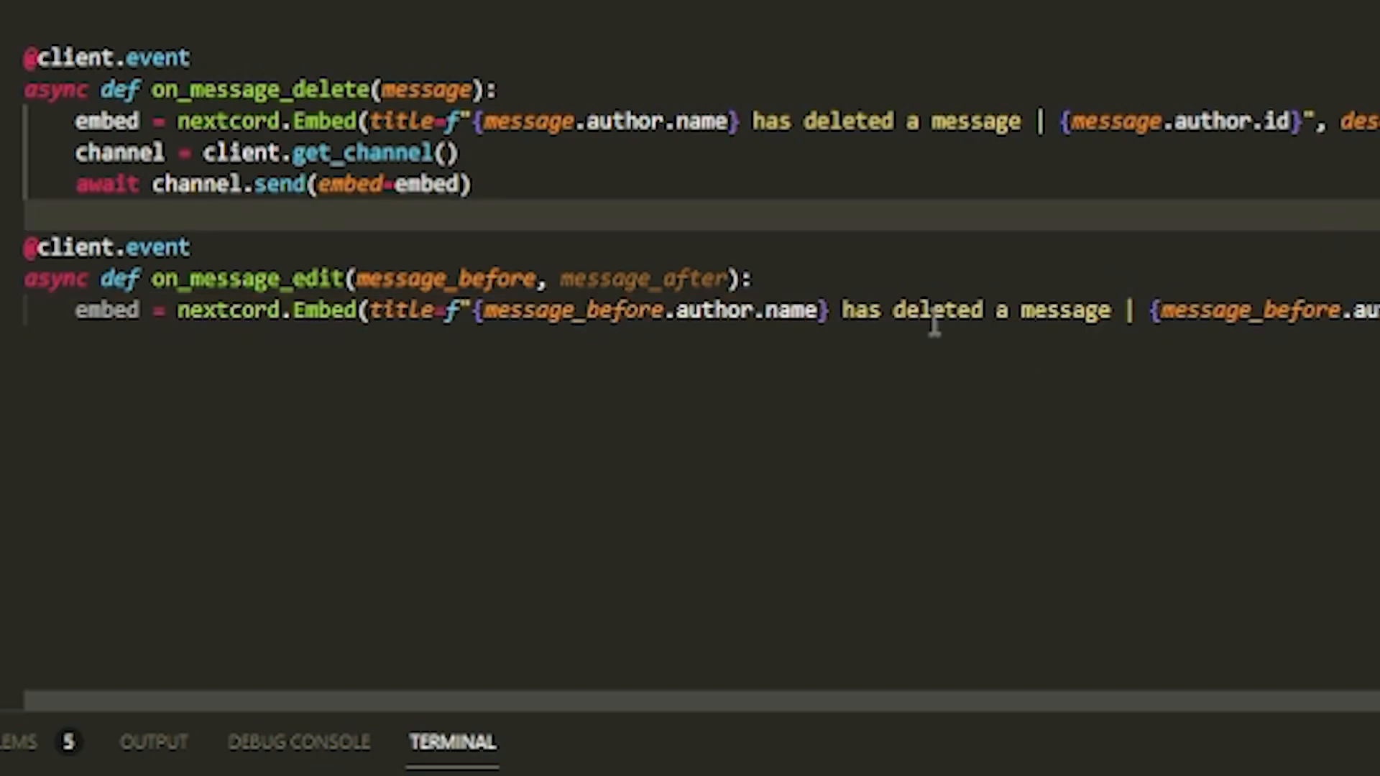
{"action": "type", "text": "eduit"}
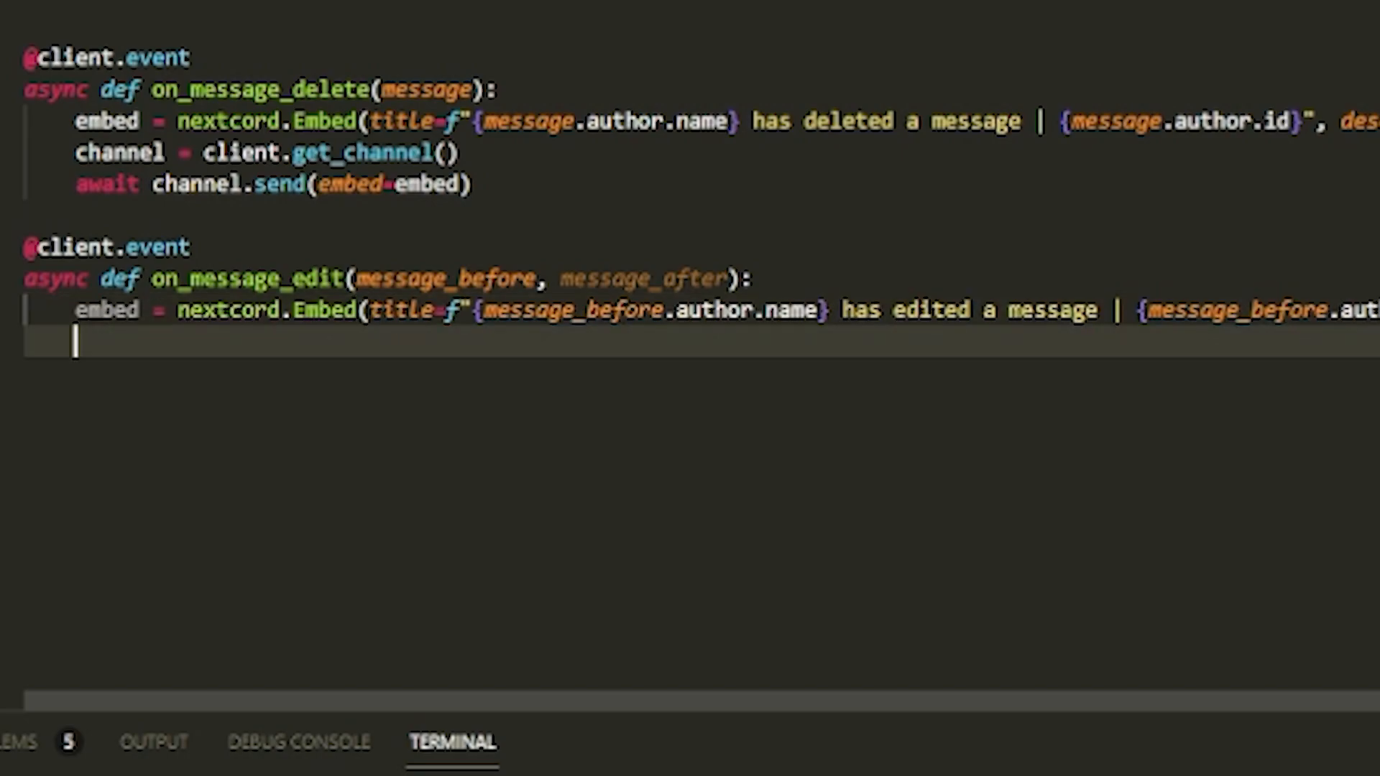
Step: Add 'Before Message' and 'After Message' fields with before/after content, inline=False
{"action": "type", "text": "embed."}
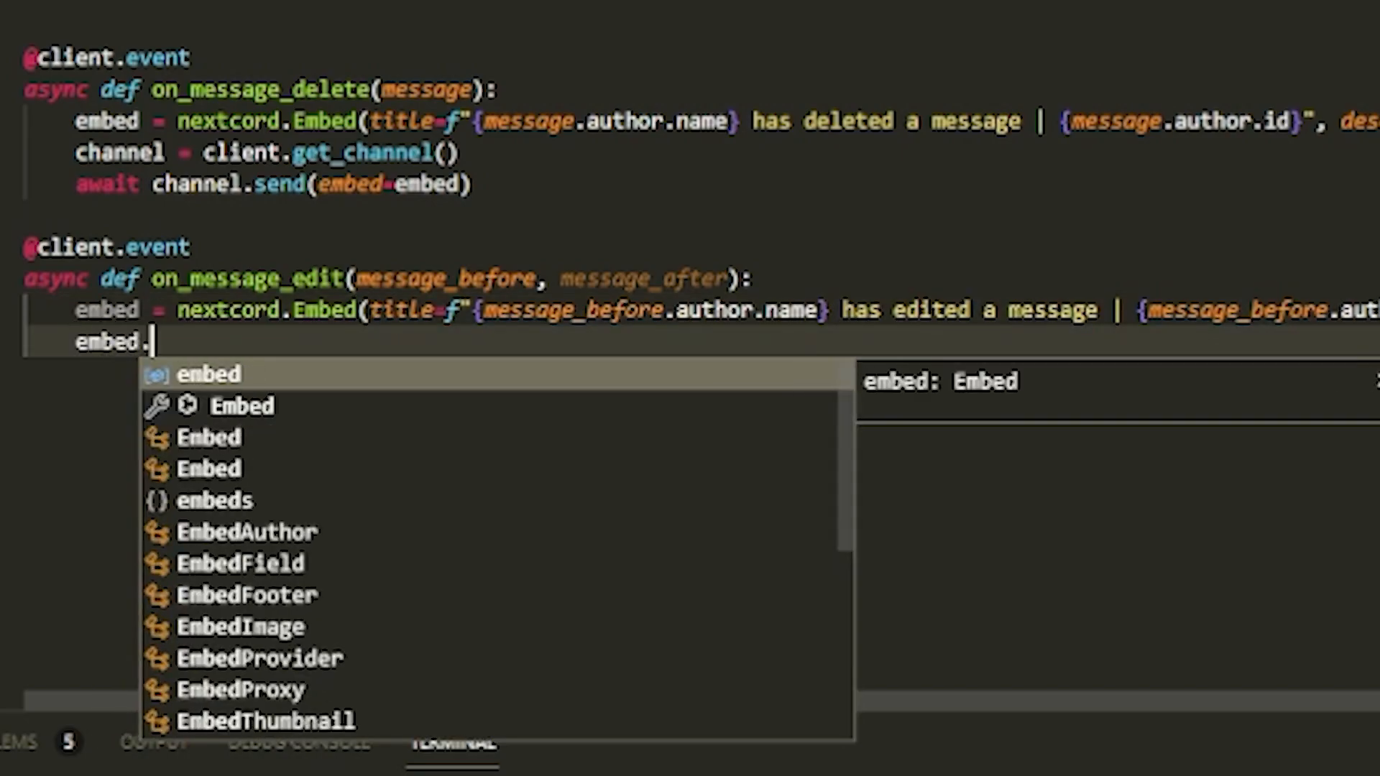
{"action": "type", "text": "add_field(name=\"Bef\","}
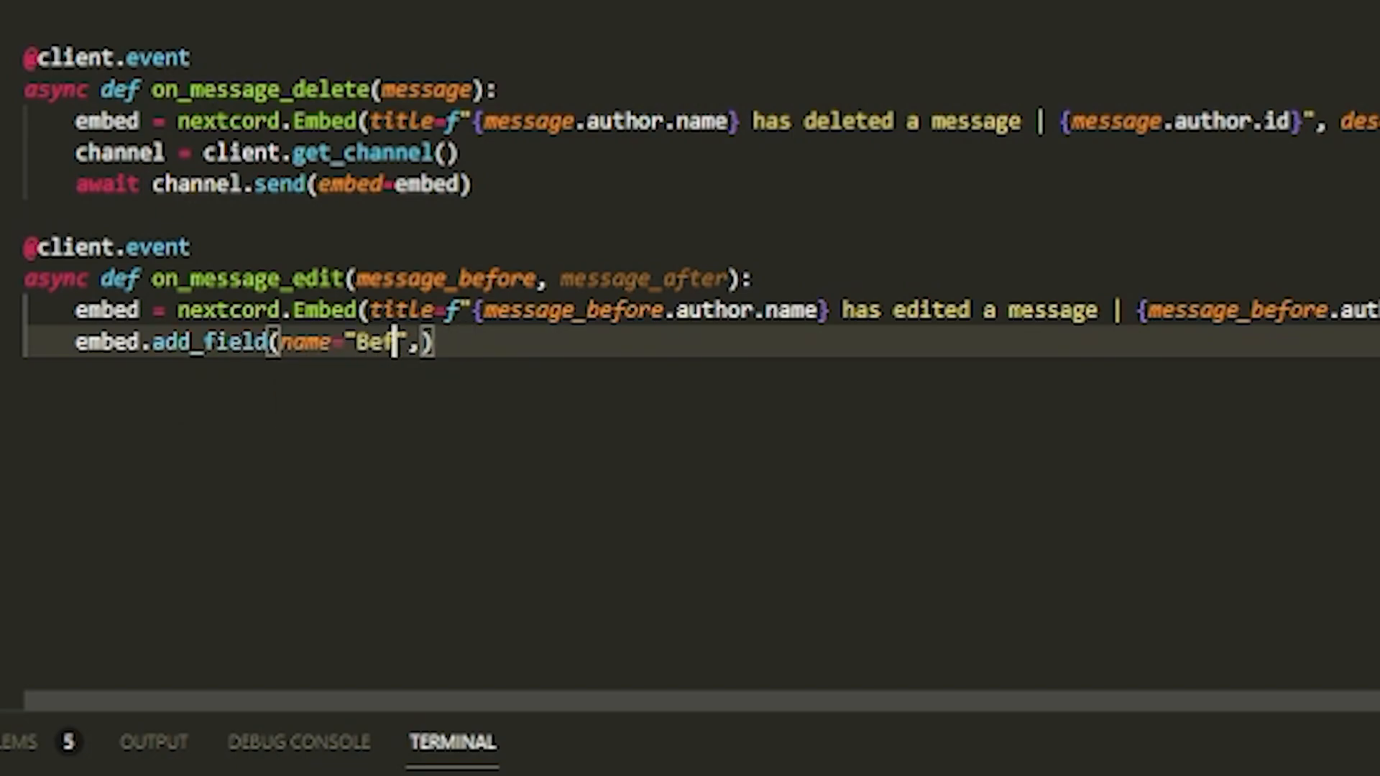
{"action": "type", "text": "ore Message"}
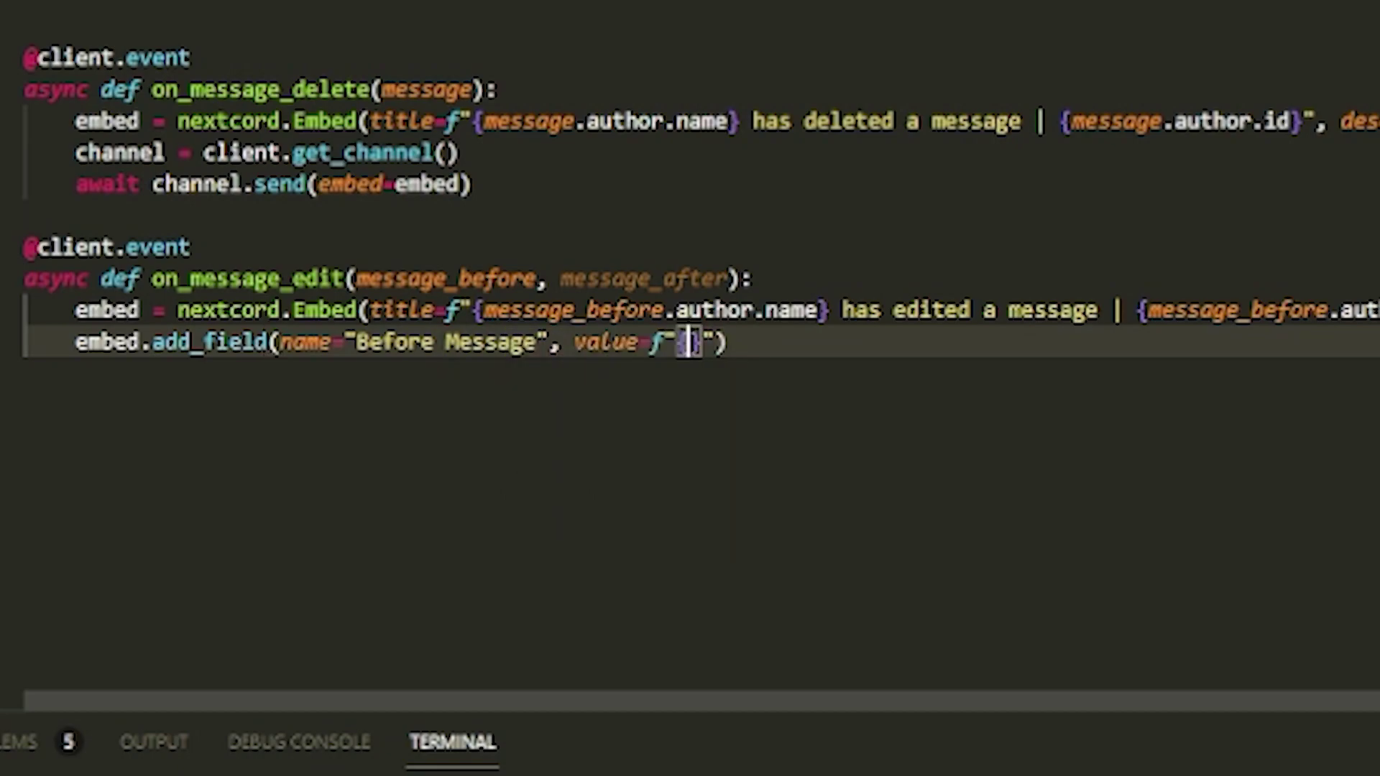
{"action": "type", "text": "mne"}
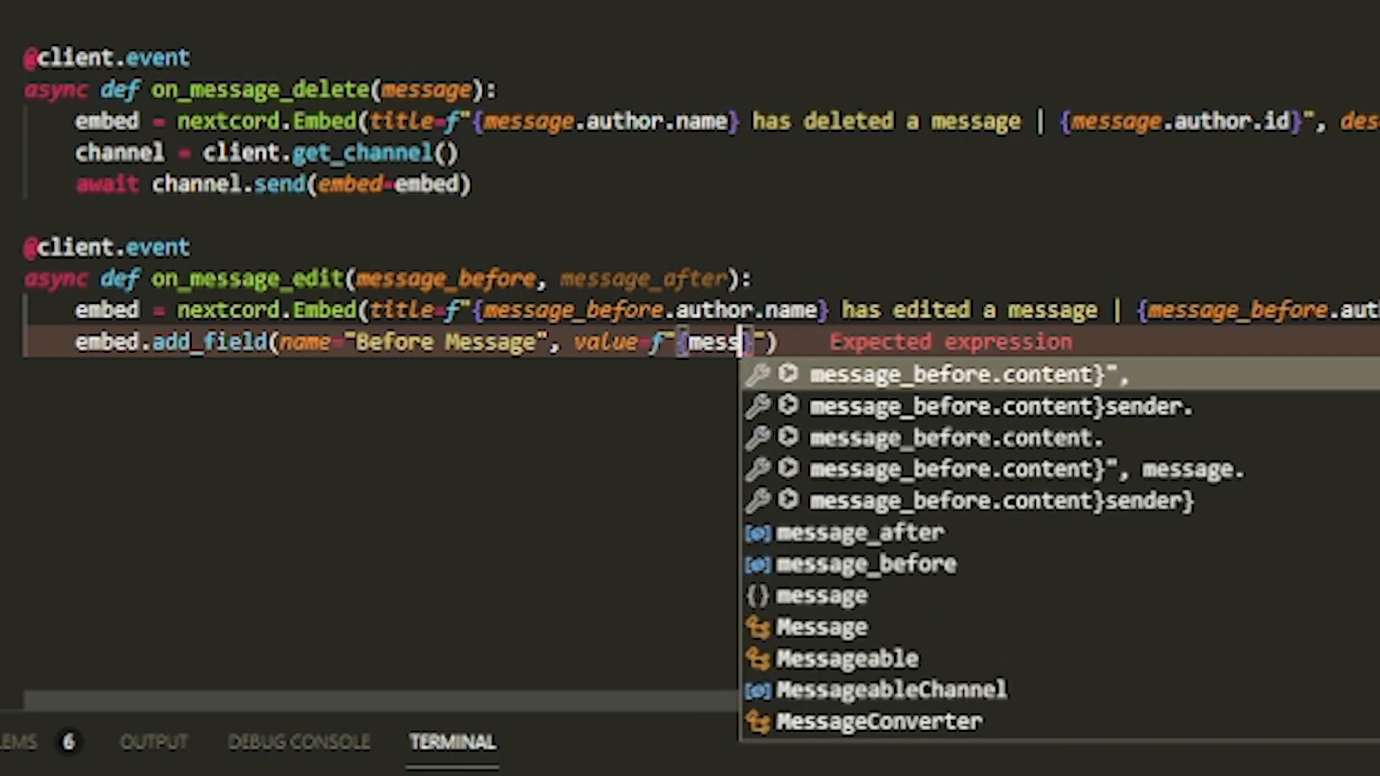
{"action": "left_click", "coordinate": [953, 373]}
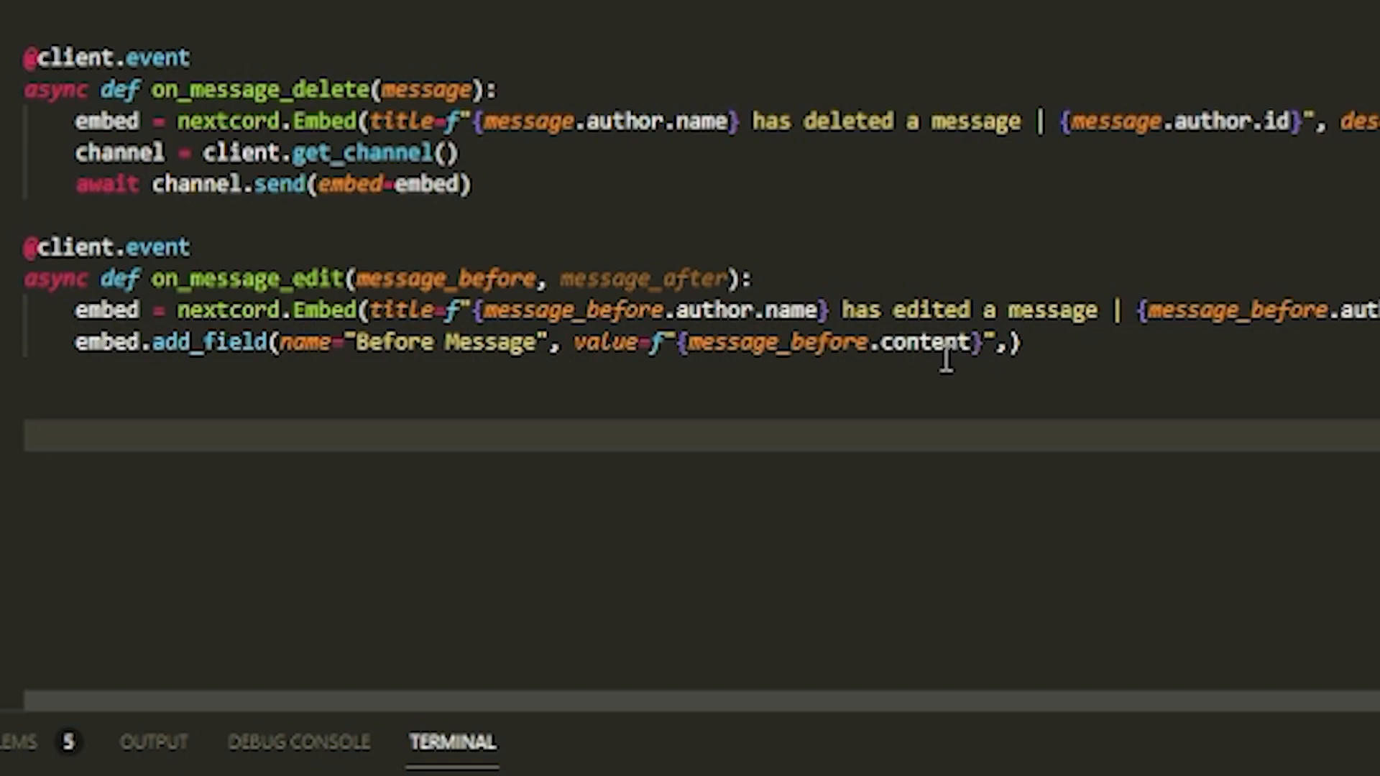
{"action": "left_click", "coordinate": [1012, 341]}
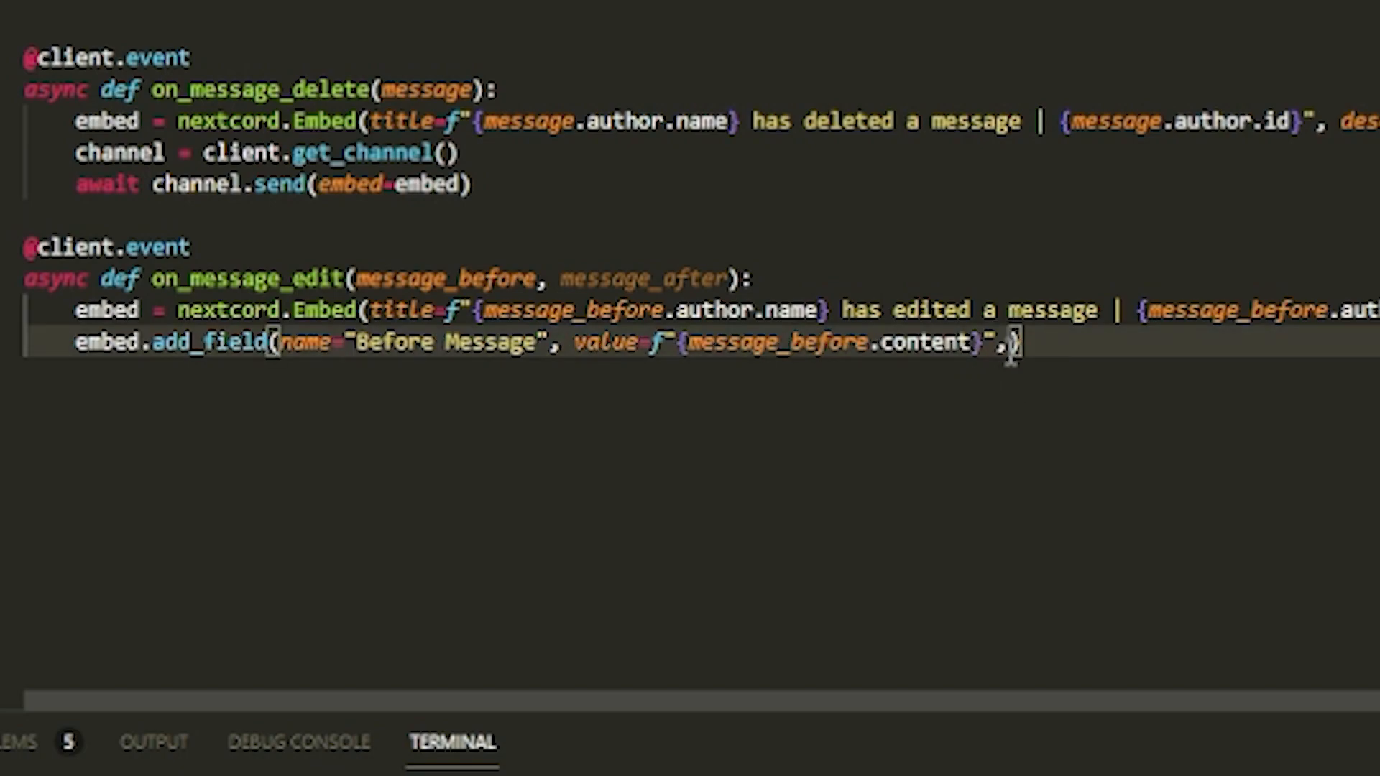
{"action": "type", "text": "inline"}
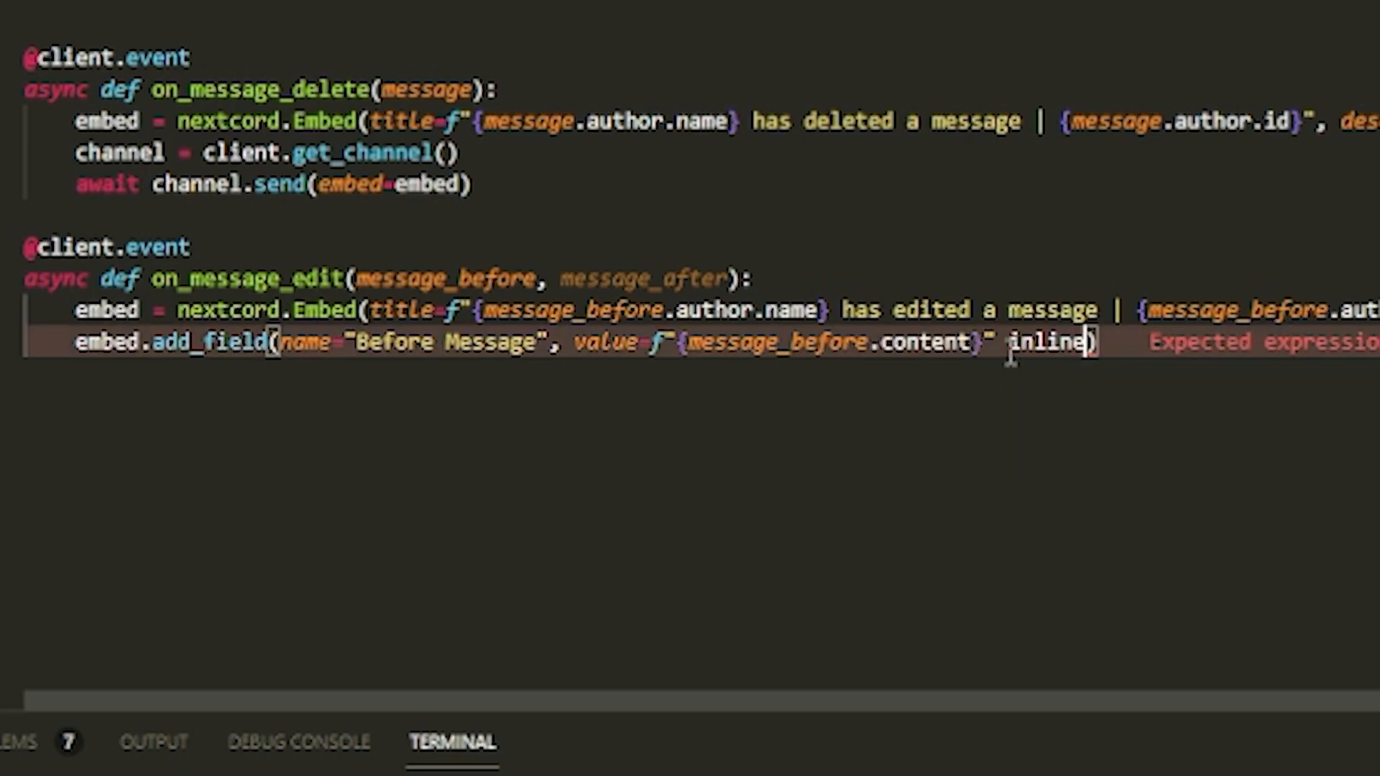
{"action": "type", "text": "=False"}
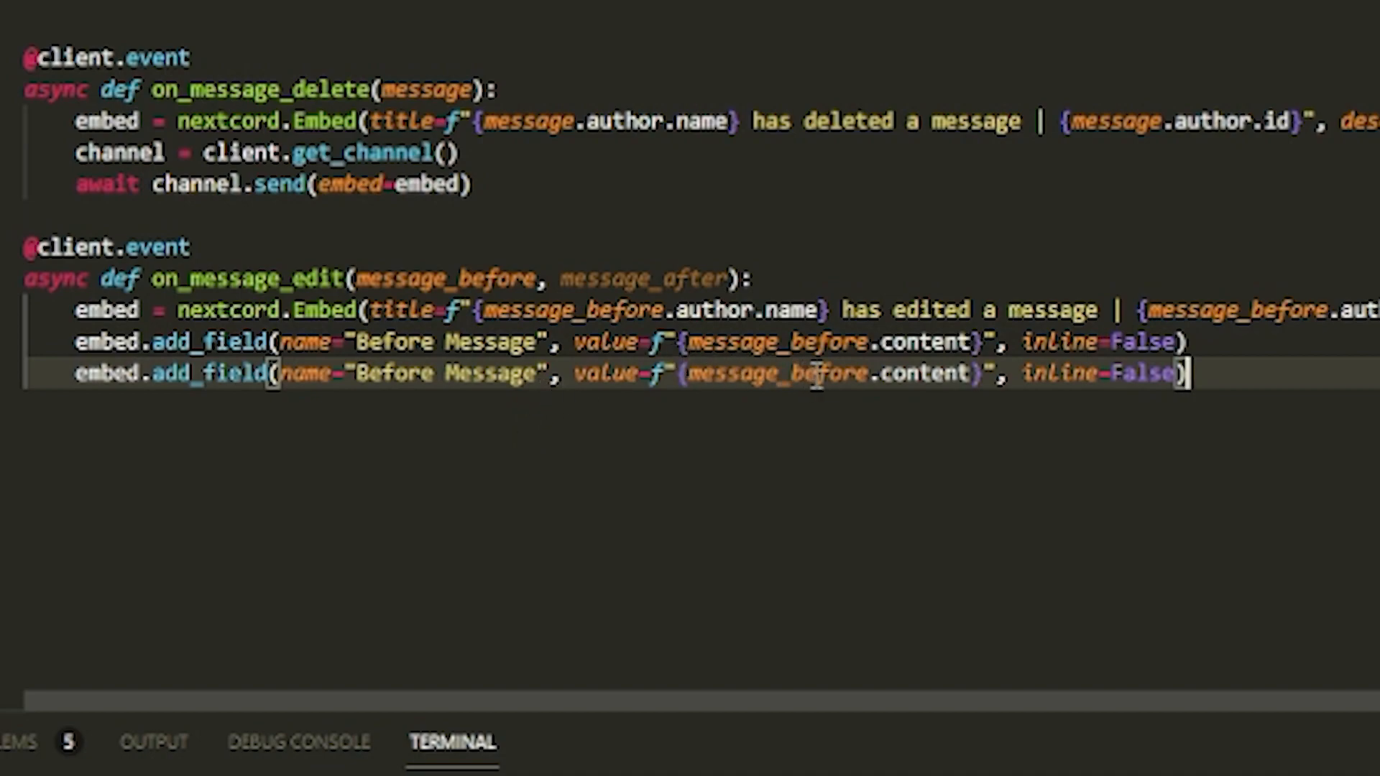
{"action": "type", "text": "message_aft"}
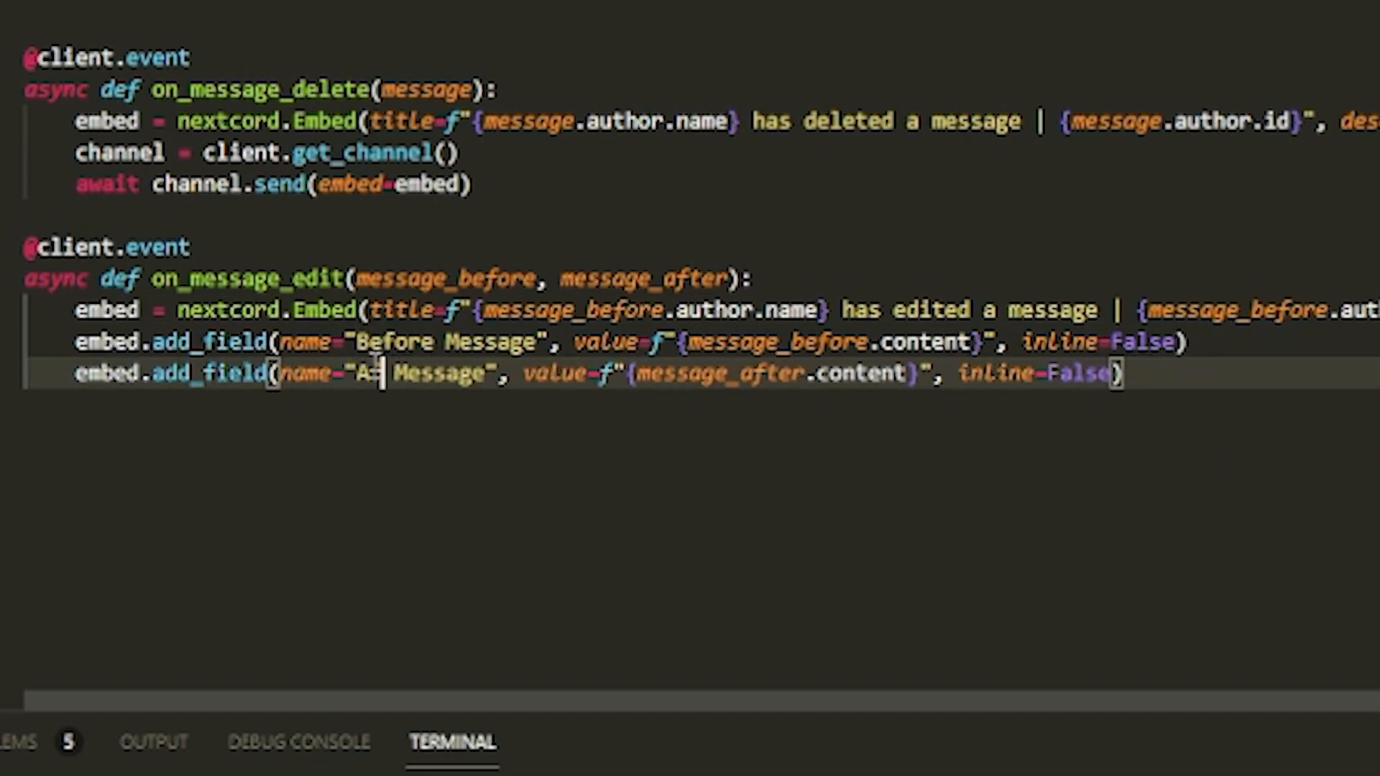
{"action": "type", "text": "fter"}
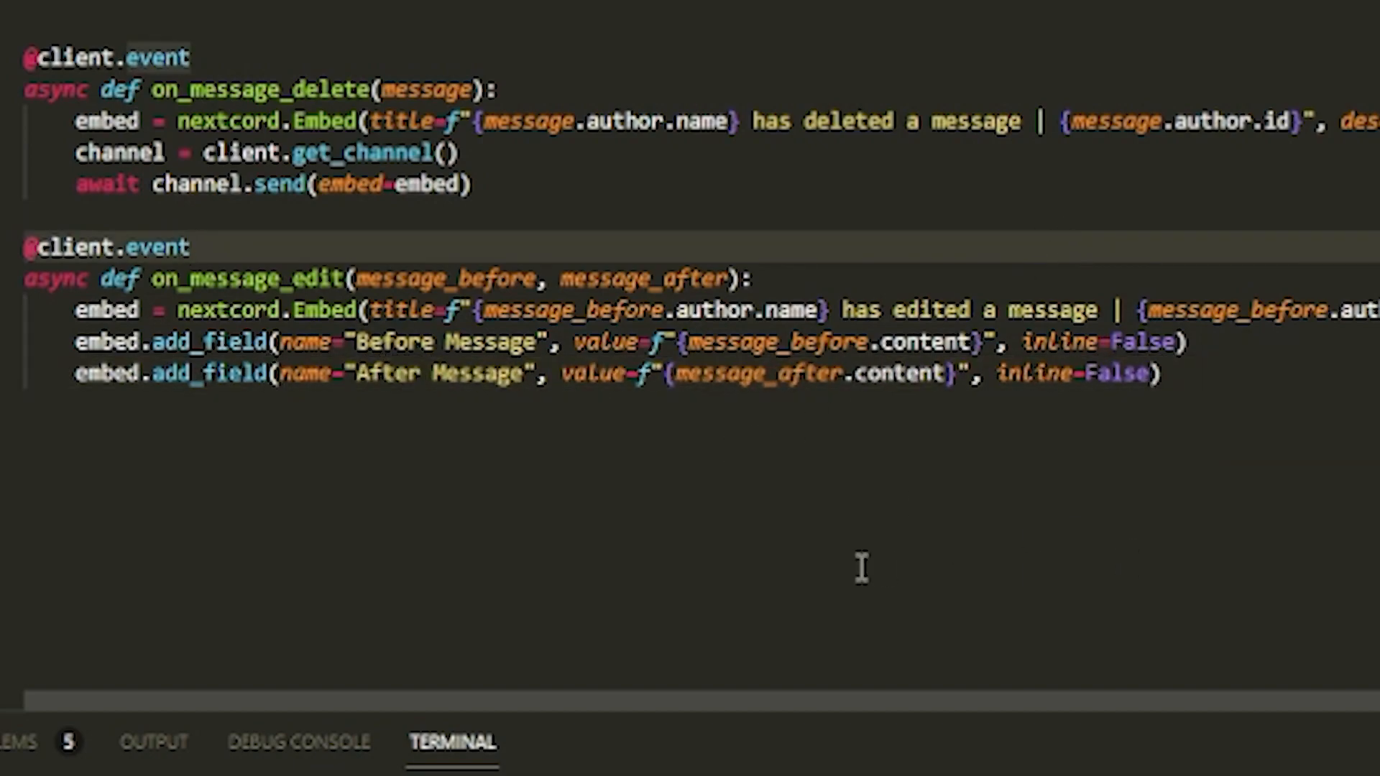
{"action": "mouse_move", "coordinate": [490, 528]}
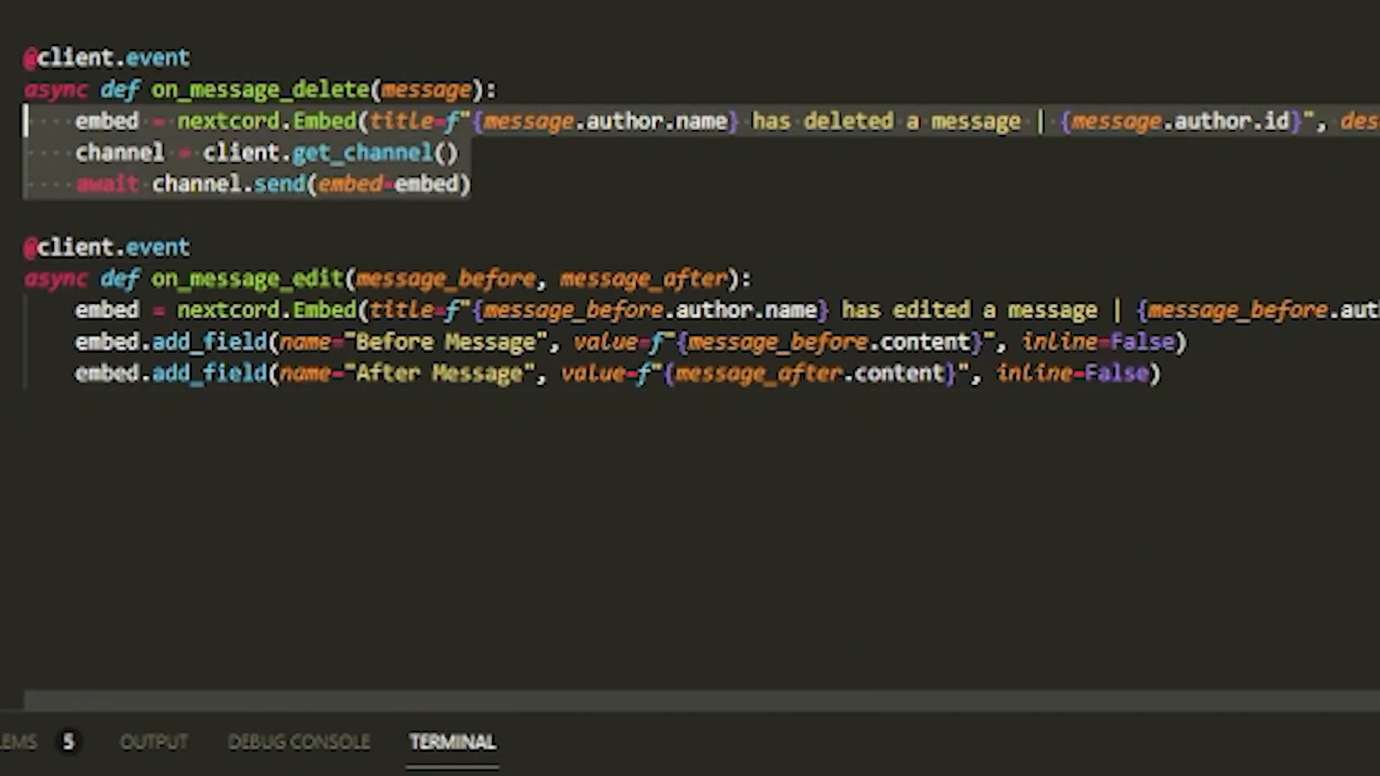
{"action": "mouse_move", "coordinate": [431, 381]}
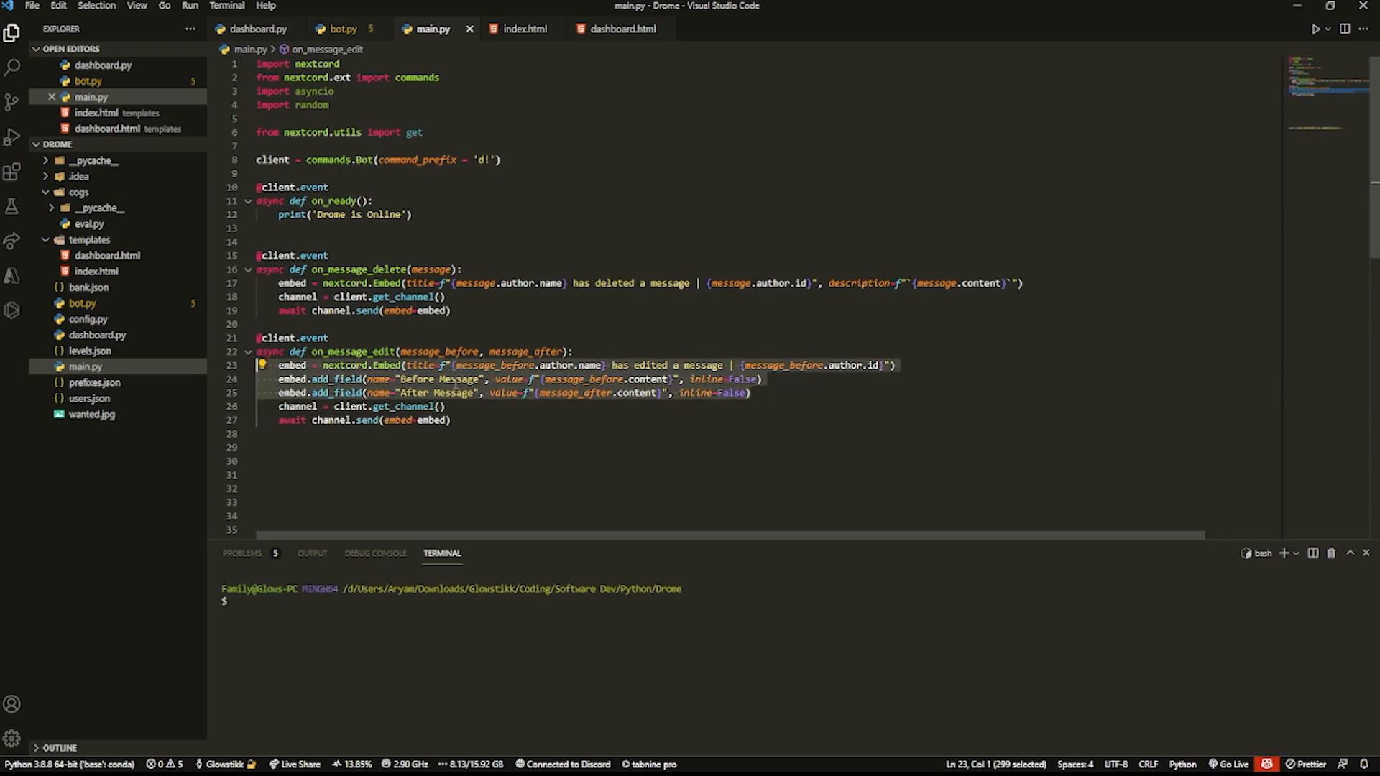
Step: Copy the get_channel and channel.send(embed=embed) lines into the edit handler
{"action": "left_click", "coordinate": [514, 378]}
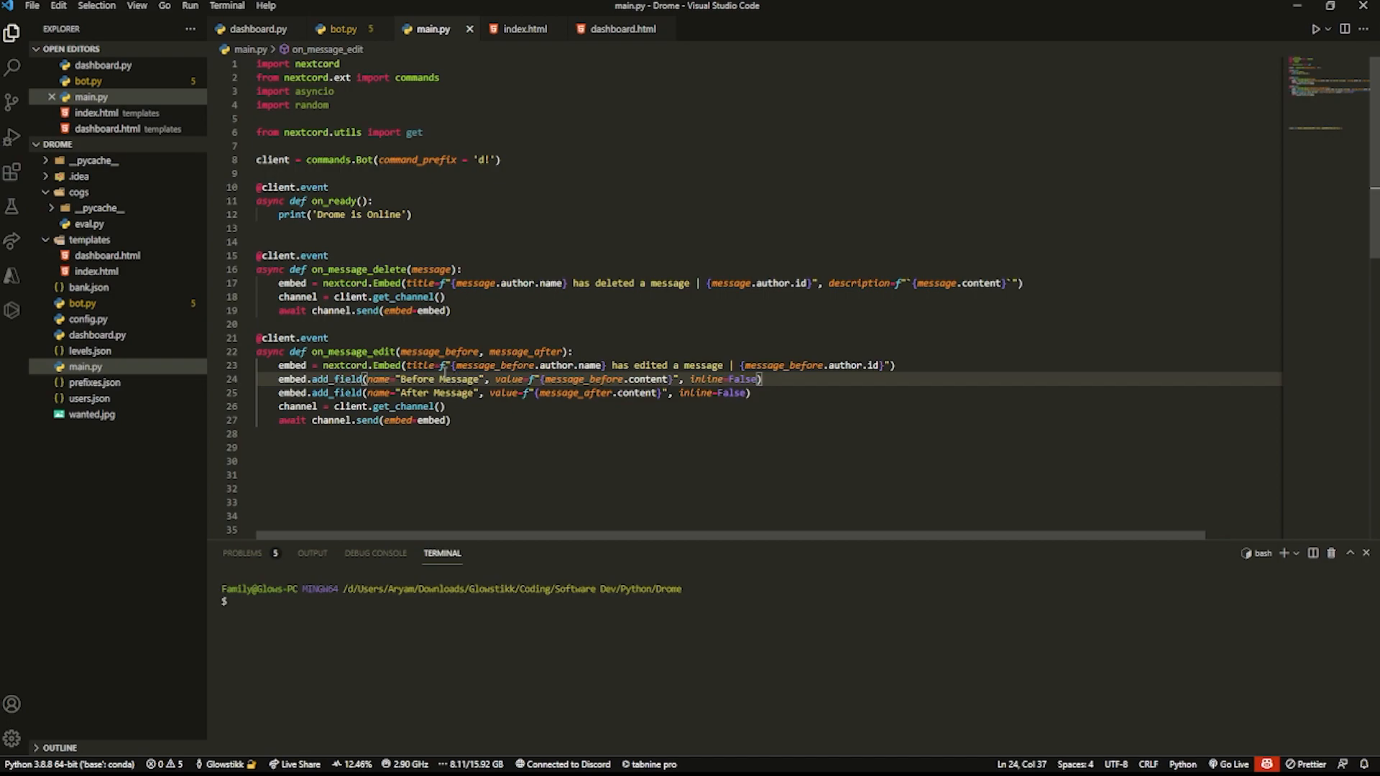
{"action": "mouse_move", "coordinate": [322, 360]}
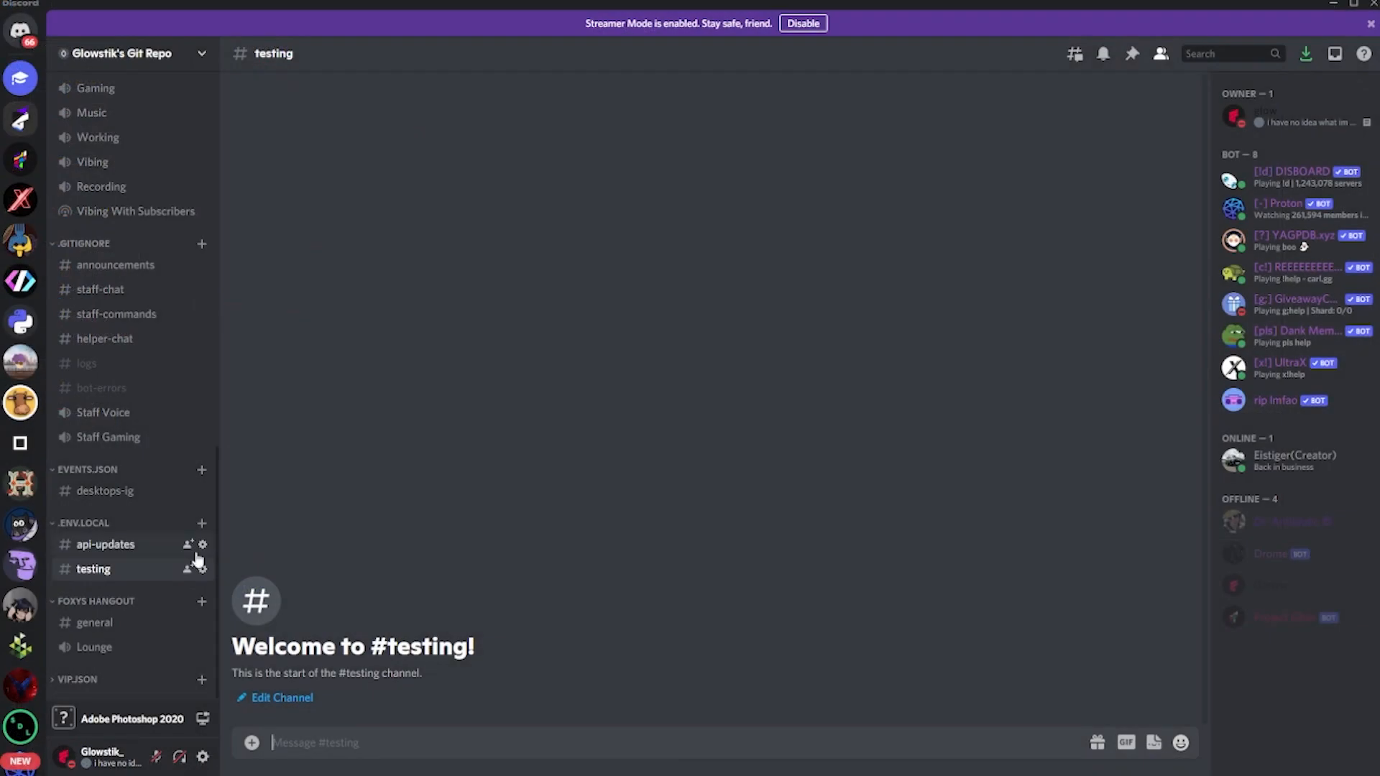
{"action": "mouse_move", "coordinate": [802, 462]}
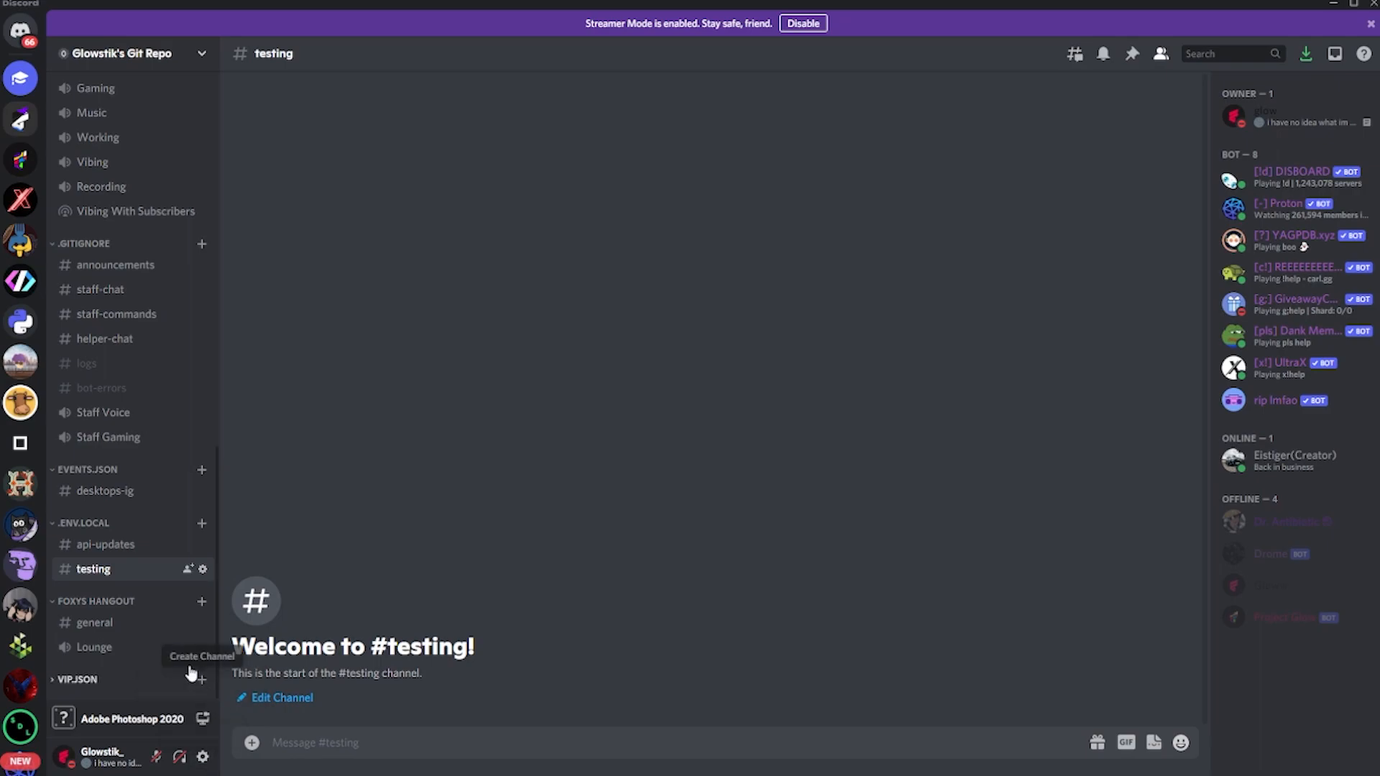
{"action": "mouse_move", "coordinate": [187, 569]}
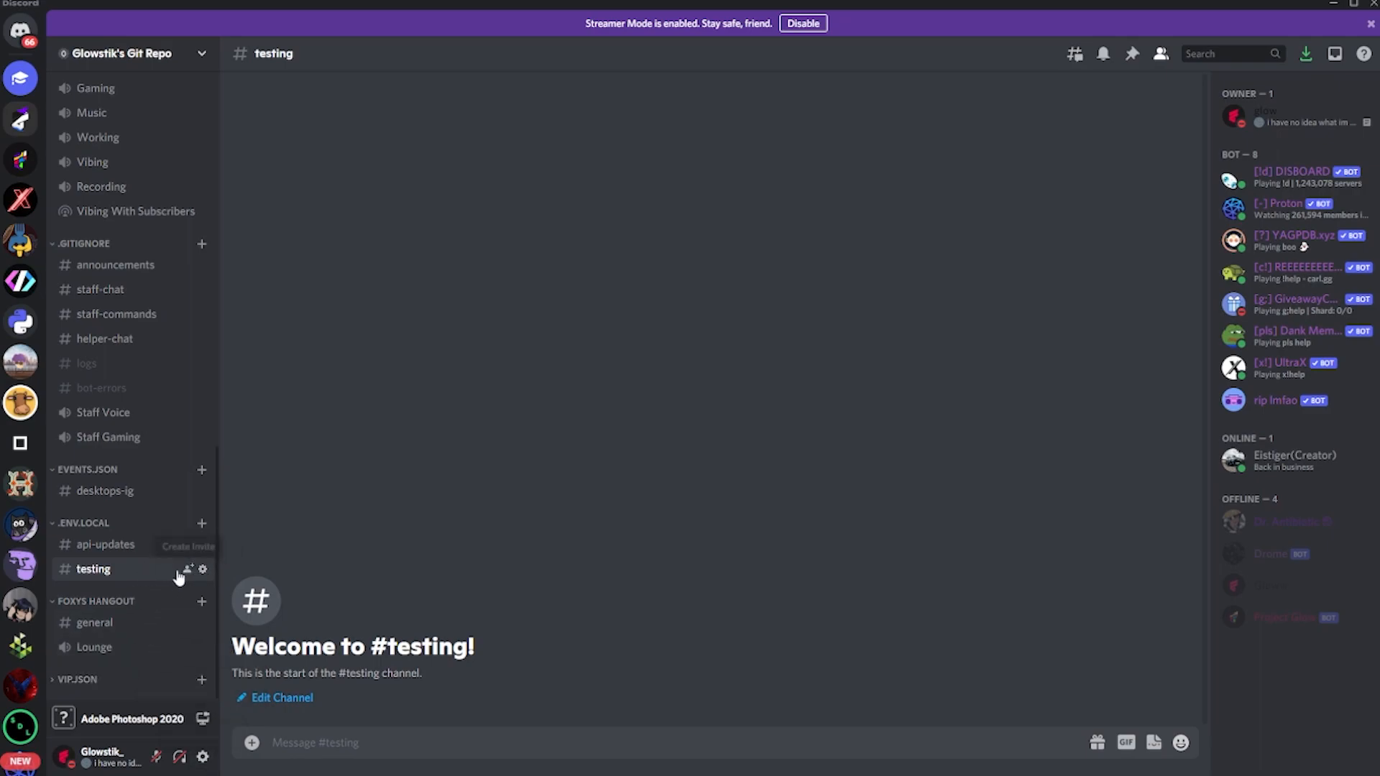
{"action": "right_click", "coordinate": [94, 568]}
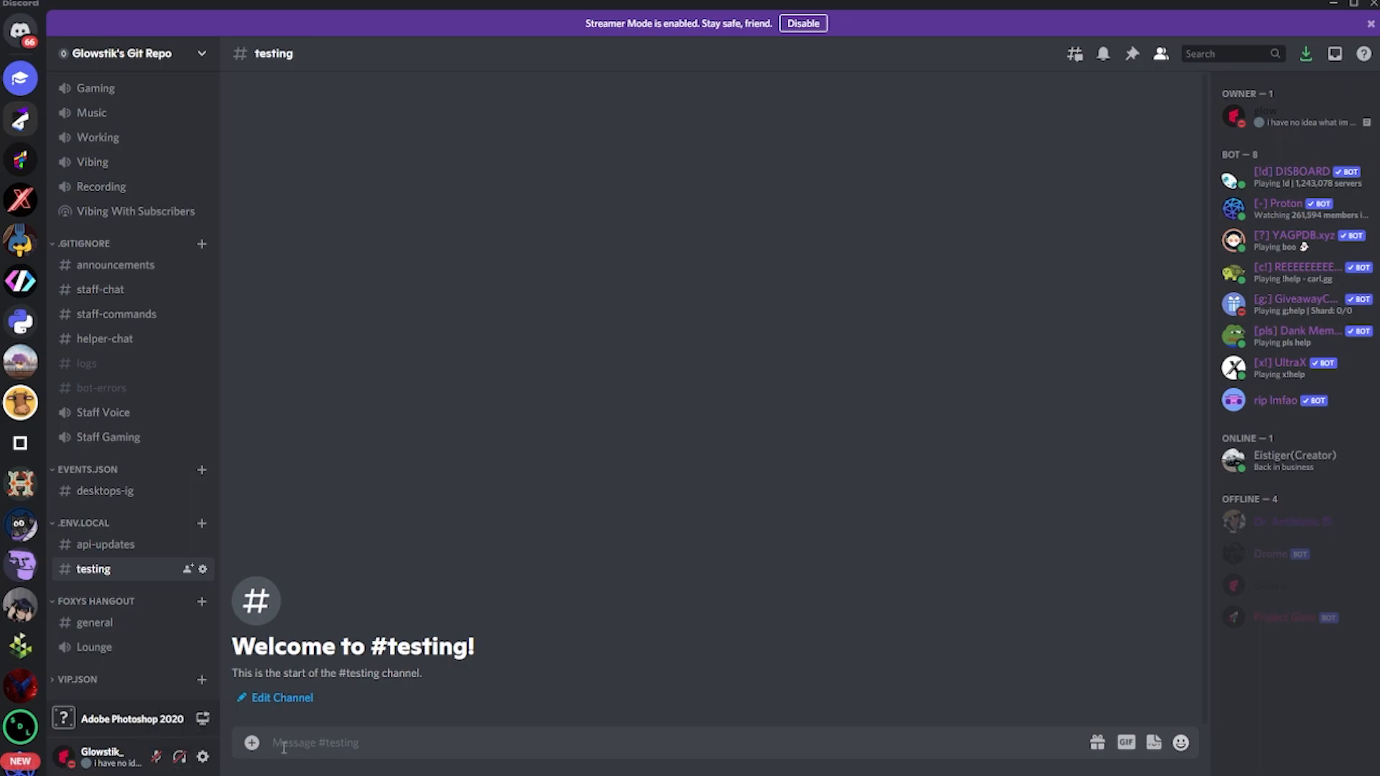
{"action": "type", "text": "797285588298235994"}
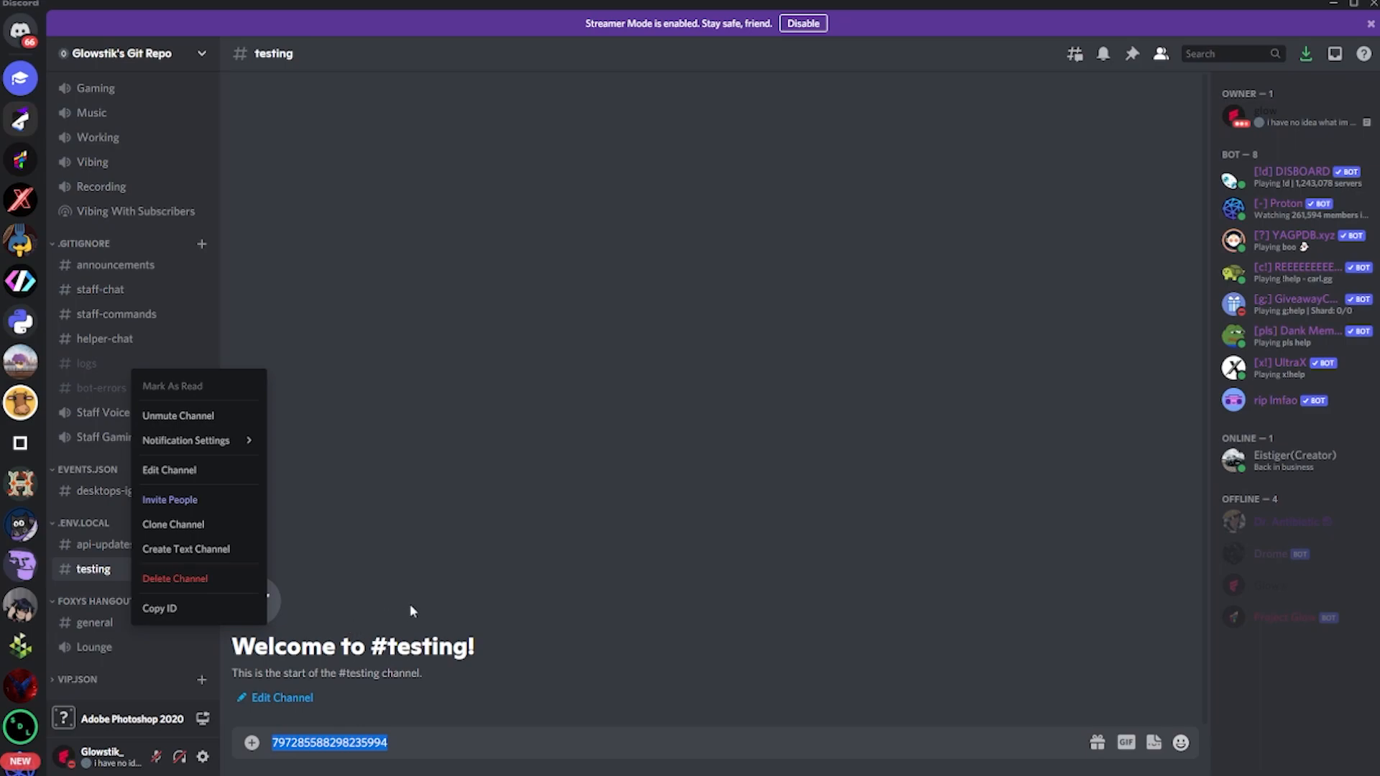
{"action": "left_click", "coordinate": [409, 611]}
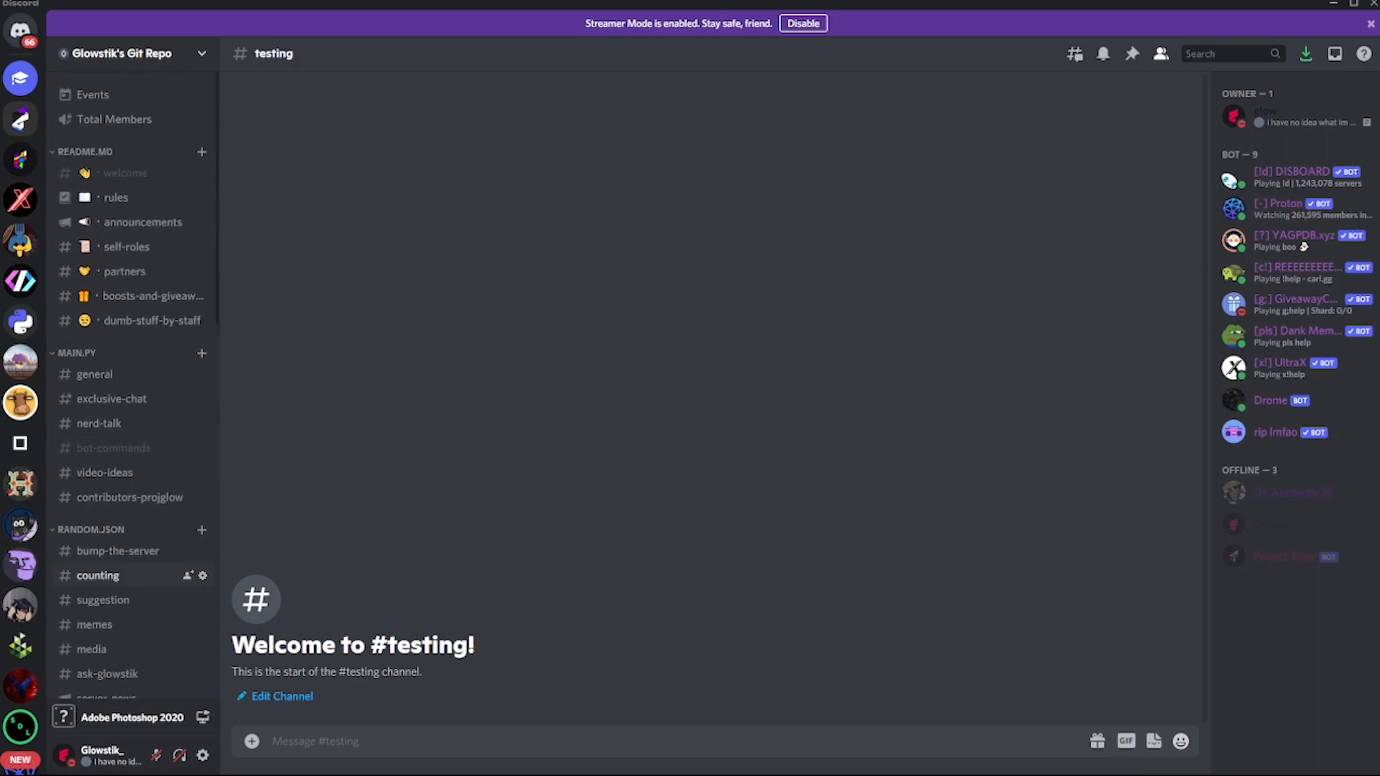
Step: Send d!help in #testing and get Drome's help reply
{"action": "scroll", "scroll_direction": "down", "scroll_amount": 3}
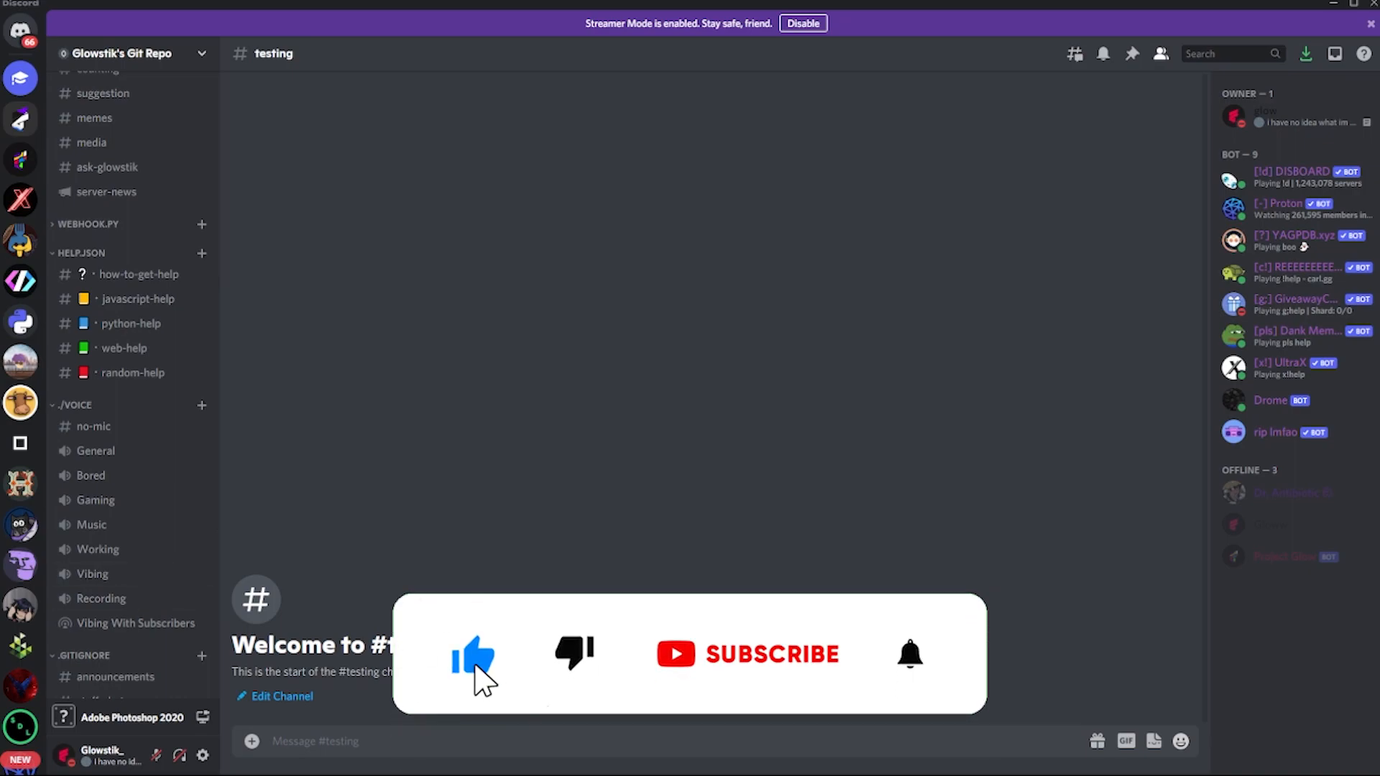
{"action": "left_click", "coordinate": [745, 654]}
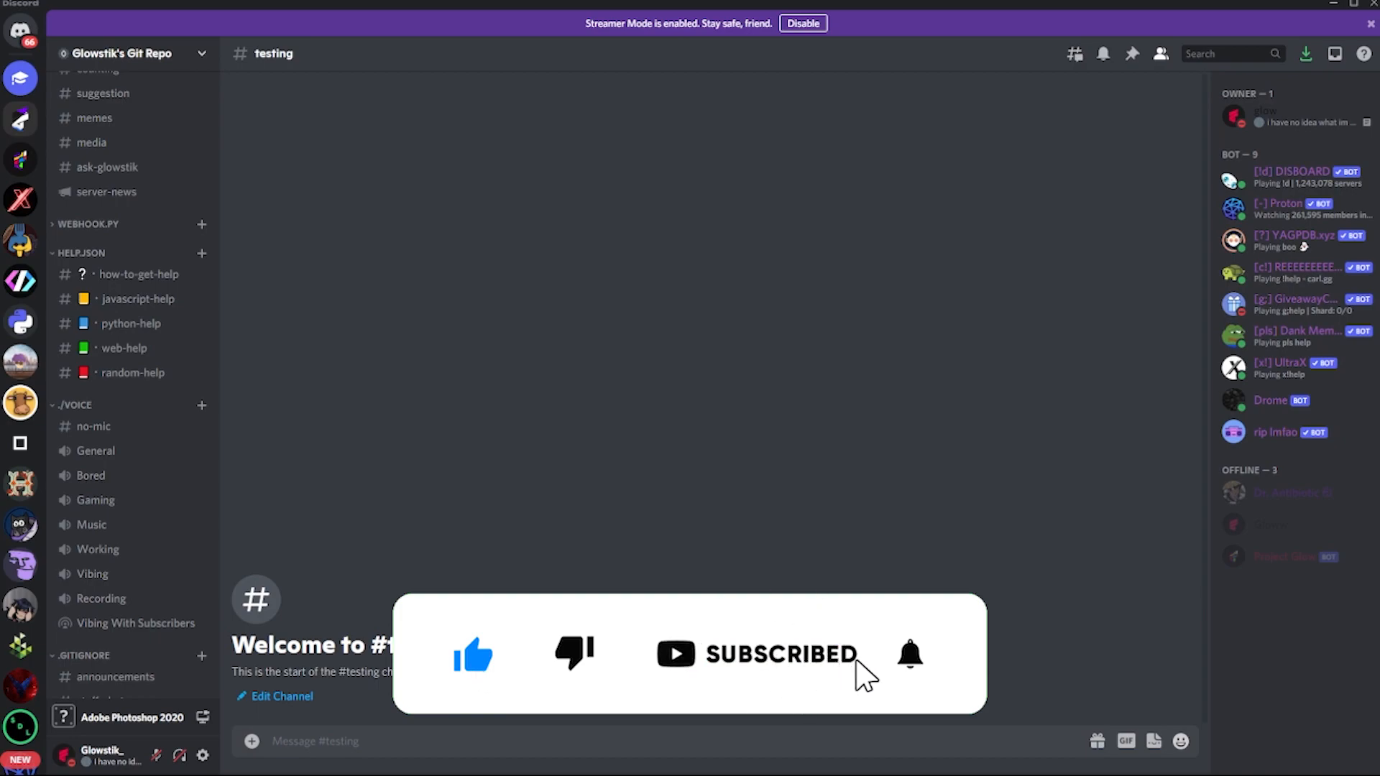
{"action": "left_click", "coordinate": [910, 654]}
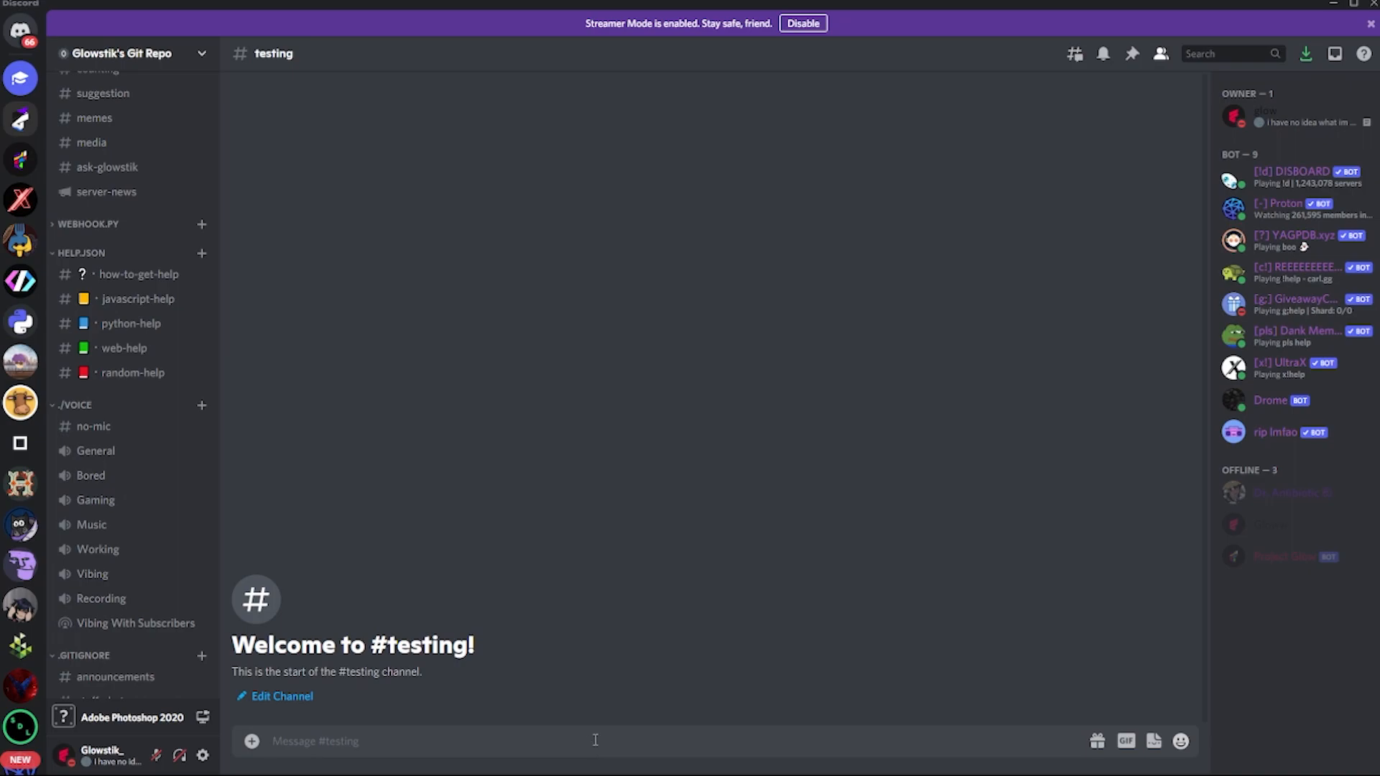
{"action": "type", "text": "p"}
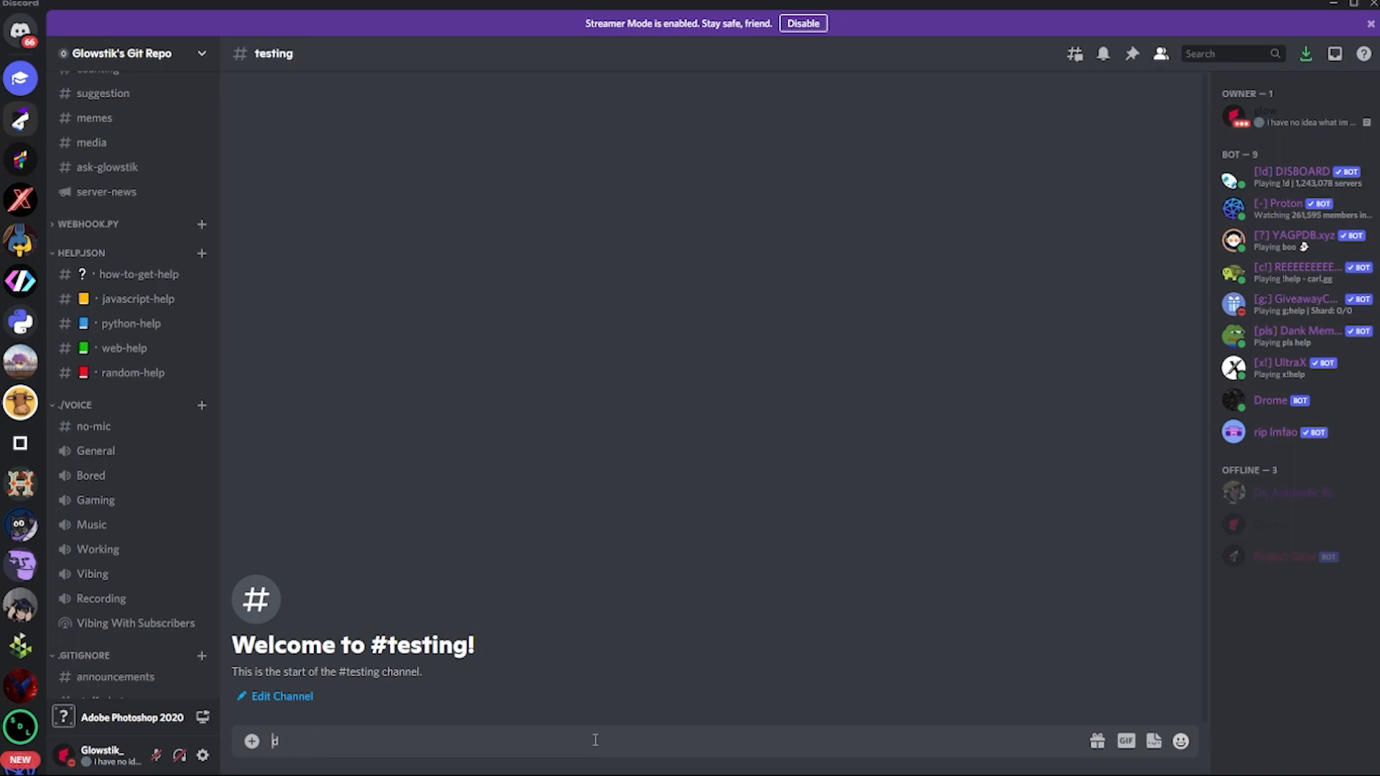
{"action": "key", "text": "Return"}
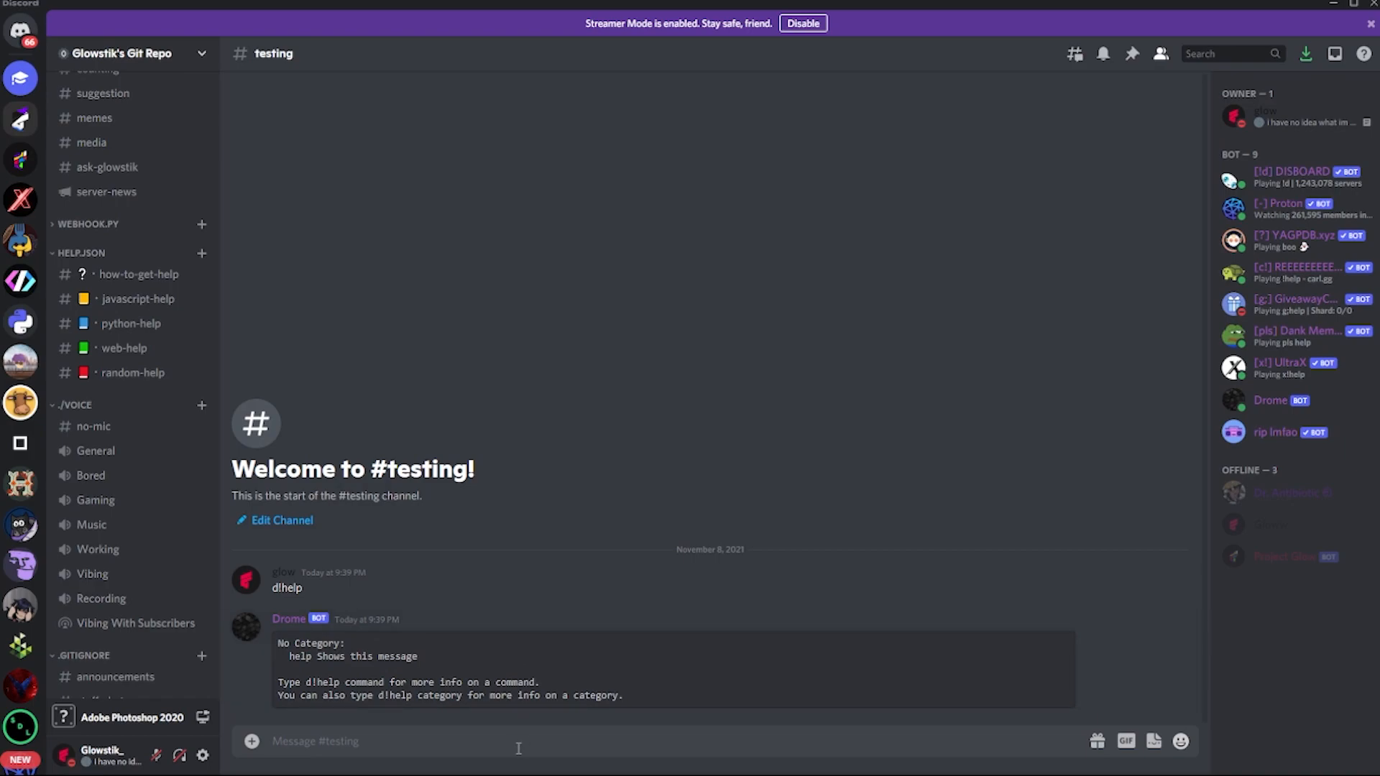
{"action": "mouse_move", "coordinate": [507, 717]}
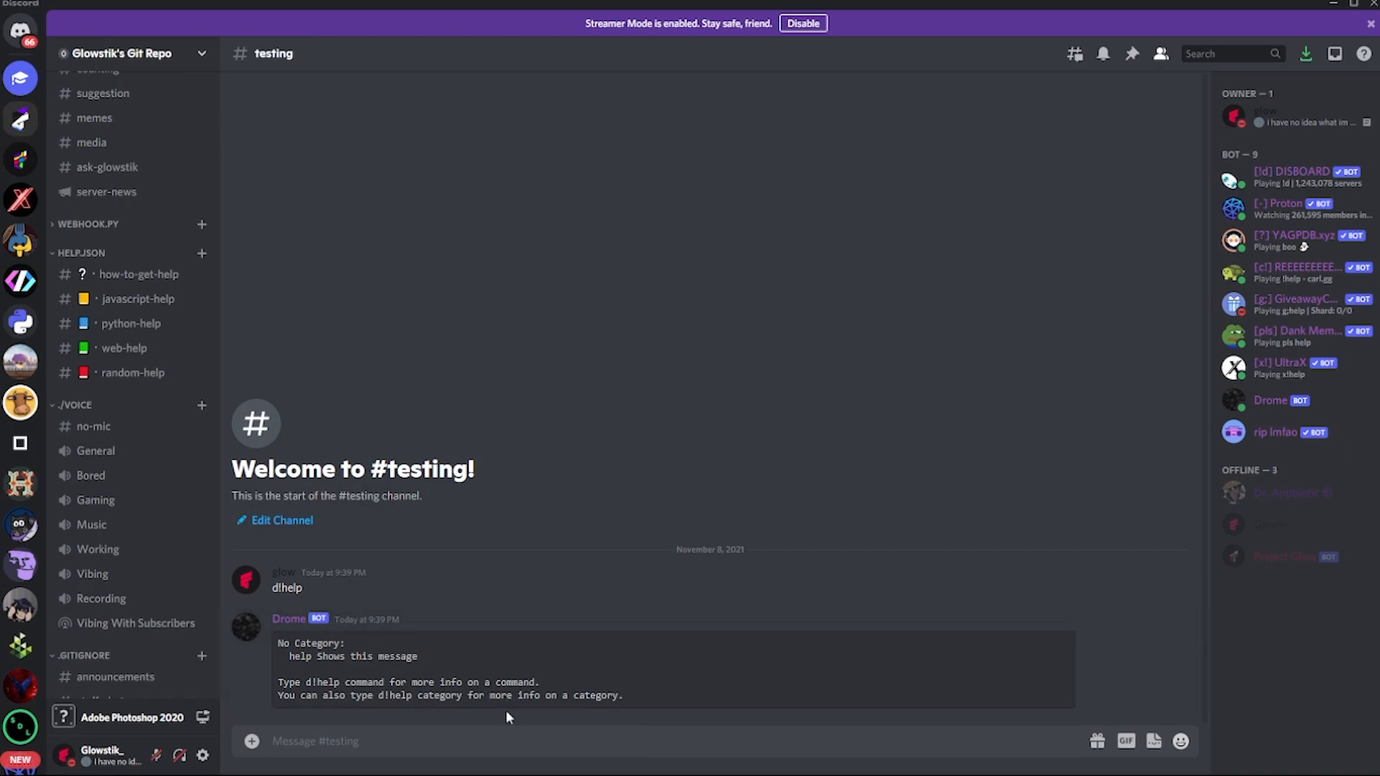
Step: Send and delete 'subscribe to glowstik!' to trigger the bot's deletion log, then resend it
{"action": "type", "text": "su"}
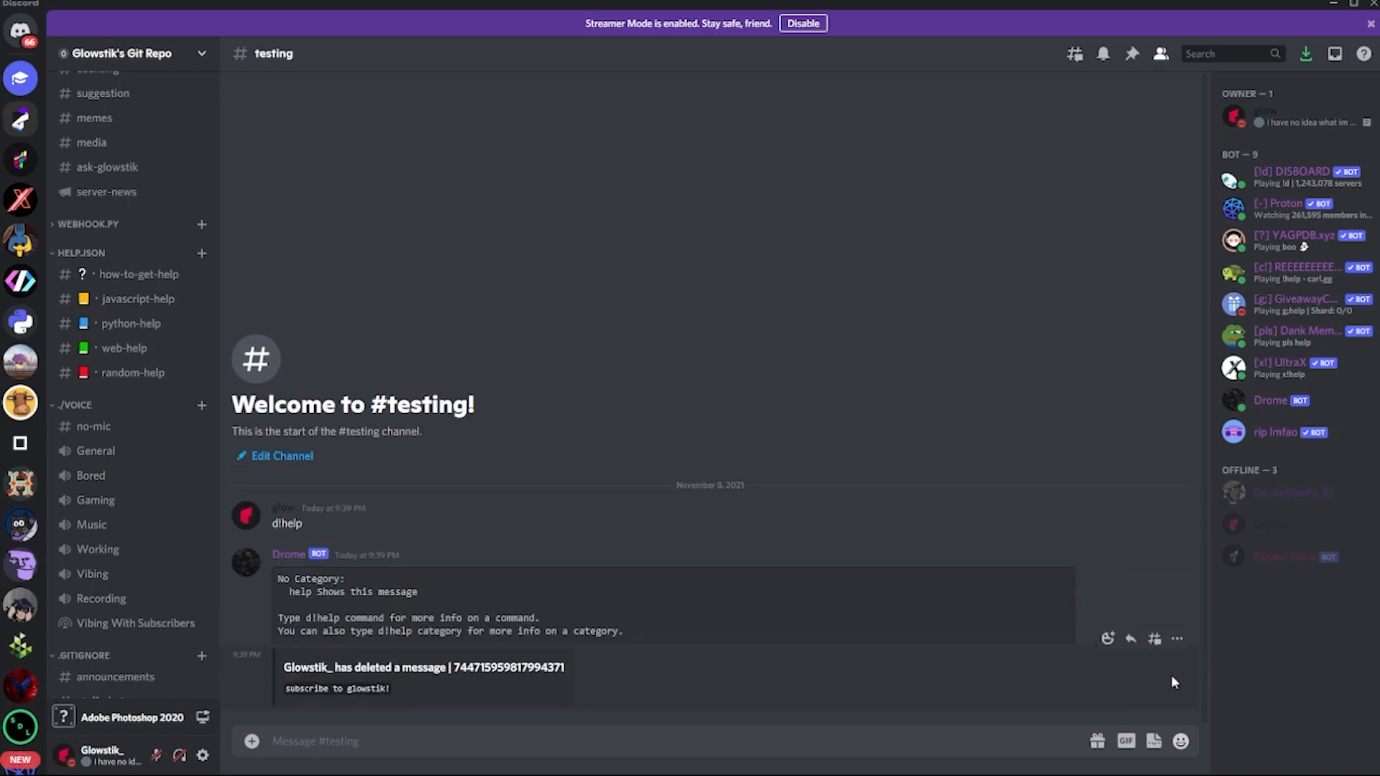
{"action": "mouse_move", "coordinate": [269, 672]}
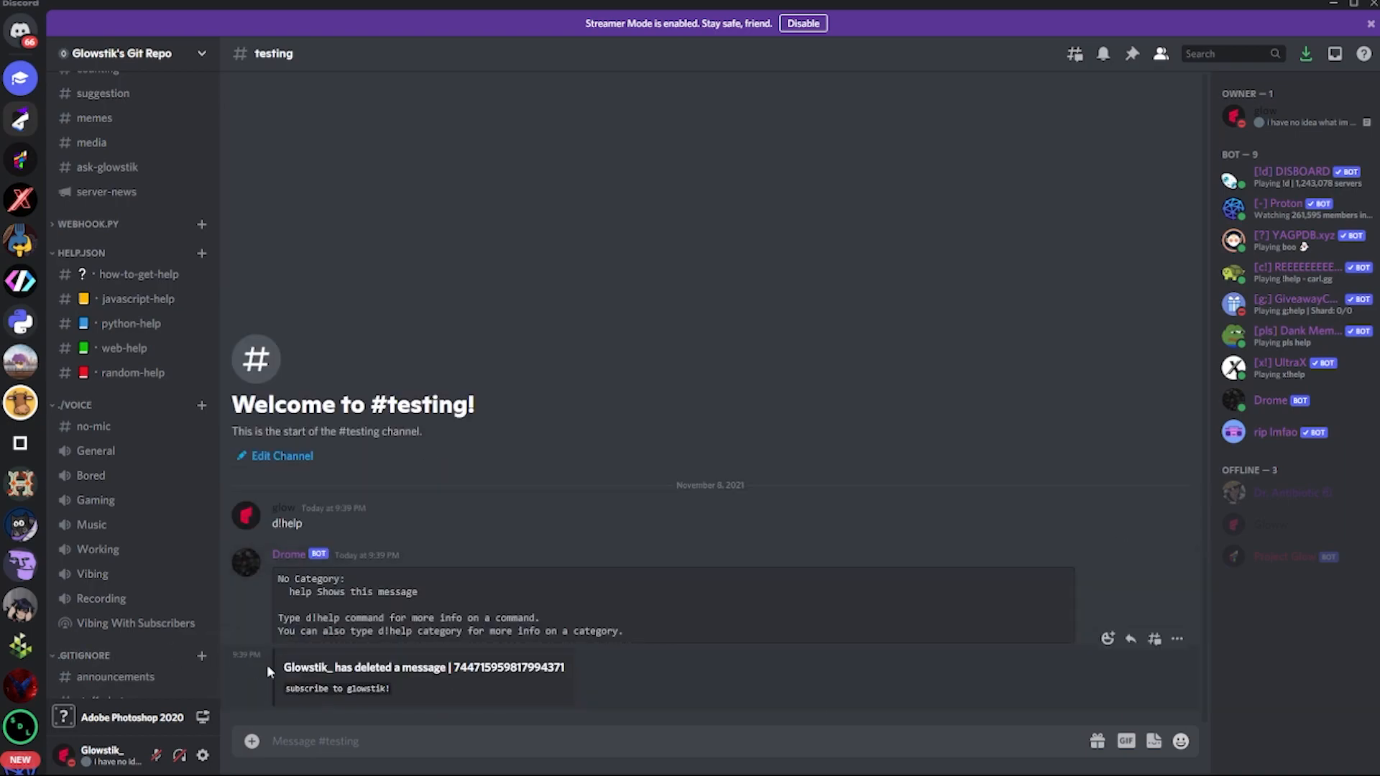
{"action": "double_click", "coordinate": [308, 667]}
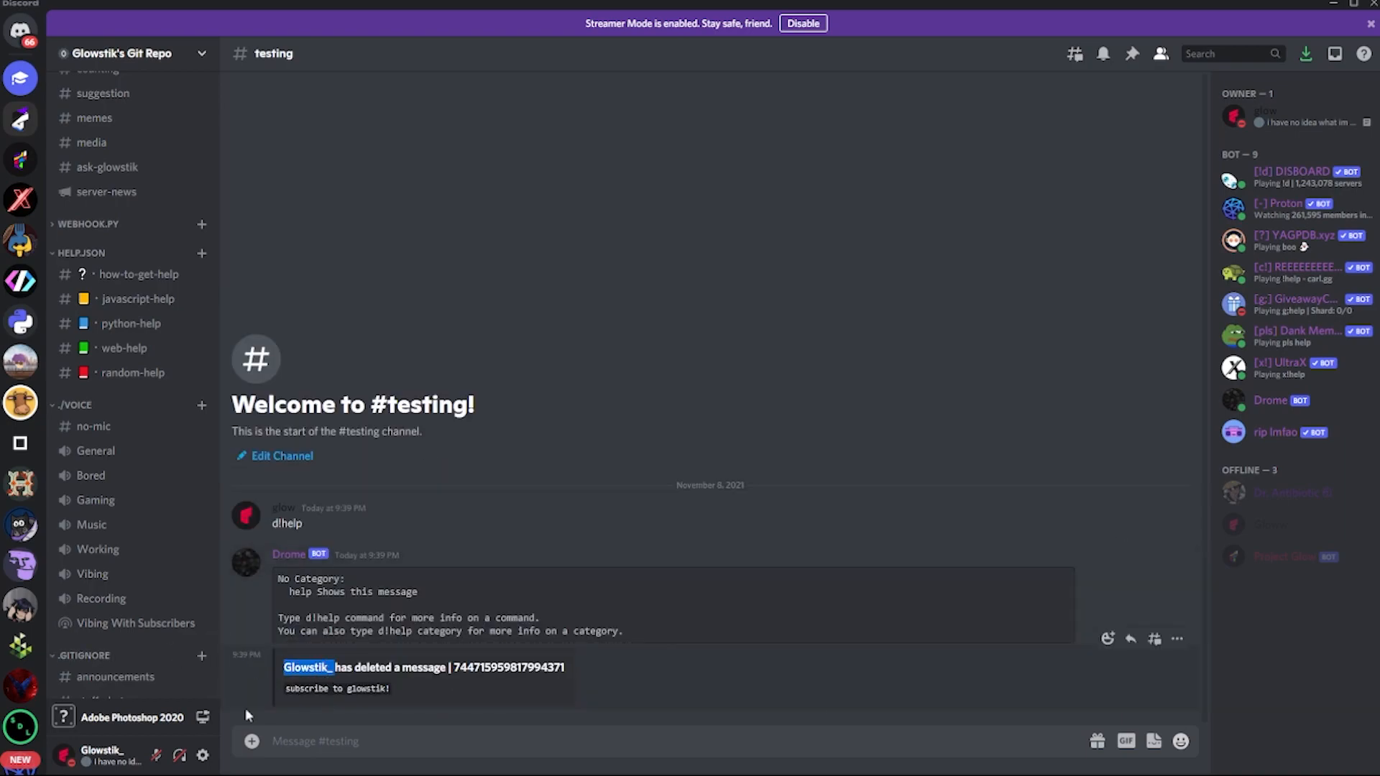
{"action": "mouse_move", "coordinate": [103, 755]}
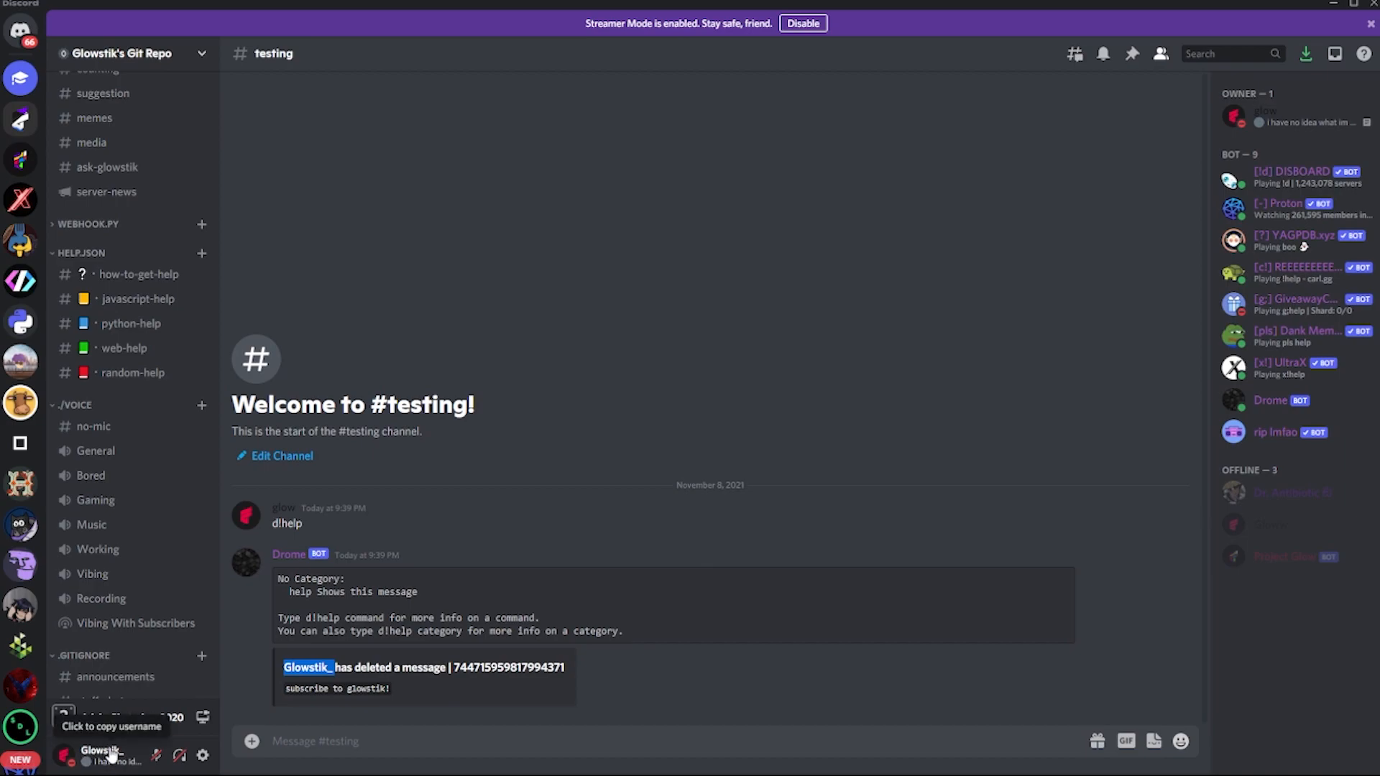
{"action": "mouse_move", "coordinate": [478, 662]}
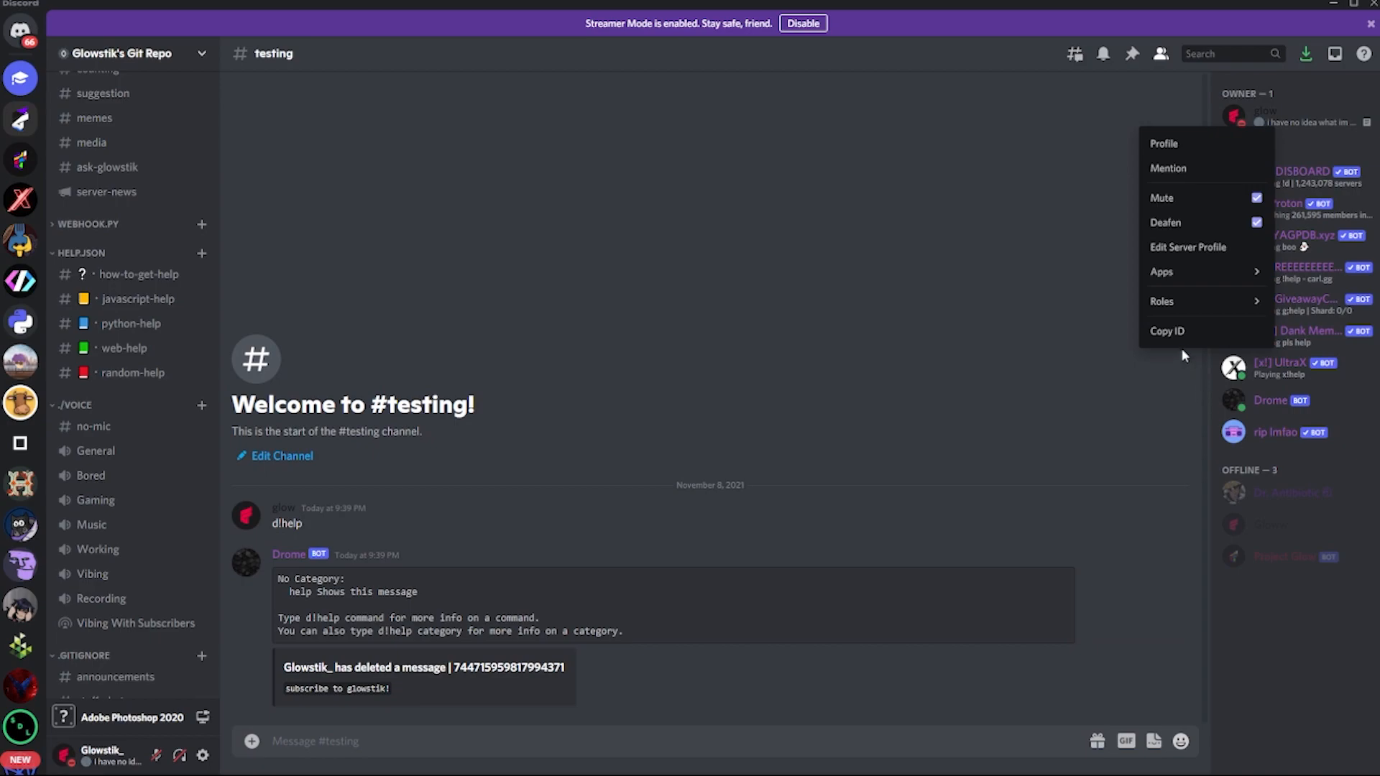
{"action": "left_click", "coordinate": [1167, 330]}
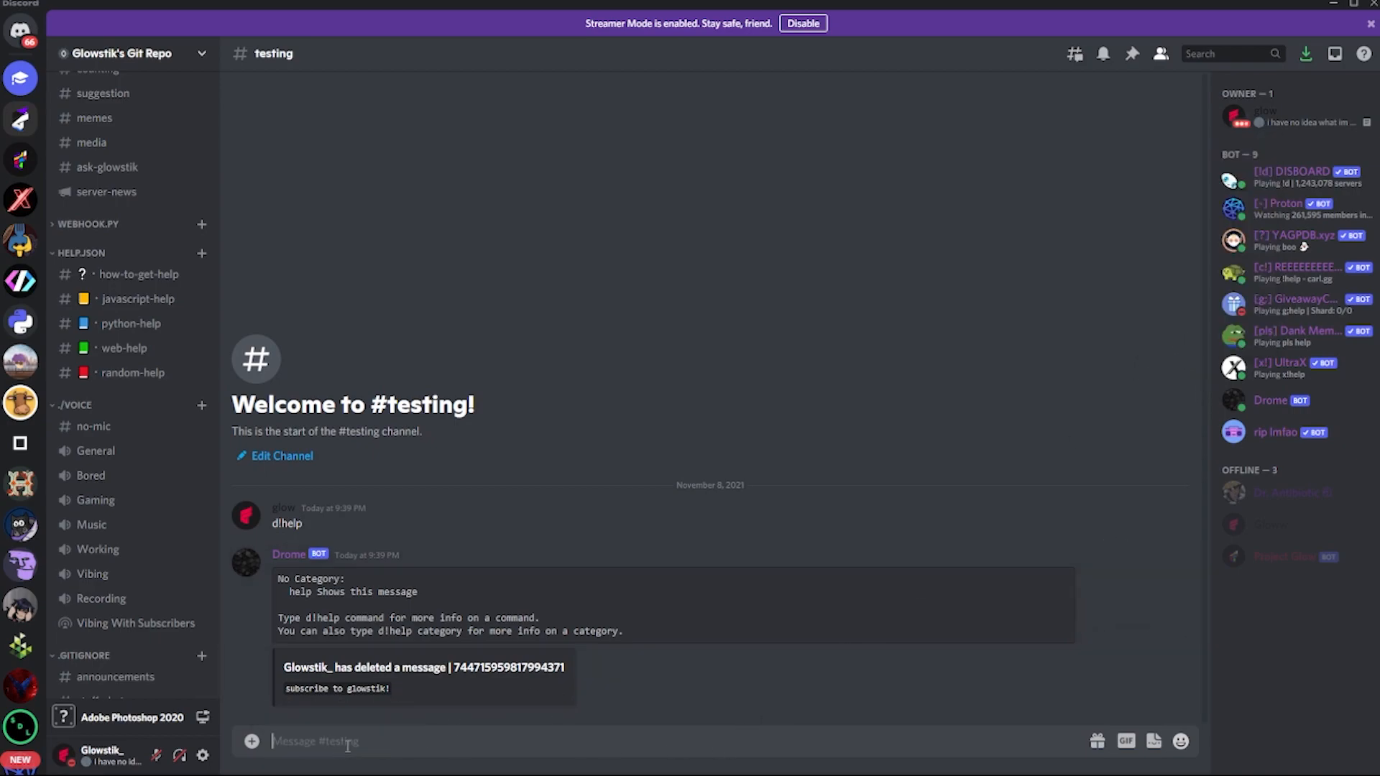
{"action": "mouse_move", "coordinate": [361, 688]}
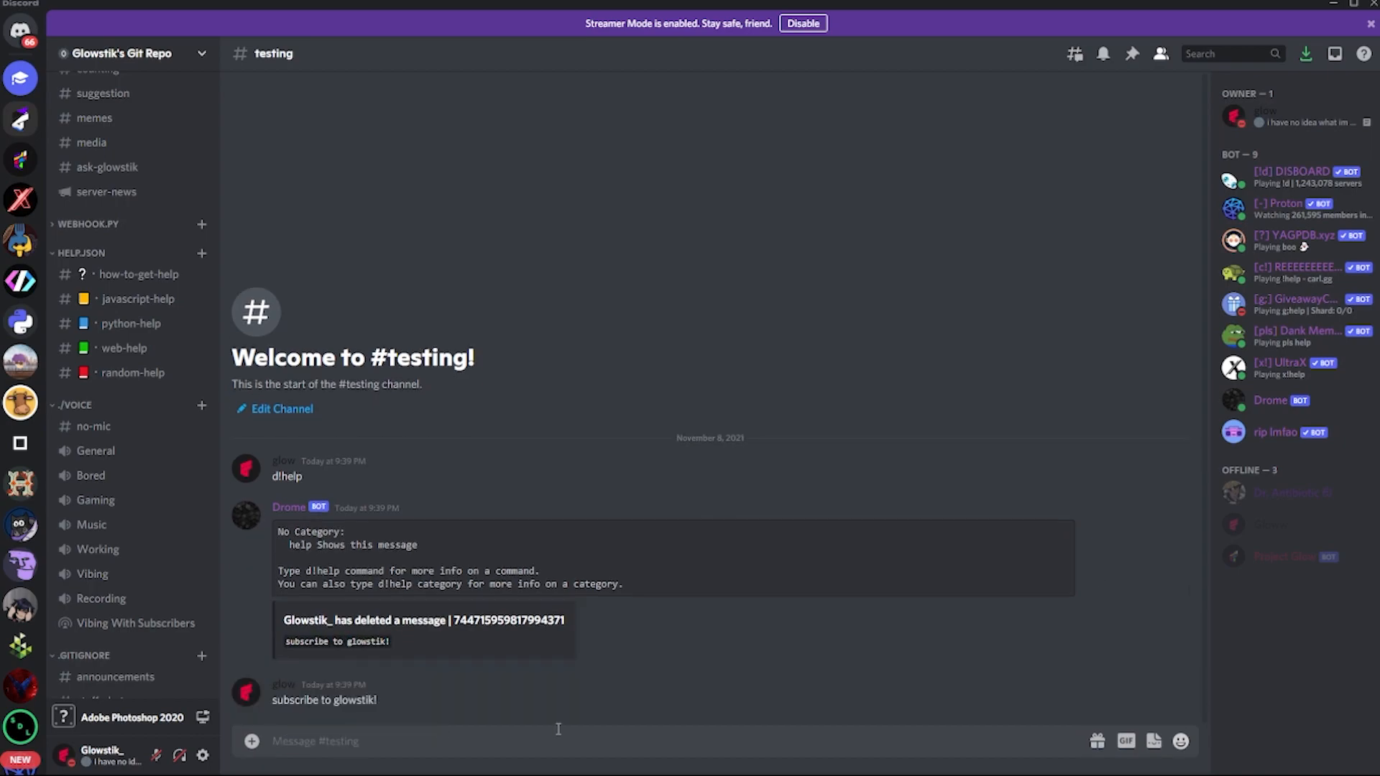
Step: Edit the 'subscribe to glowstik!' message to read 'like the video!' in #testing
{"action": "double_click", "coordinate": [324, 699]}
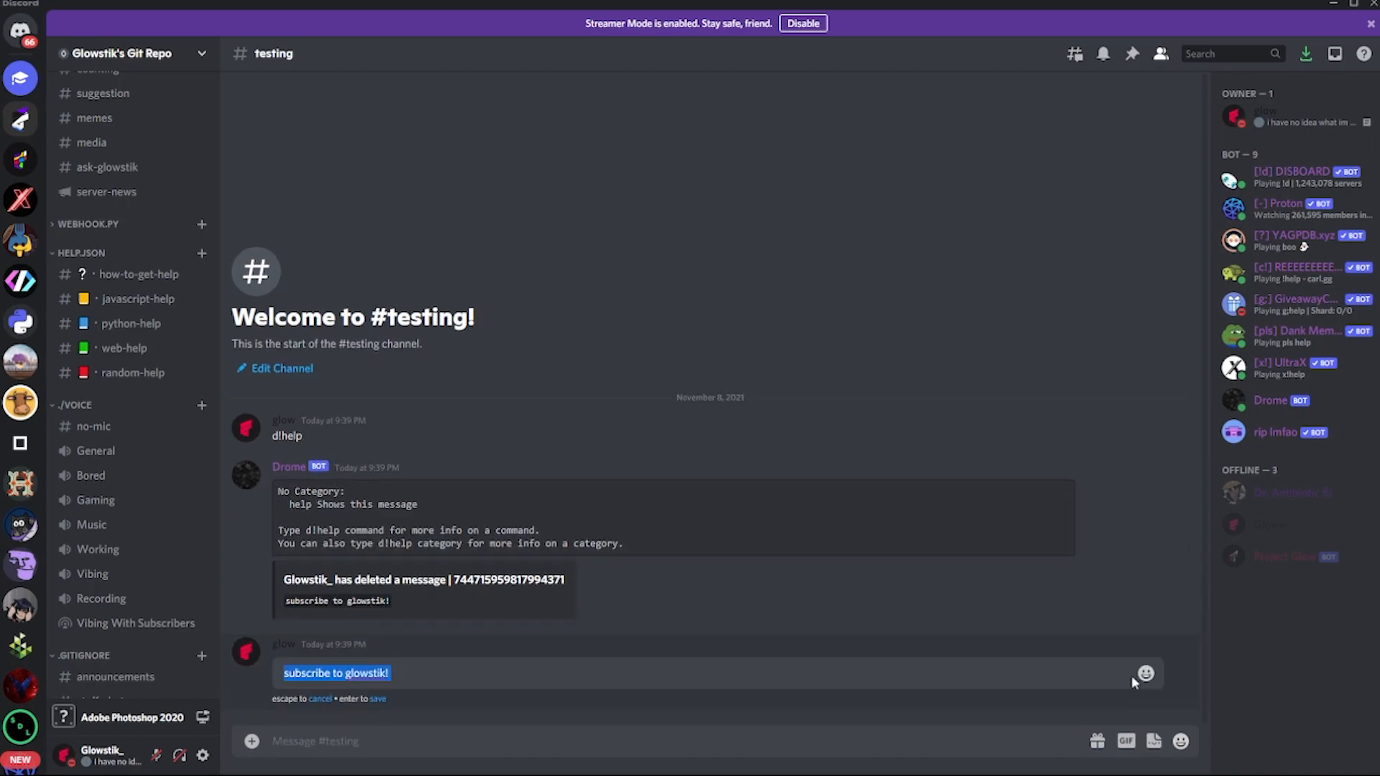
{"action": "type", "text": "like the video!"}
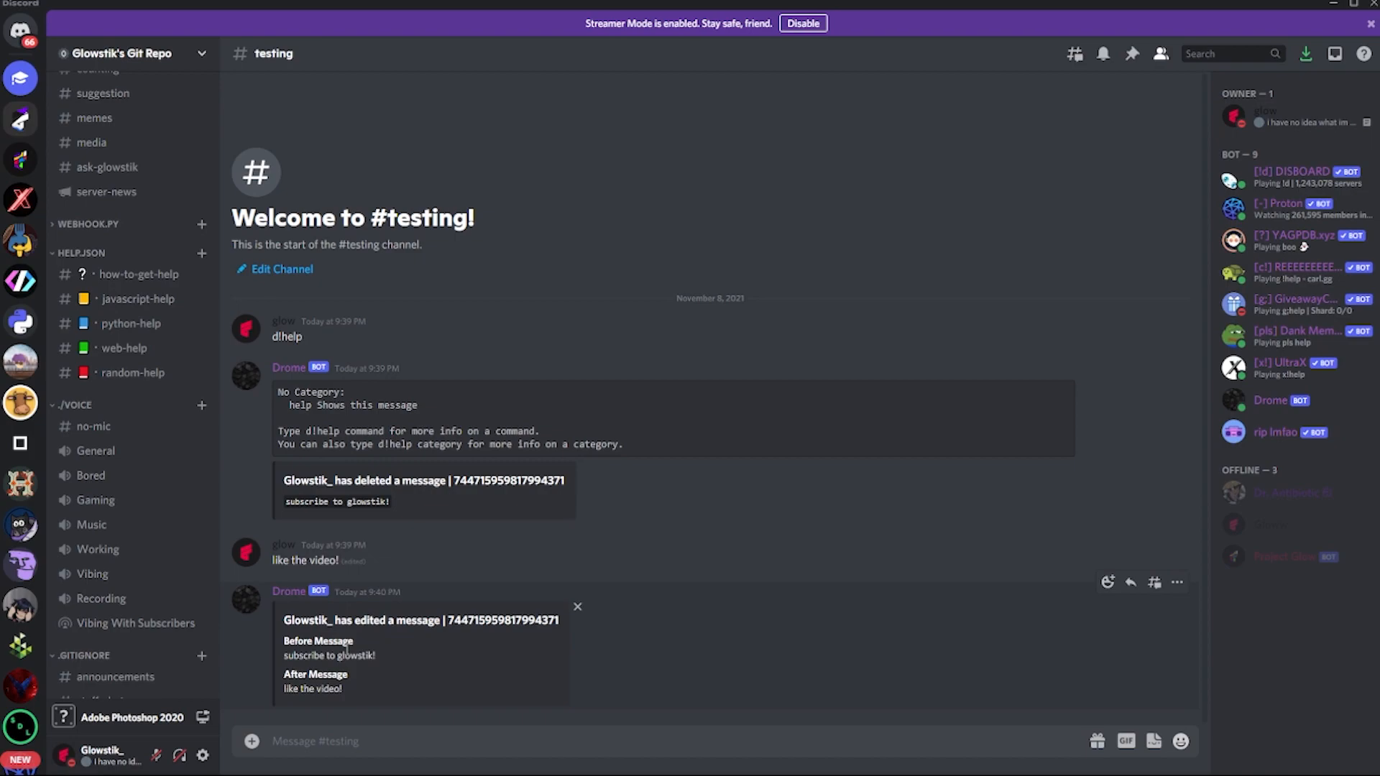
{"action": "double_click", "coordinate": [326, 689]}
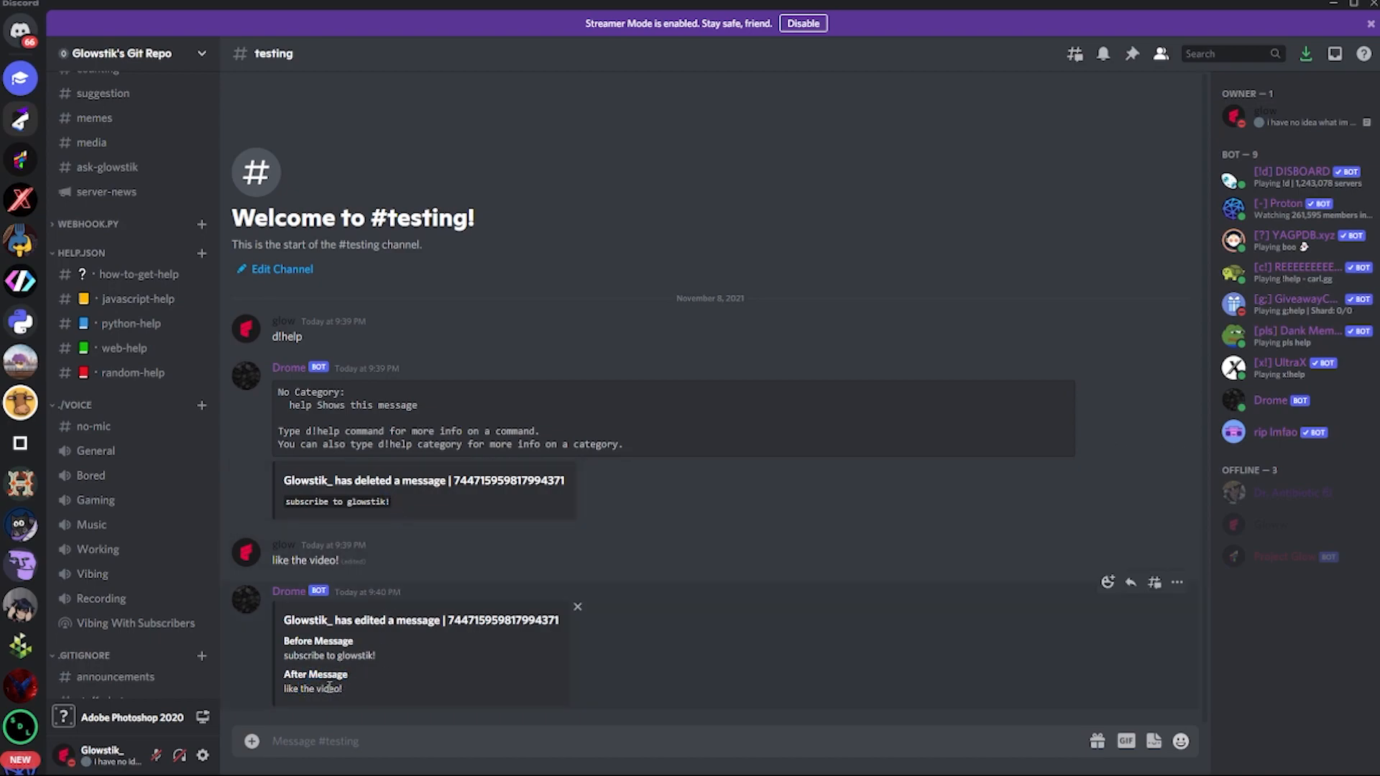
{"action": "mouse_move", "coordinate": [365, 670]}
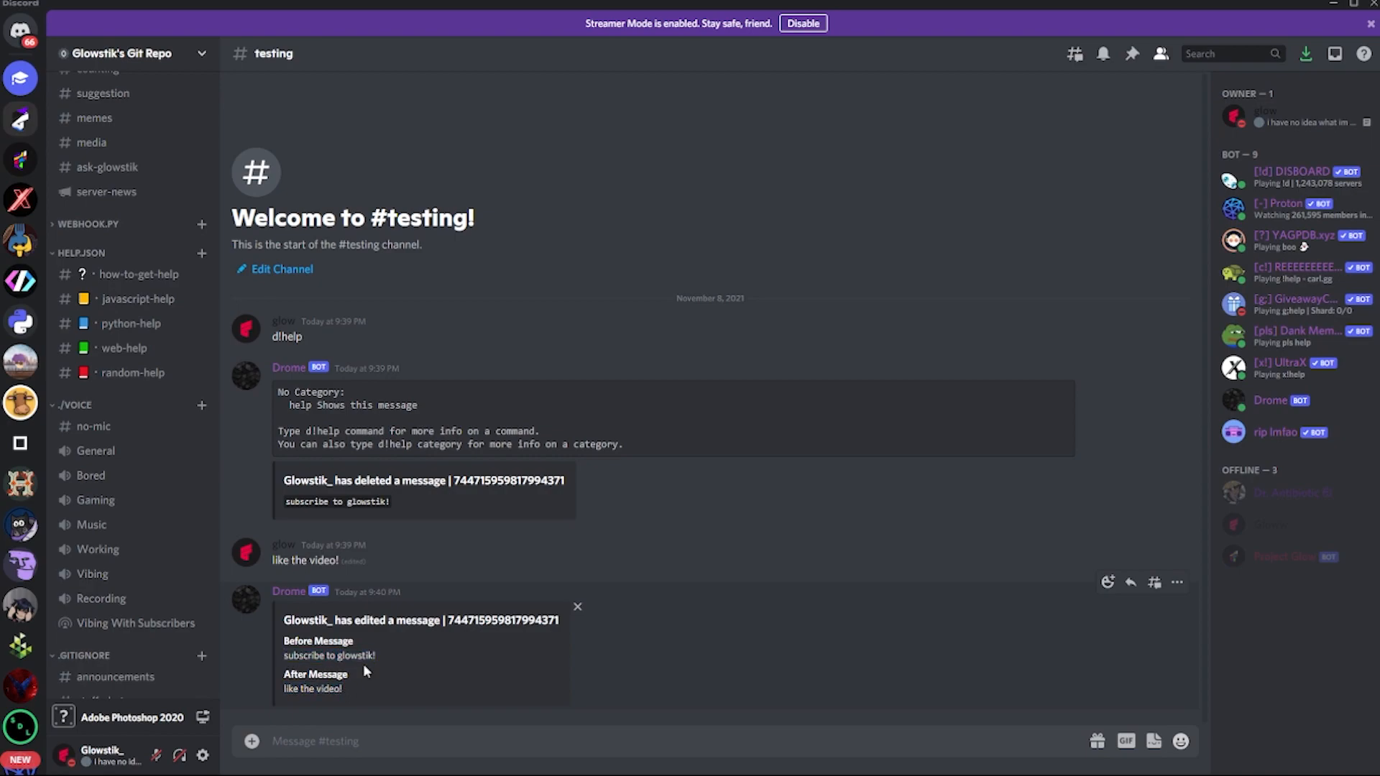
{"action": "mouse_move", "coordinate": [344, 673]}
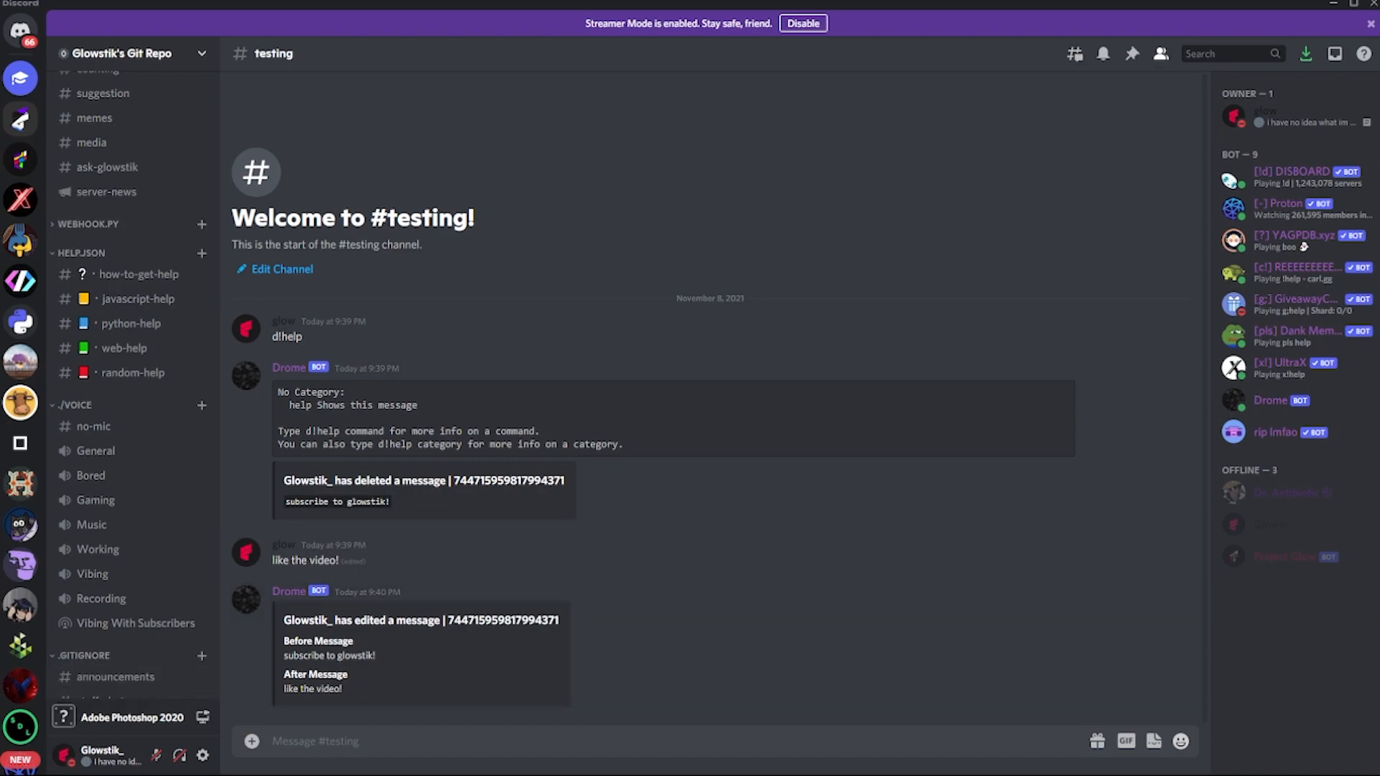
{"action": "mouse_move", "coordinate": [697, 476]}
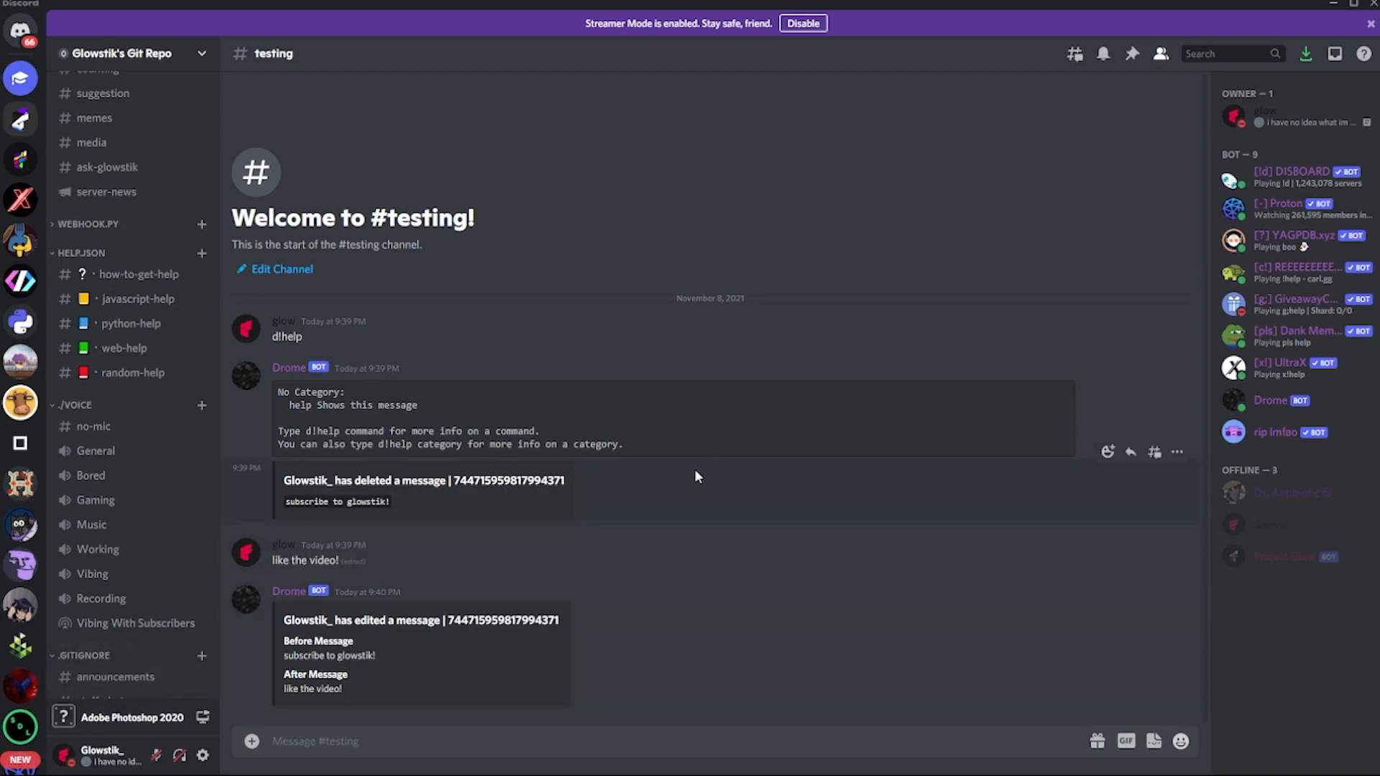
{"action": "mouse_move", "coordinate": [1000, 473]}
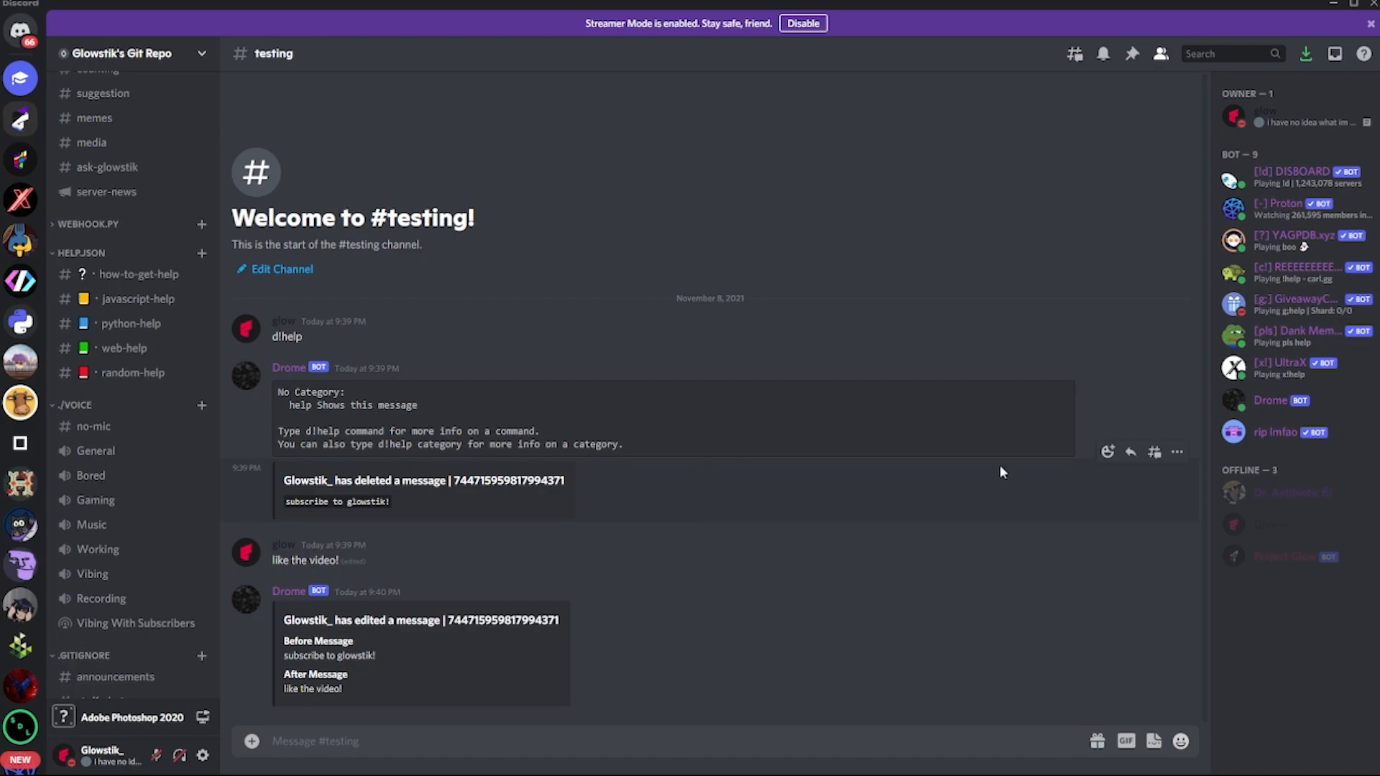
{"action": "mouse_move", "coordinate": [383, 580]}
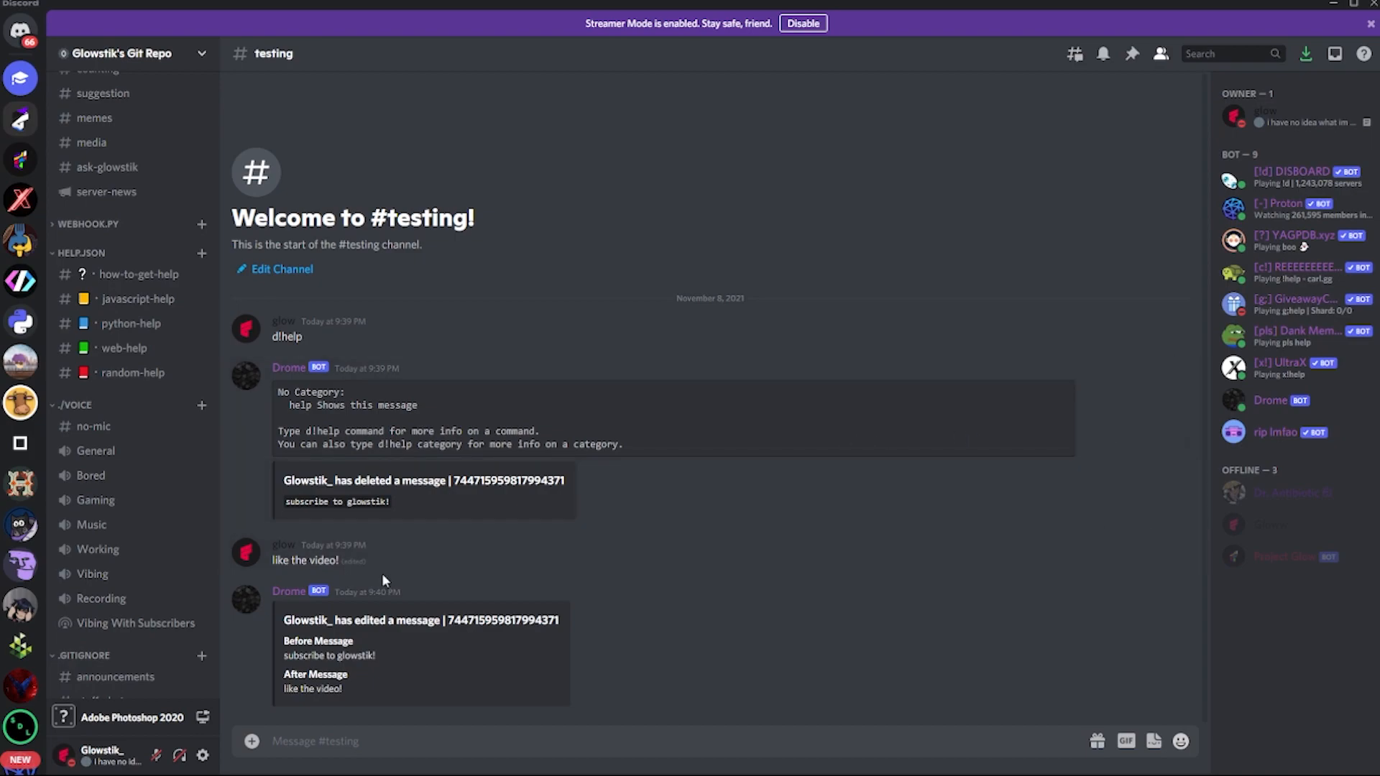
{"action": "mouse_move", "coordinate": [383, 580]}
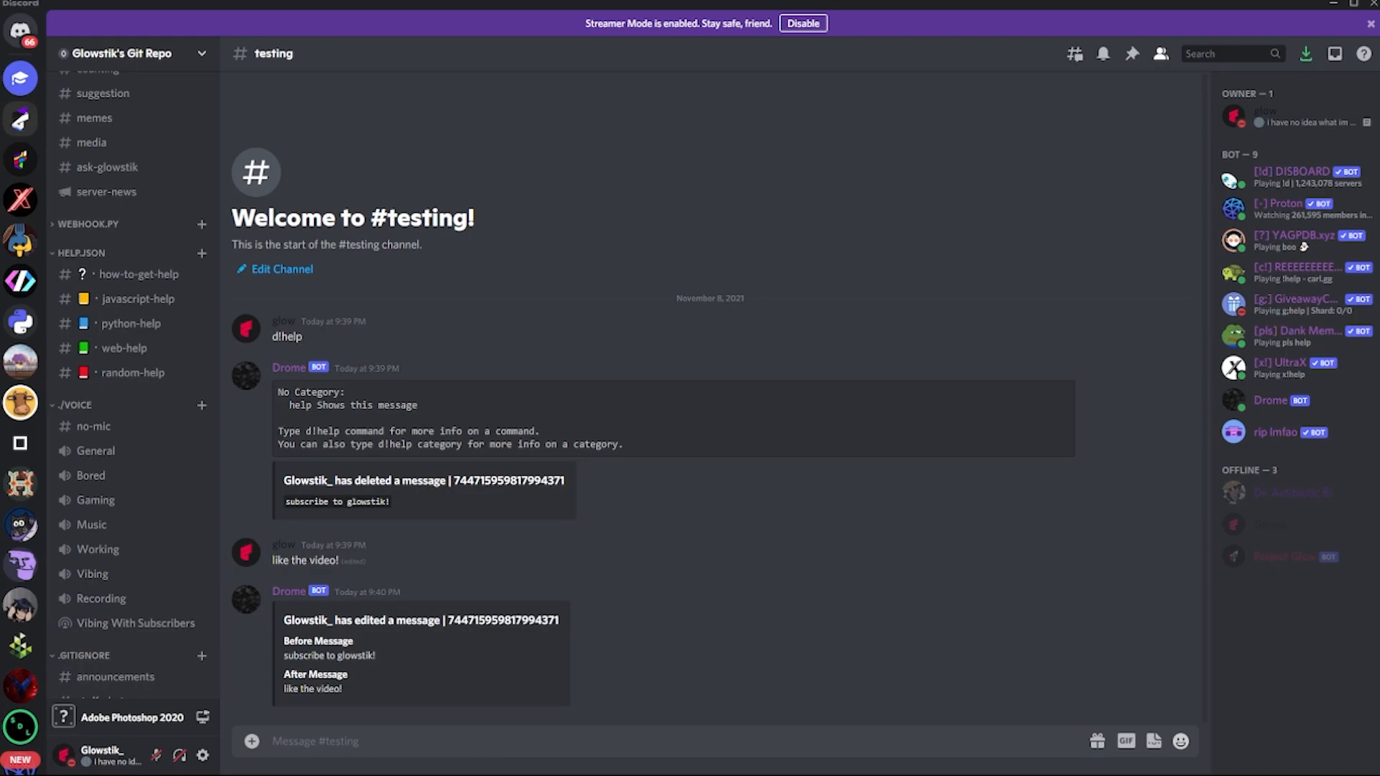